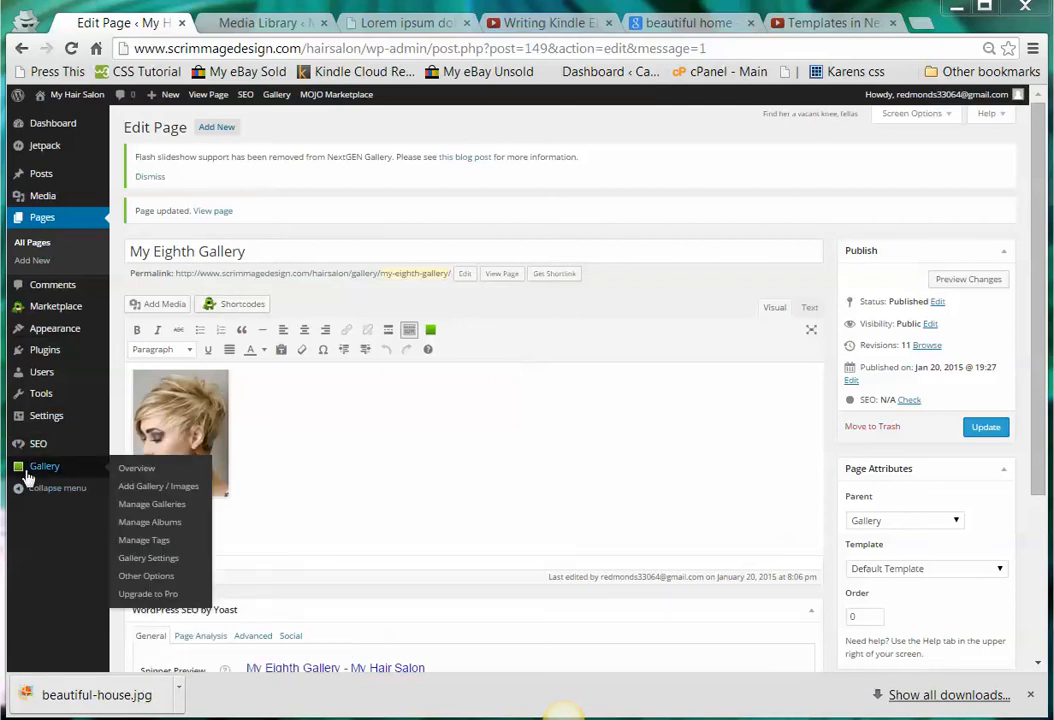
mouse_move(42, 466)
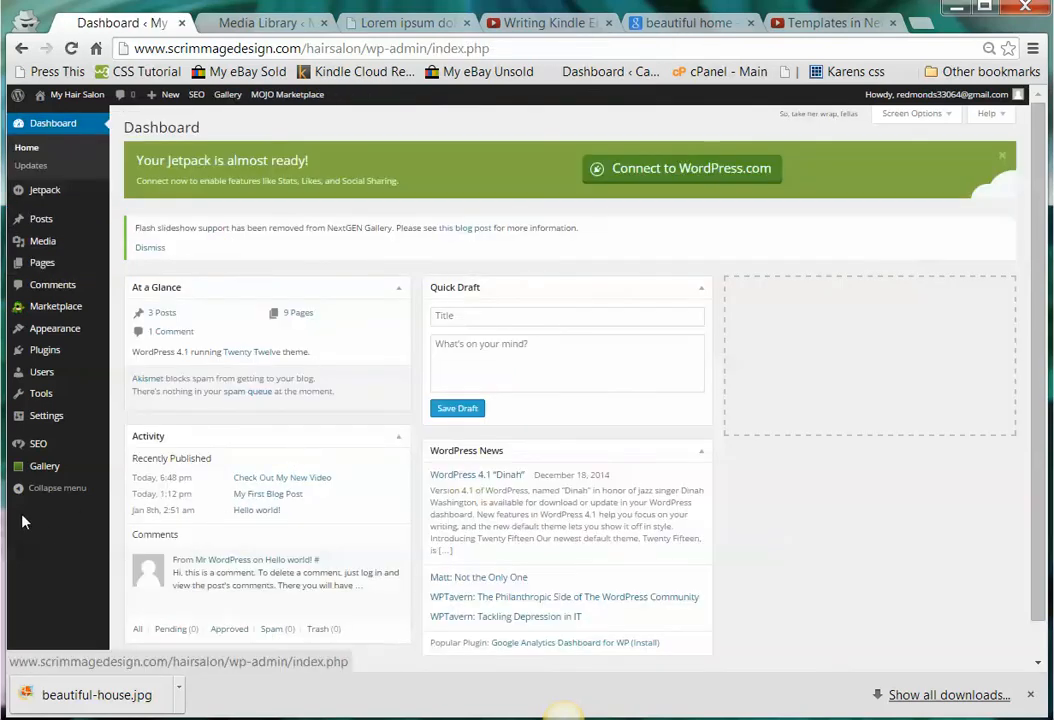
From the dashboard sidebar, go to Gallery > Add Gallery / Images
left_click(45, 466)
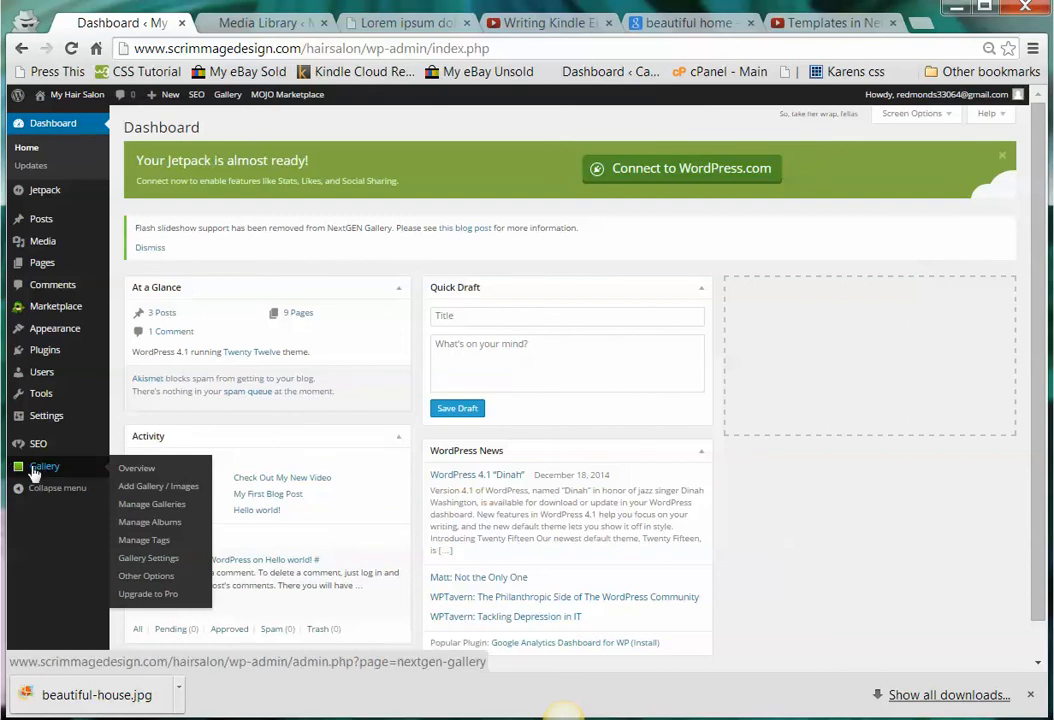
mouse_move(93, 477)
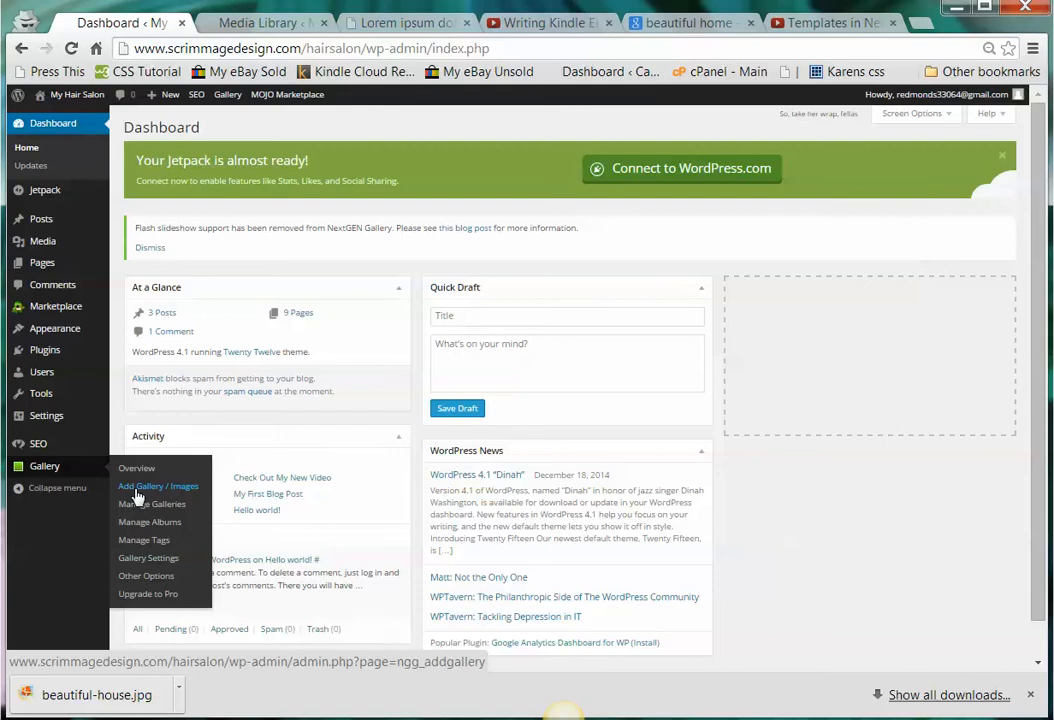
left_click(158, 486)
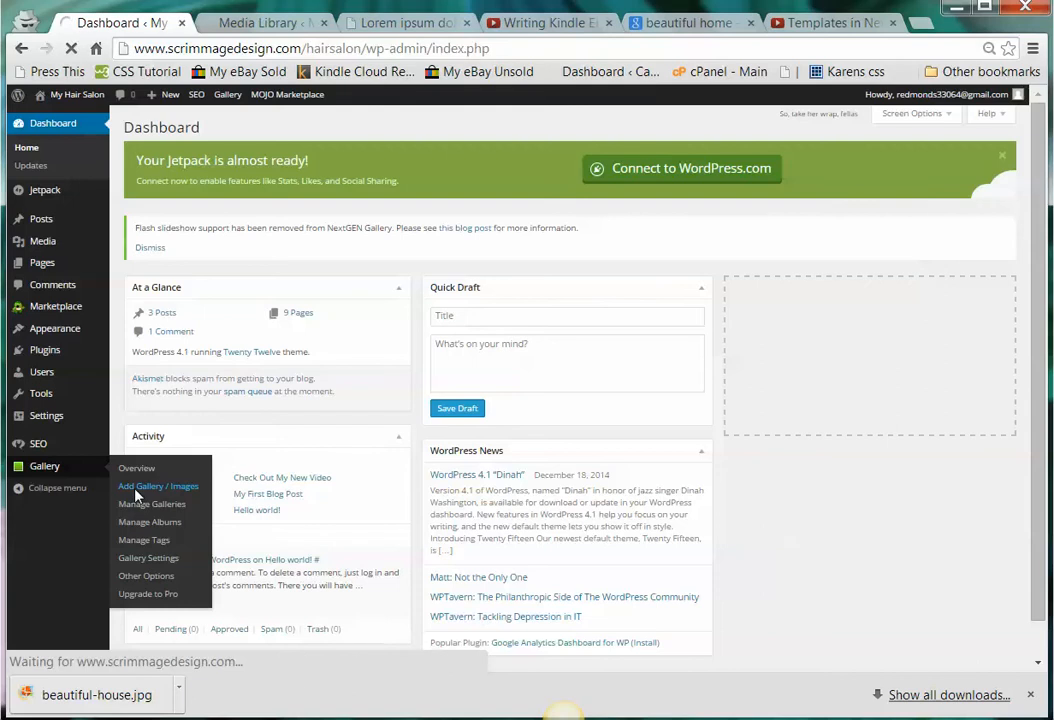
Name the new gallery 'My Third Gallery'
left_click(158, 486)
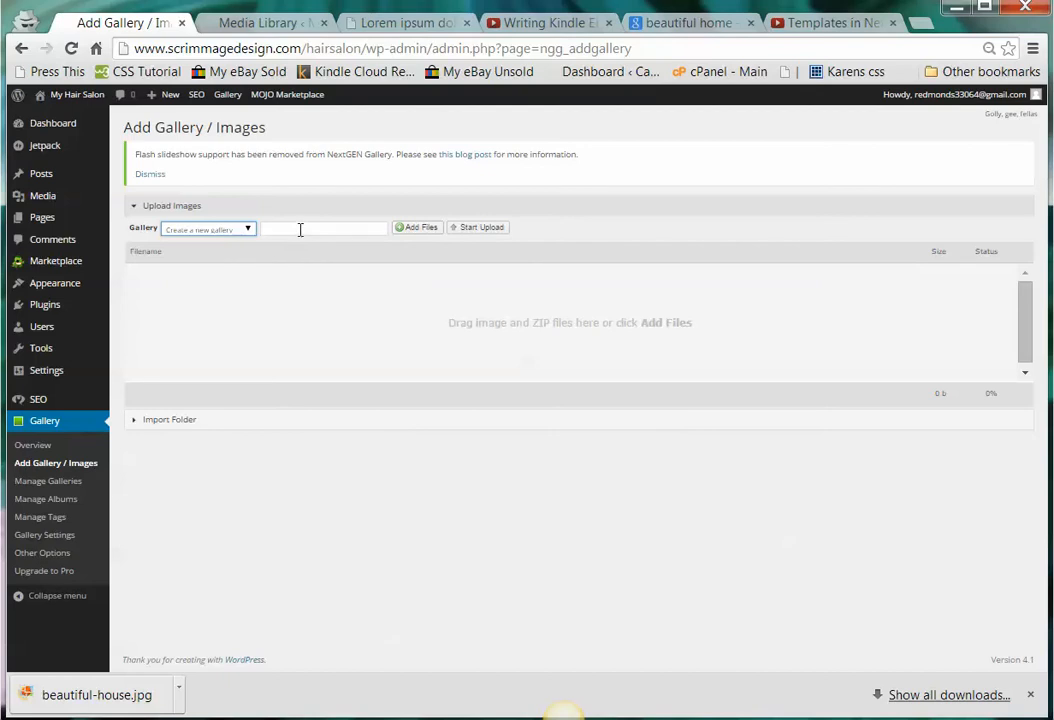
left_click(324, 228)
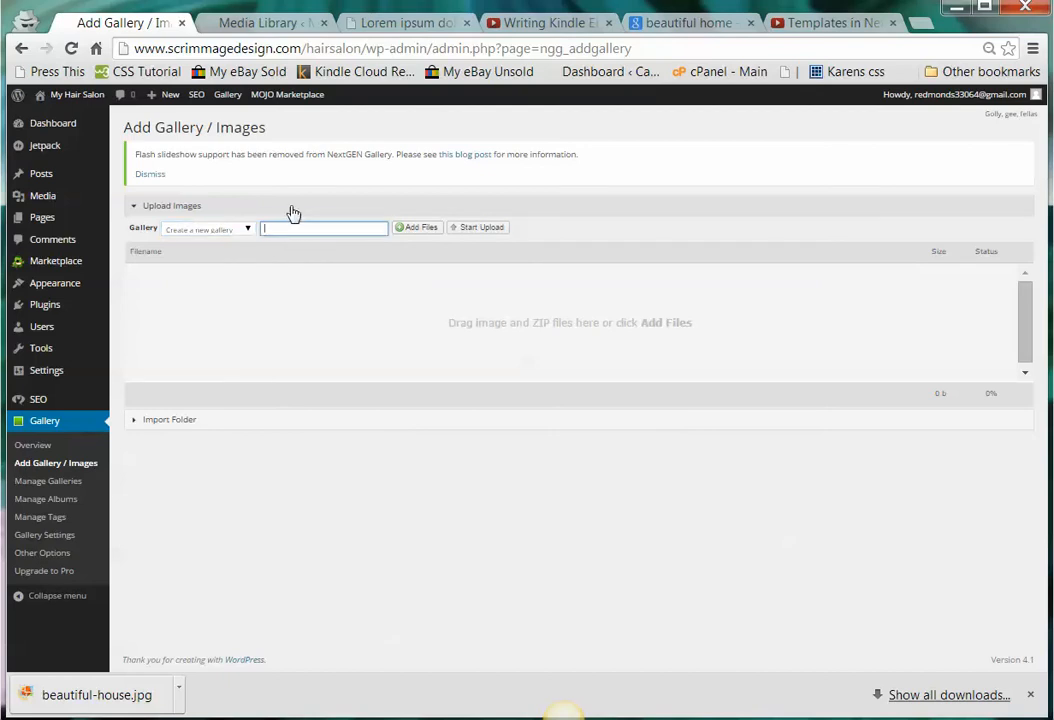
type("My Thi")
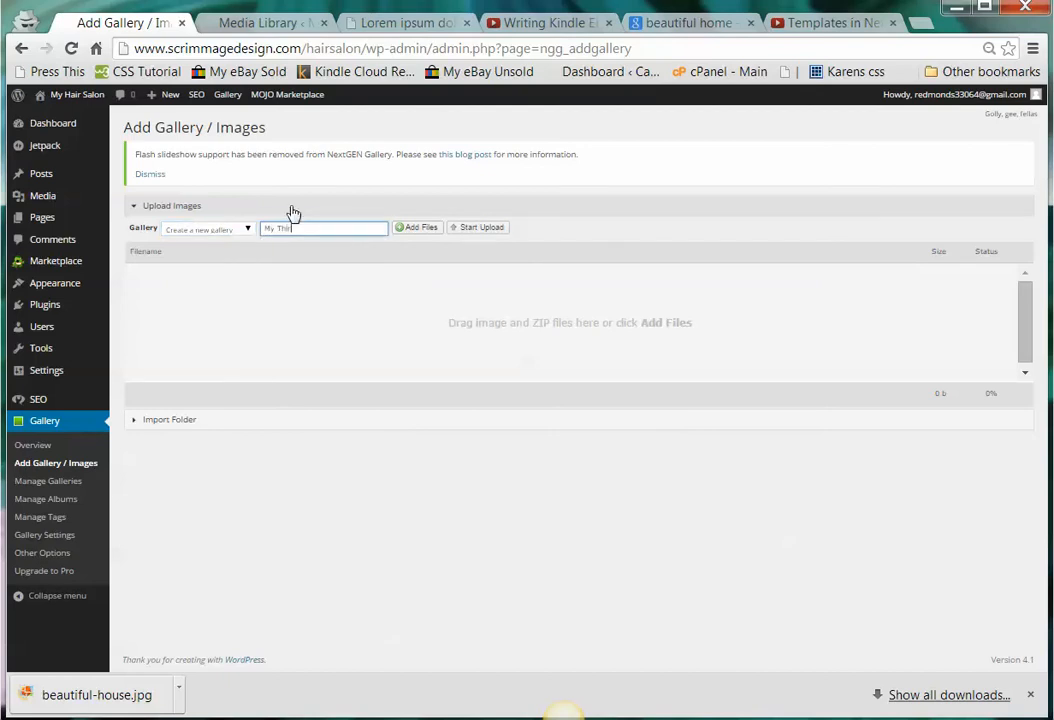
type("My Third Gallery")
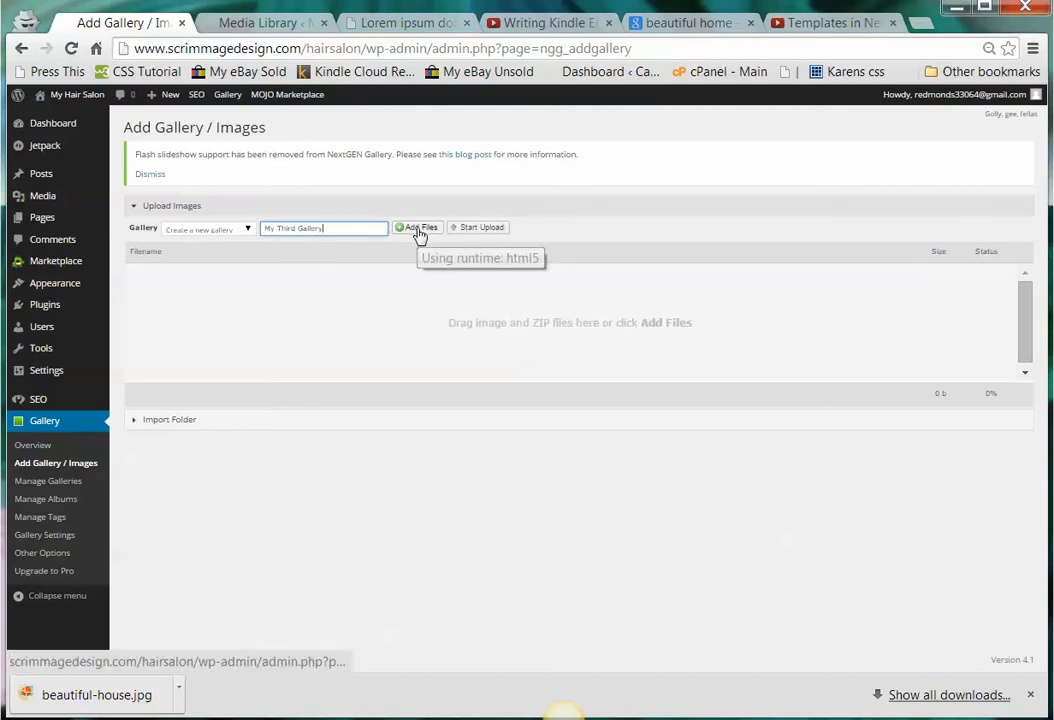
Add the five long/medium-layers hairstyle images to the upload queue
left_click(416, 227)
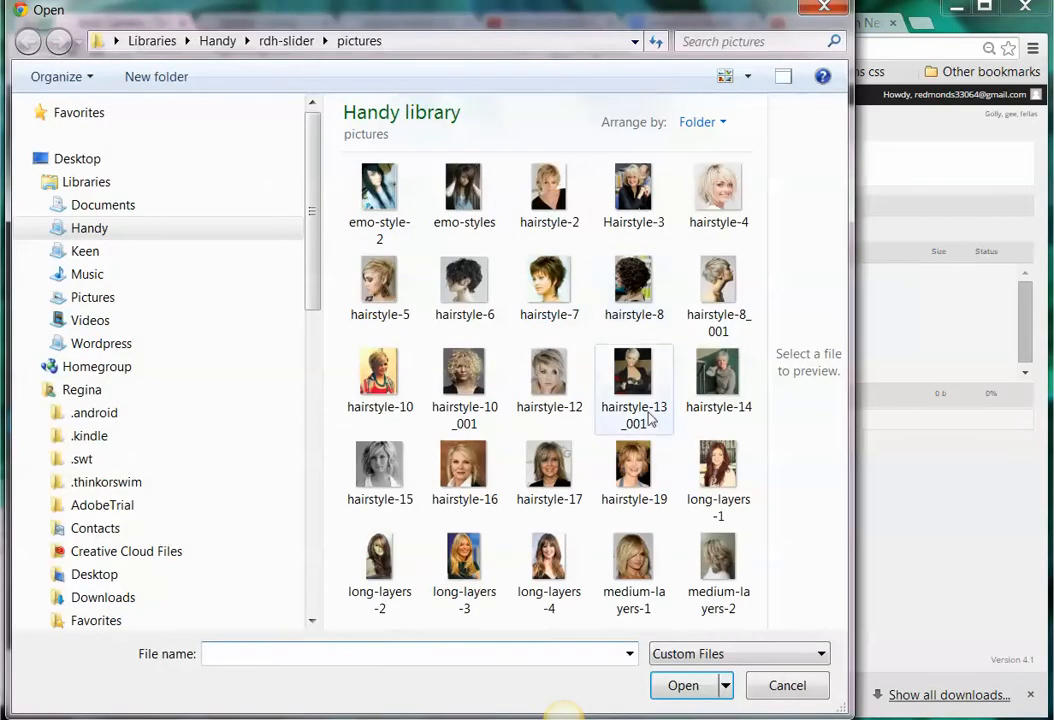
left_click(380, 555)
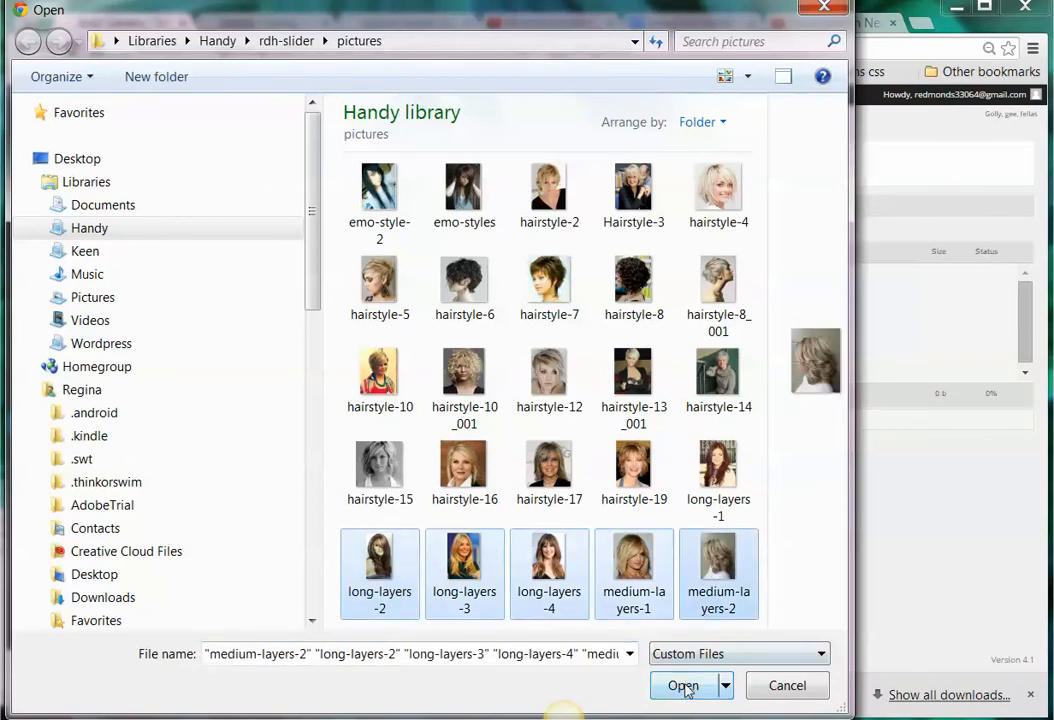
left_click(681, 685)
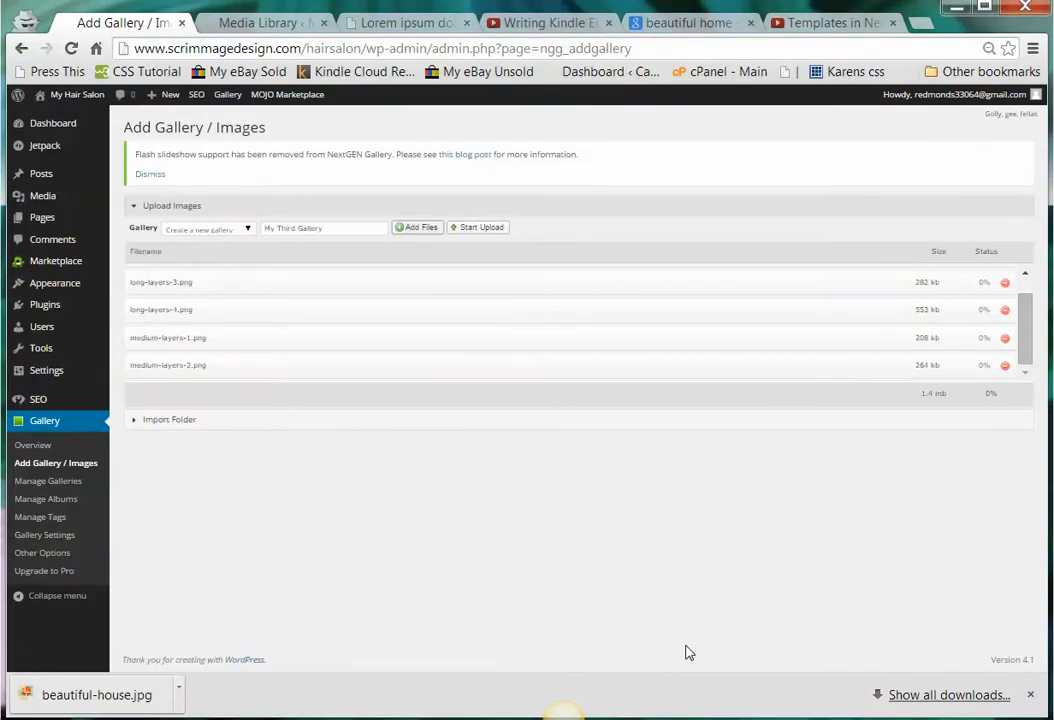
mouse_move(551, 404)
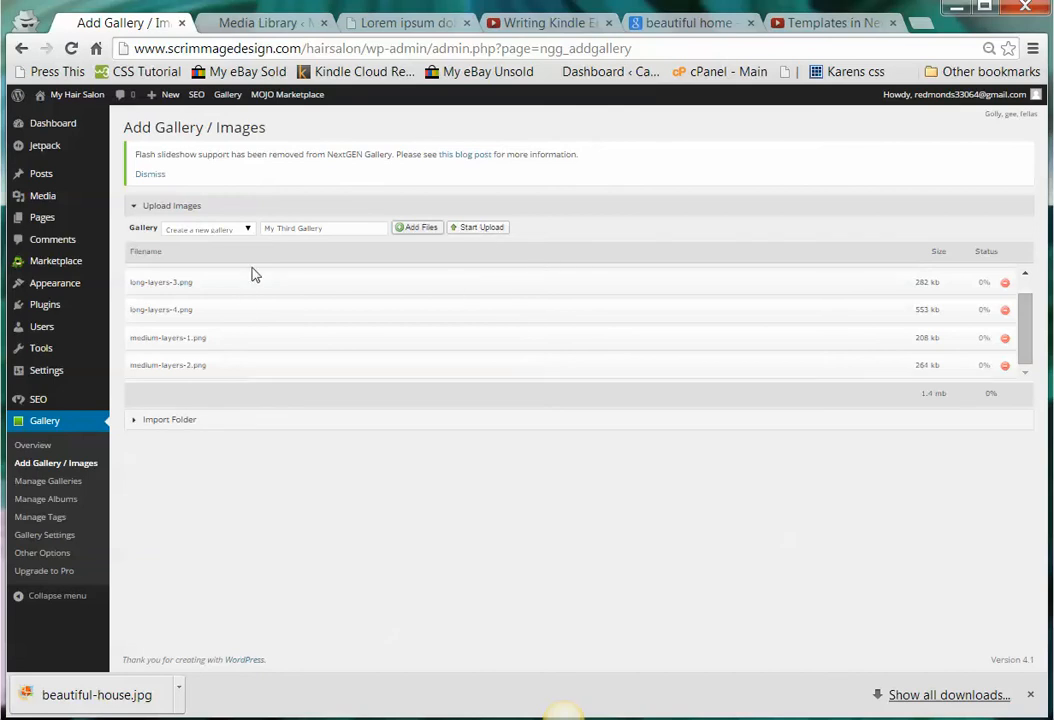
Start uploading the five queued images into My Third Gallery
left_click(477, 227)
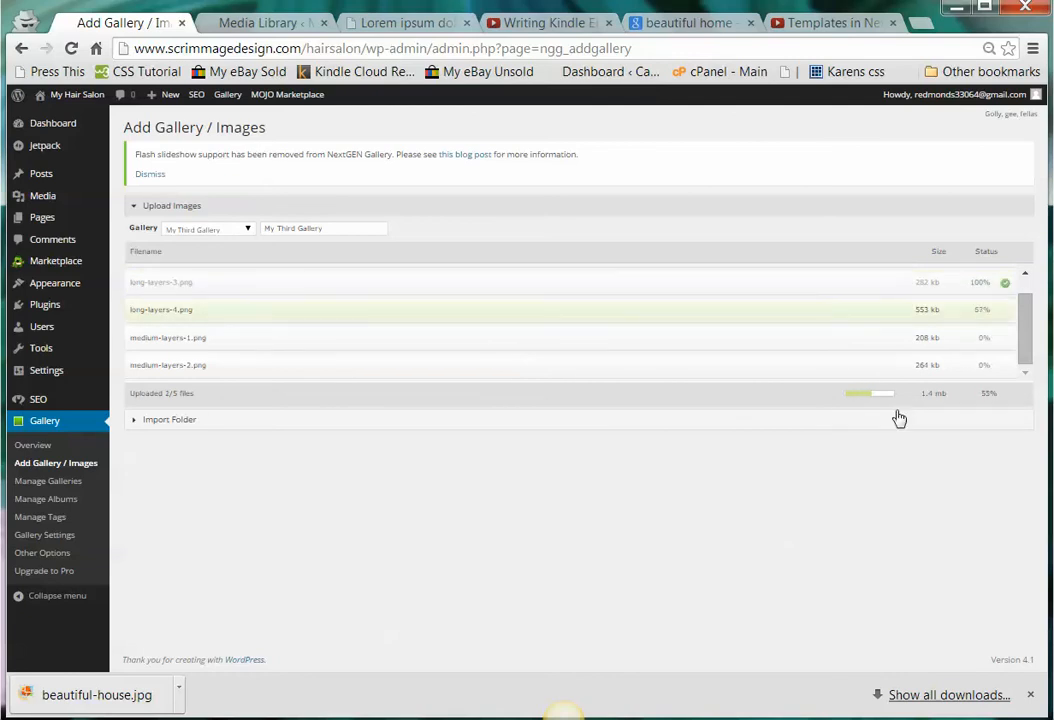
mouse_move(811, 401)
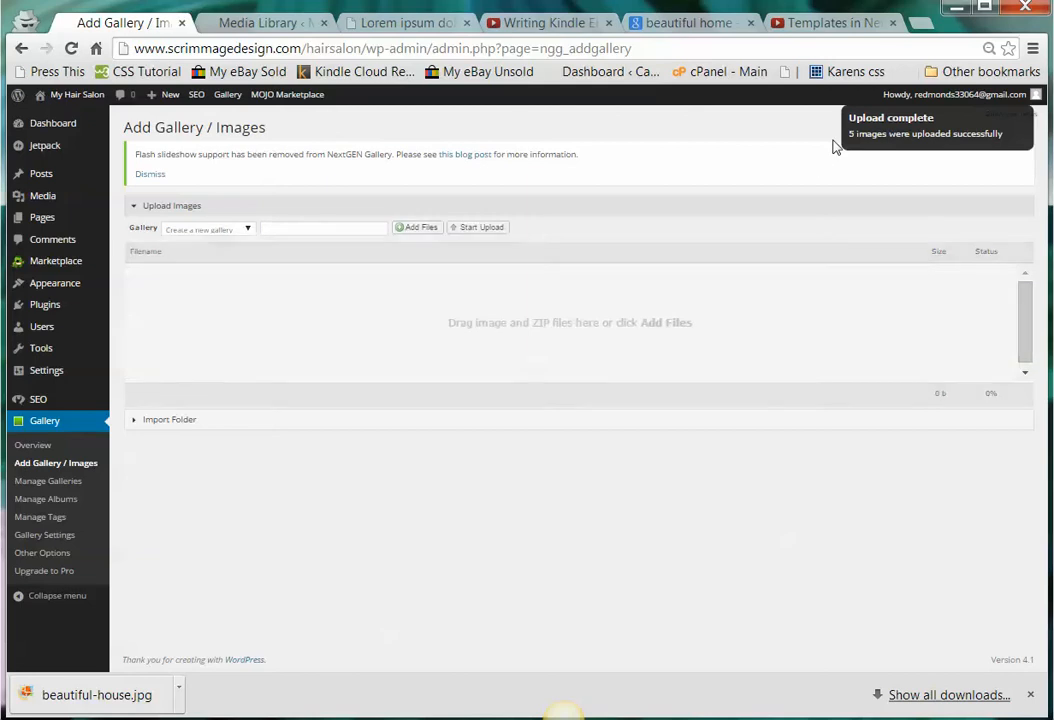
mouse_move(752, 335)
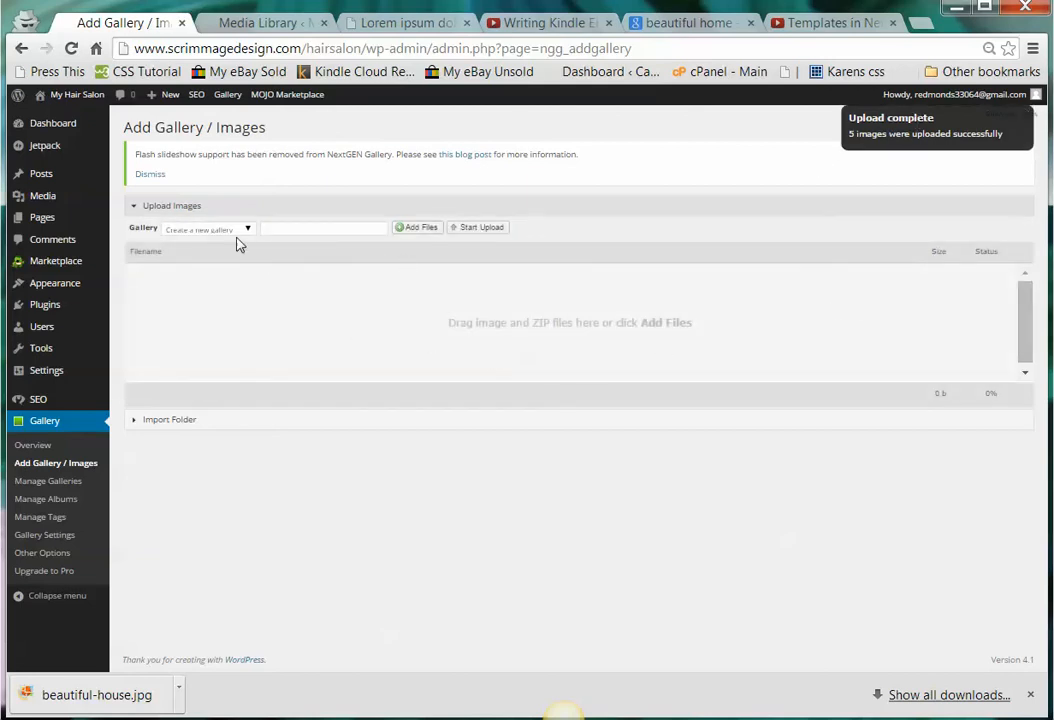
mouse_move(438, 373)
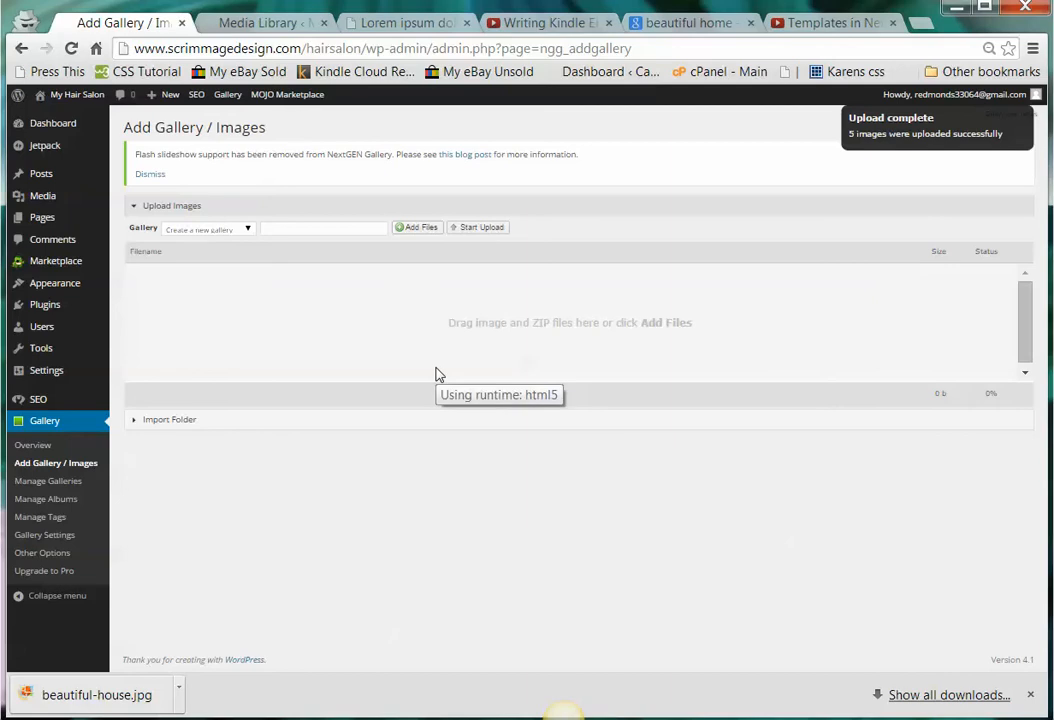
mouse_move(128, 313)
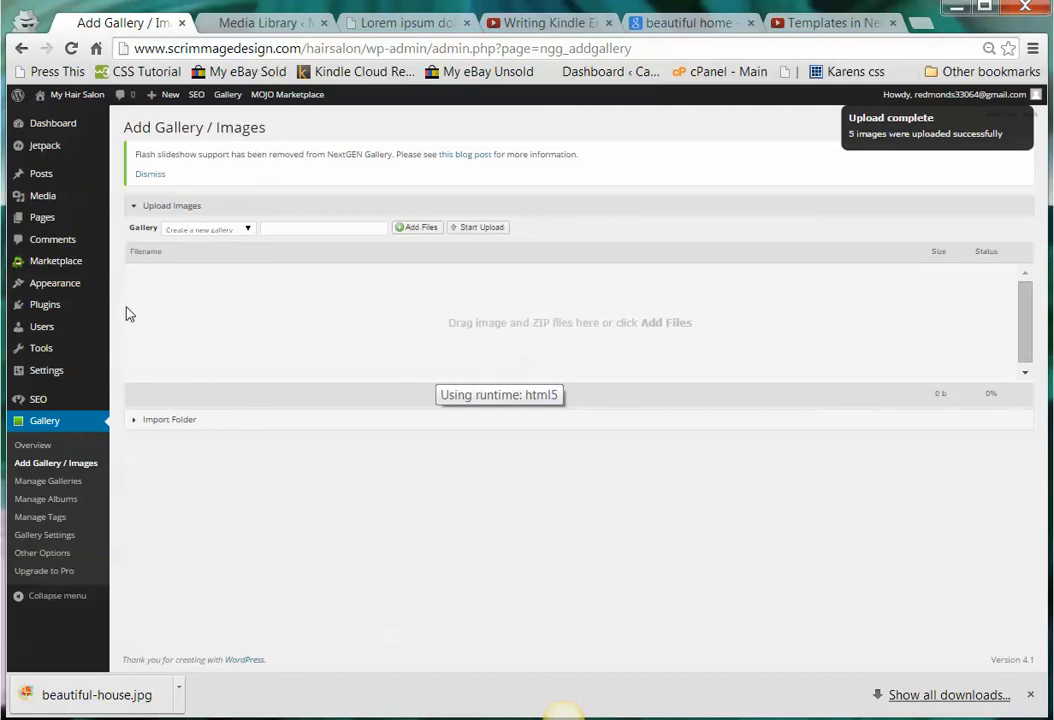
mouse_move(40, 173)
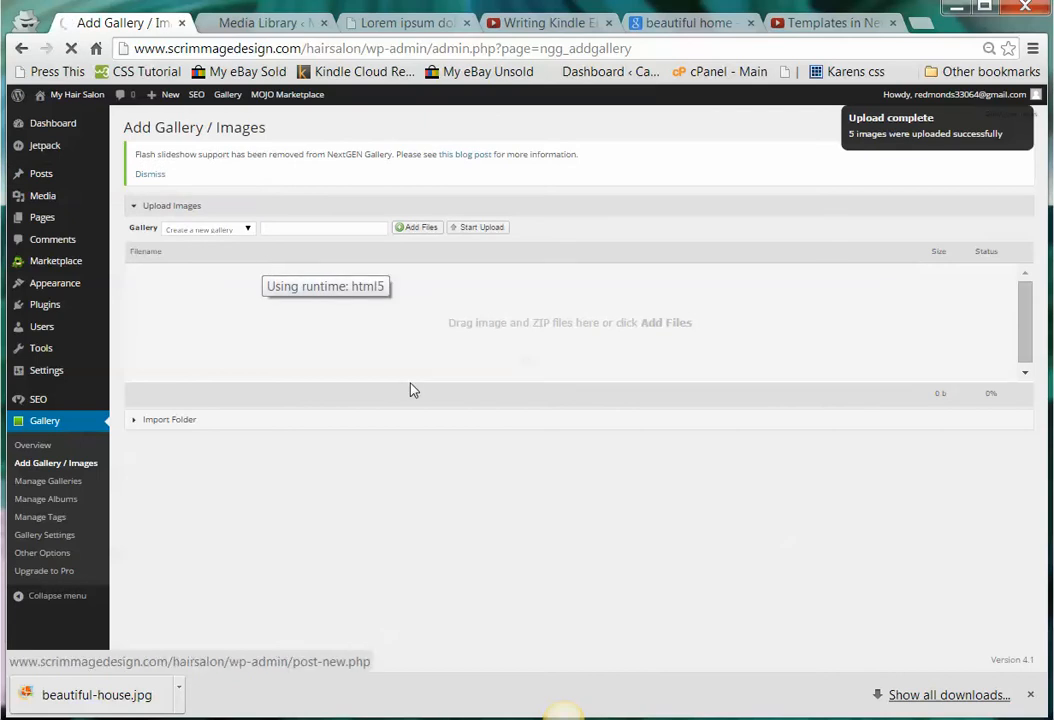
Create a new post titled 'My Third Gallery'
left_click(33, 216)
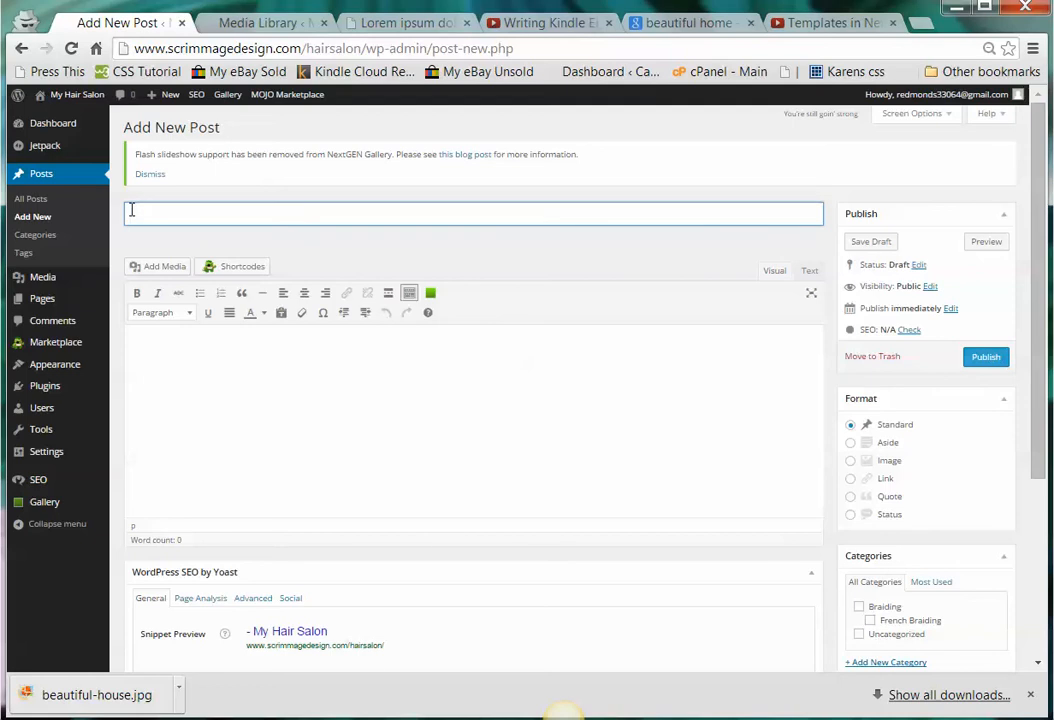
type("My")
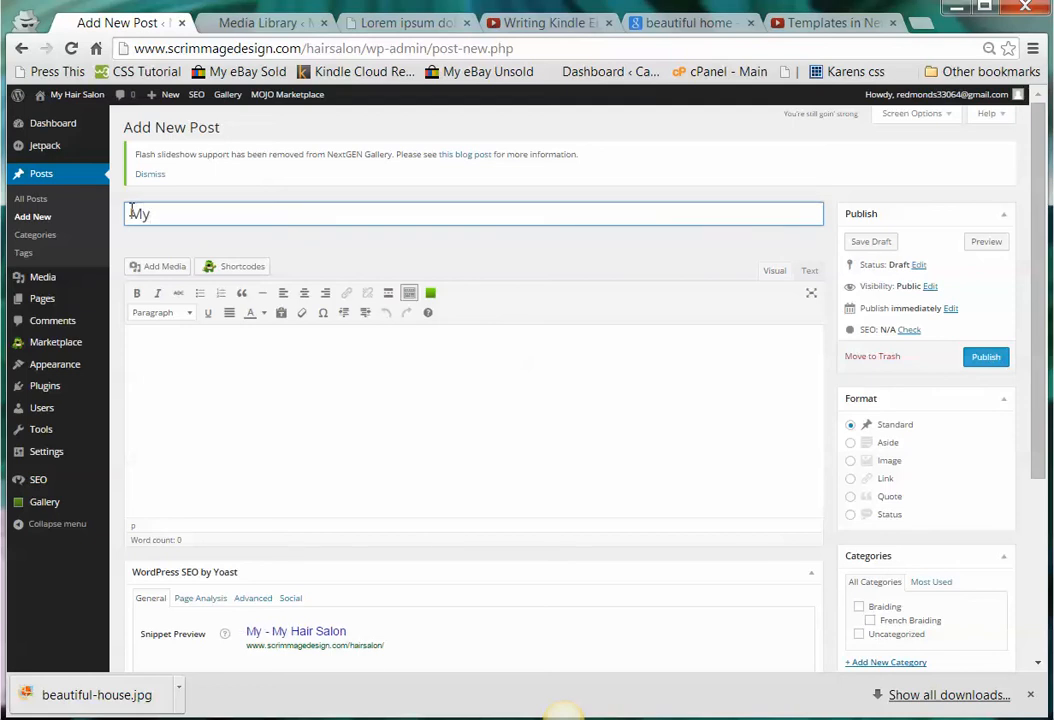
type("Third Gallery")
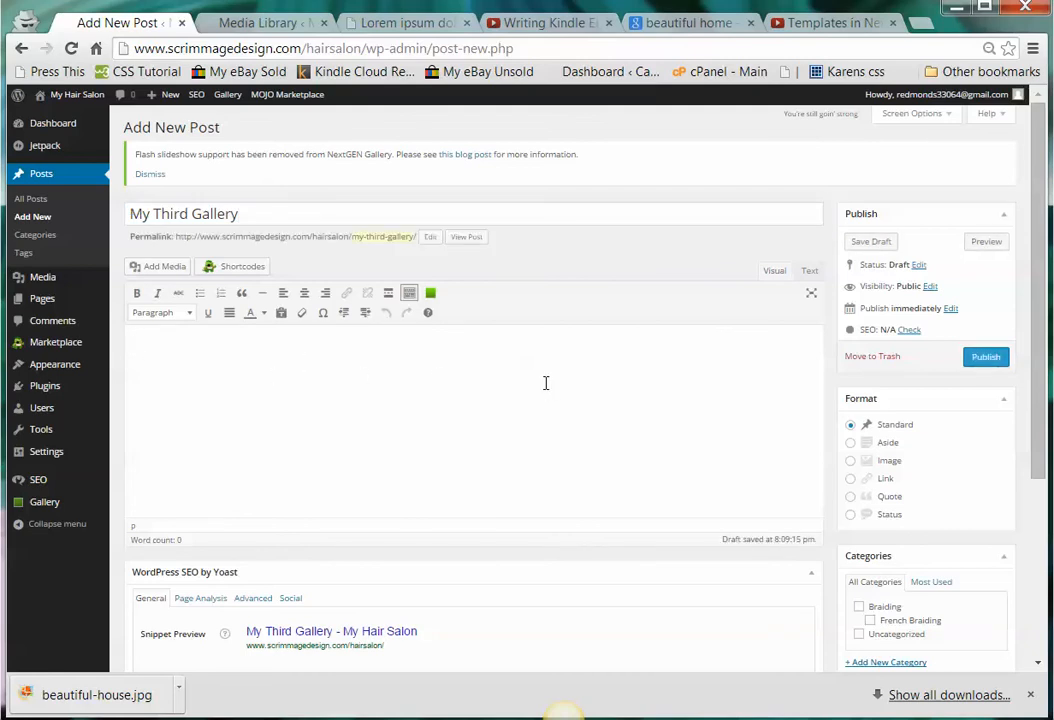
mouse_move(492, 416)
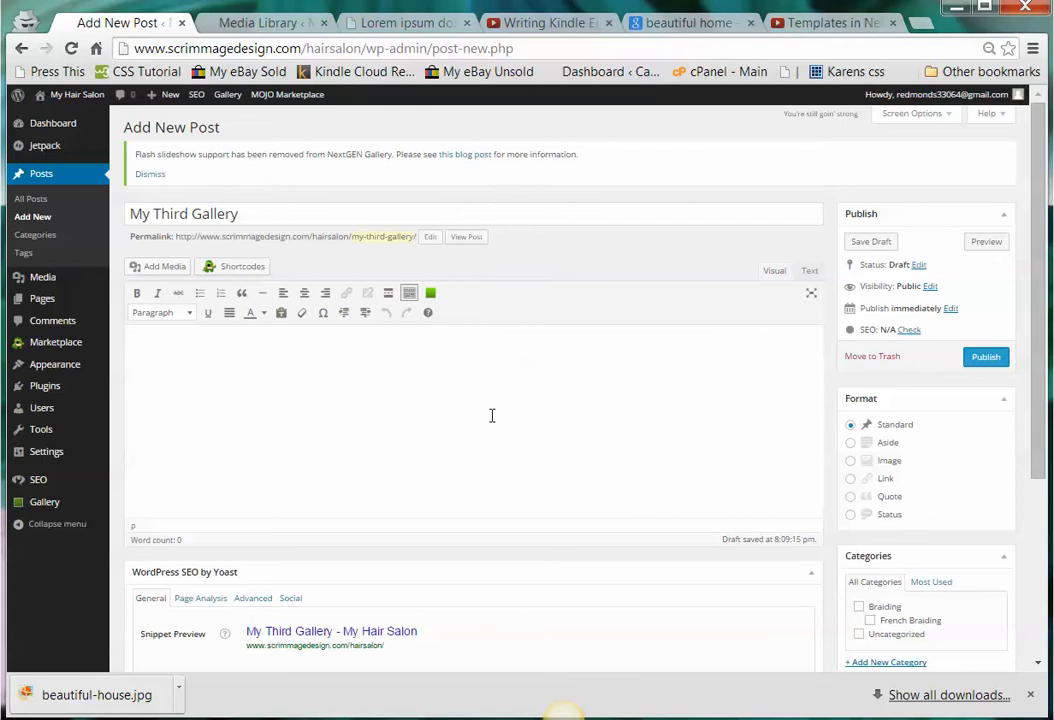
mouse_move(355, 330)
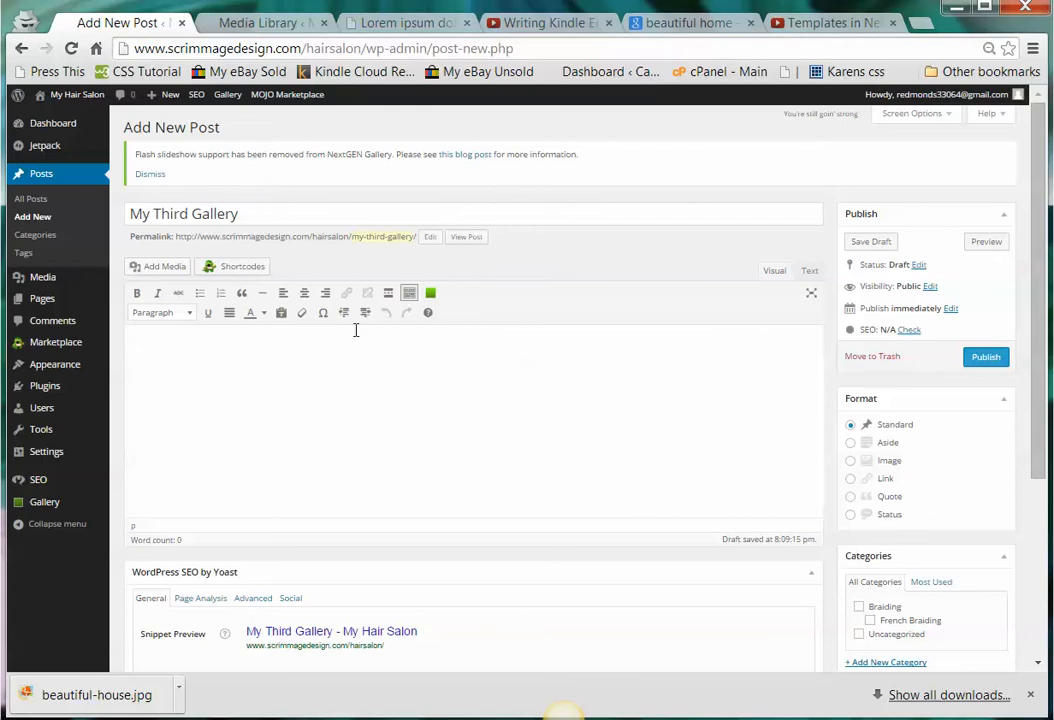
mouse_move(431, 293)
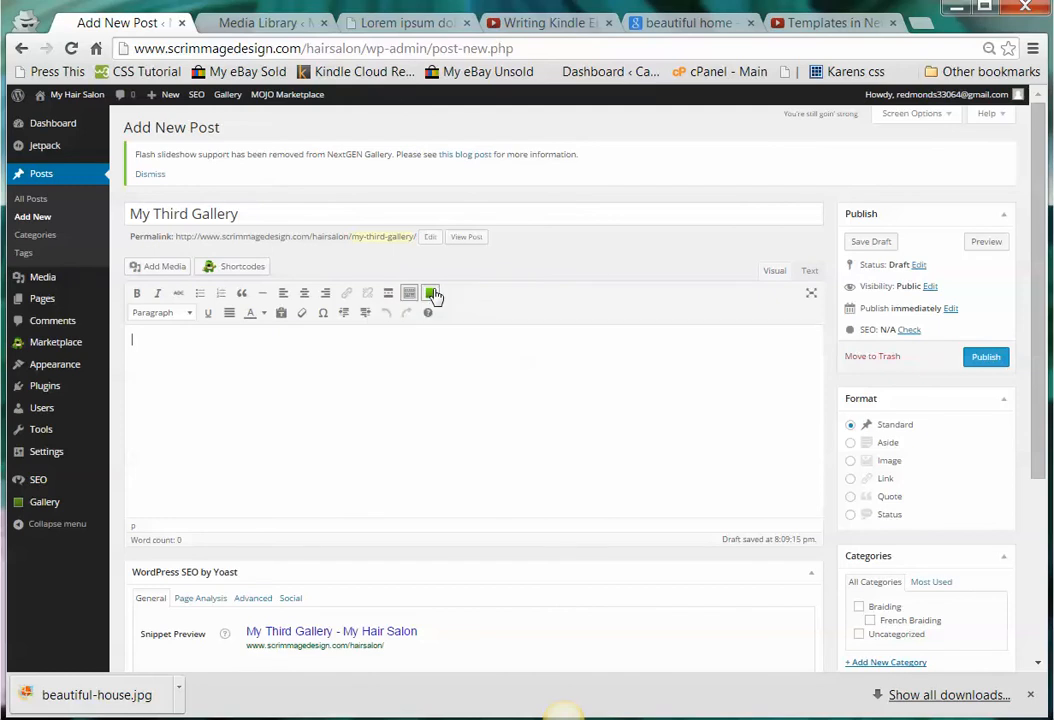
Open the NextGEN insert dialog and choose My Third Gallery as Basic Thumbnails
left_click(431, 293)
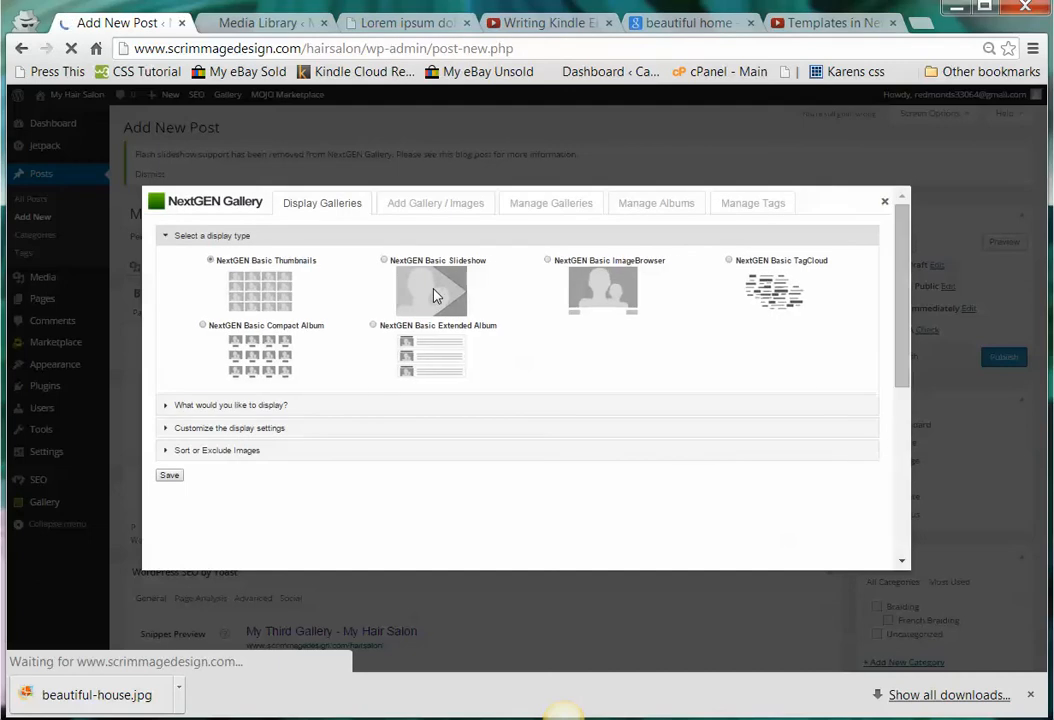
mouse_move(434, 293)
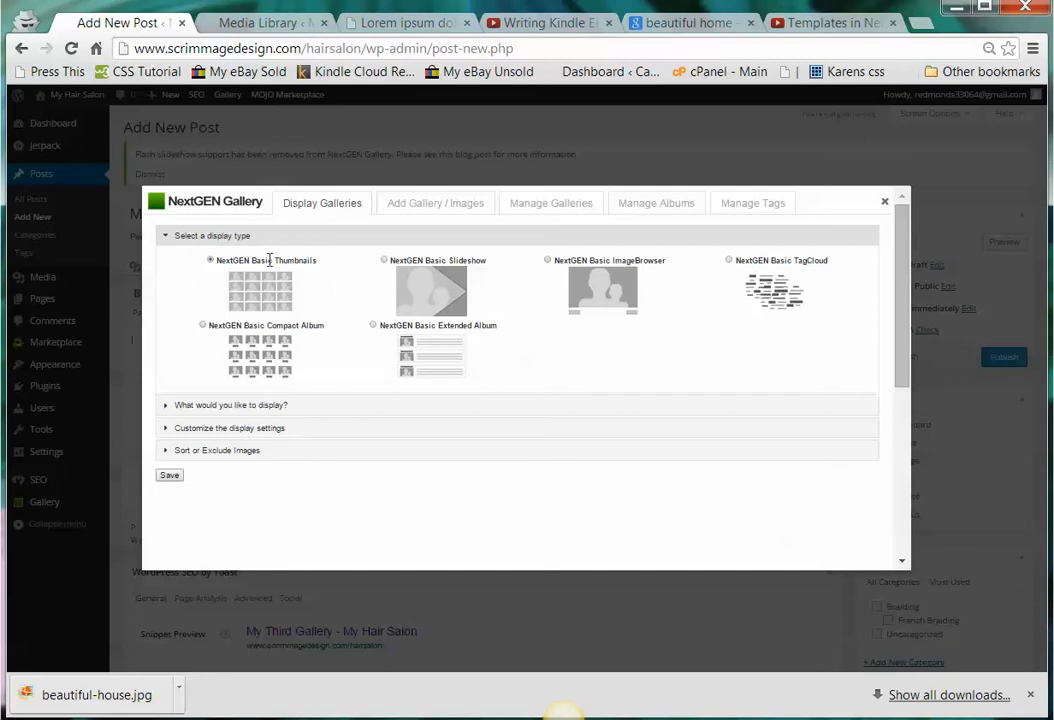
mouse_move(262, 404)
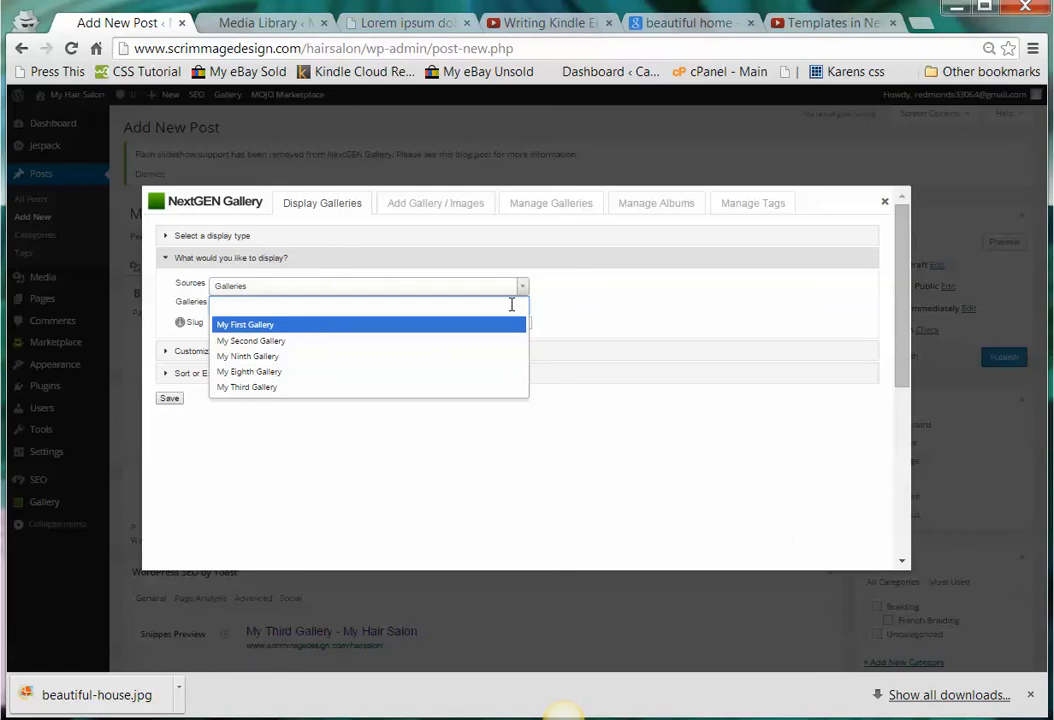
mouse_move(428, 392)
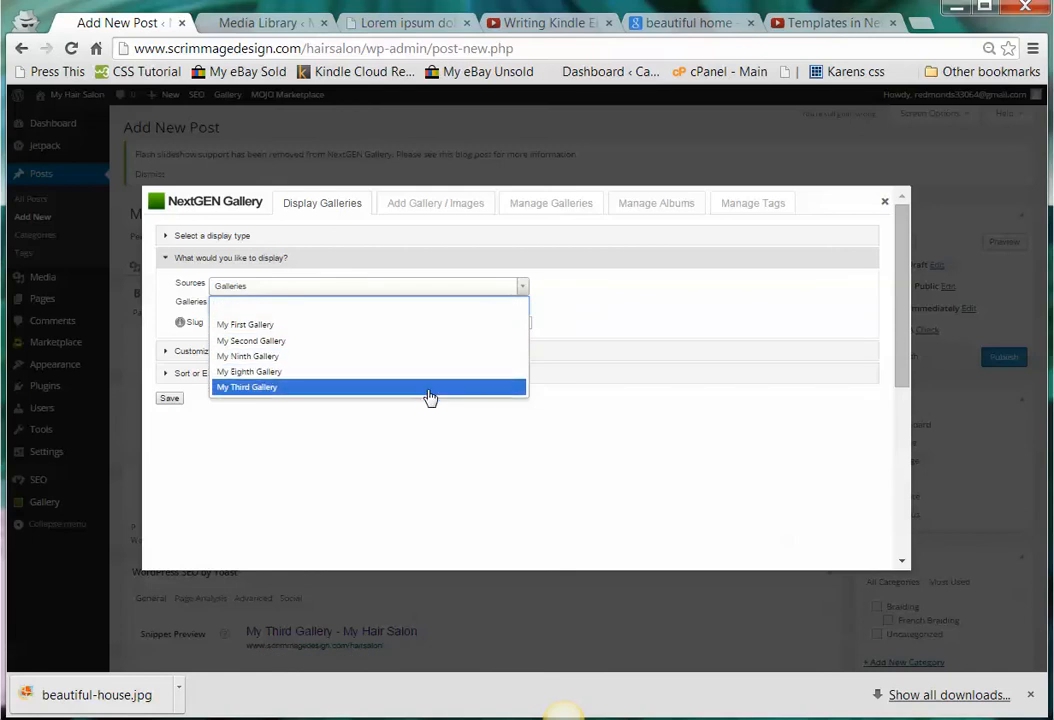
left_click(247, 387)
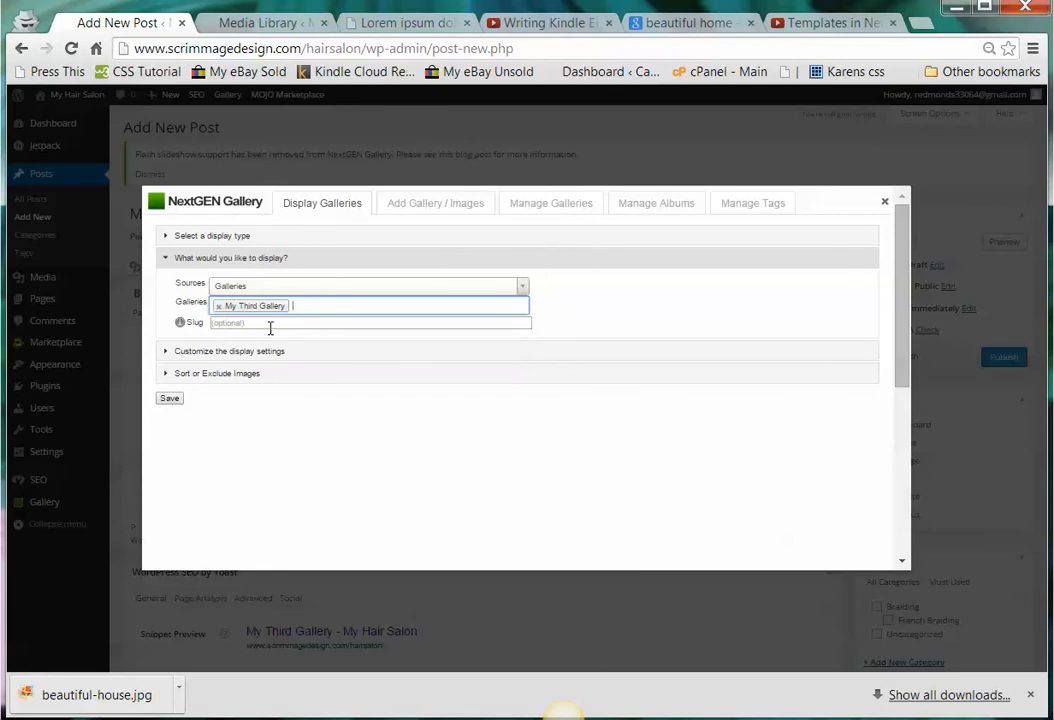
mouse_move(256, 340)
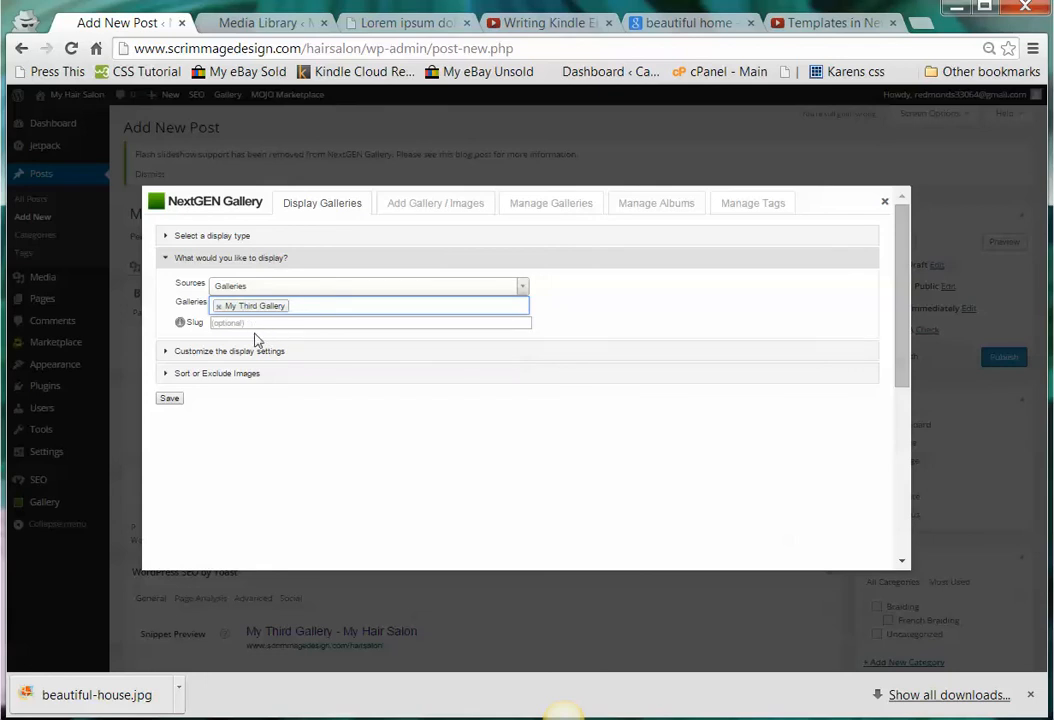
mouse_move(258, 357)
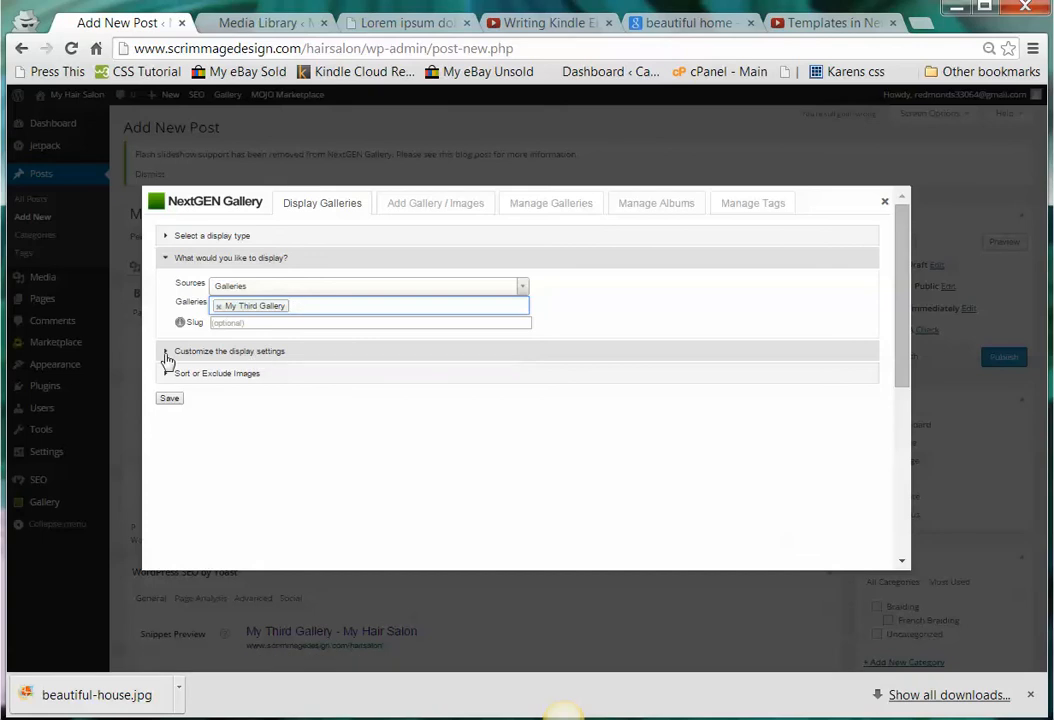
Enable the slideshow link, review templates, and reorder images under Sort or Exclude Images
left_click(166, 351)
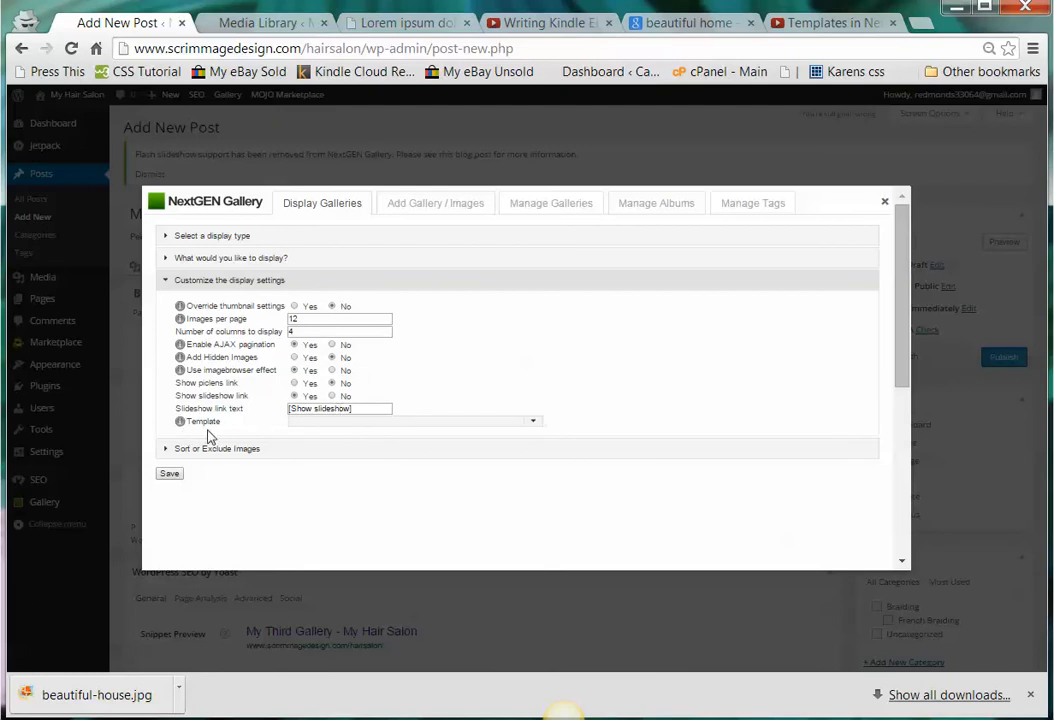
left_click(533, 421)
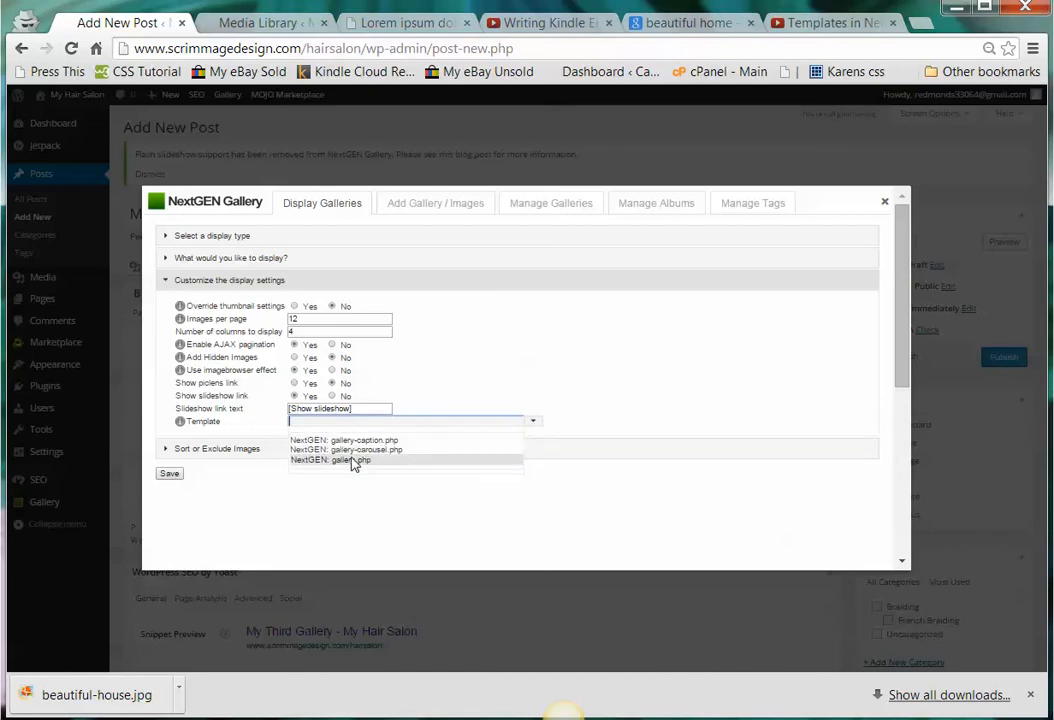
mouse_move(388, 450)
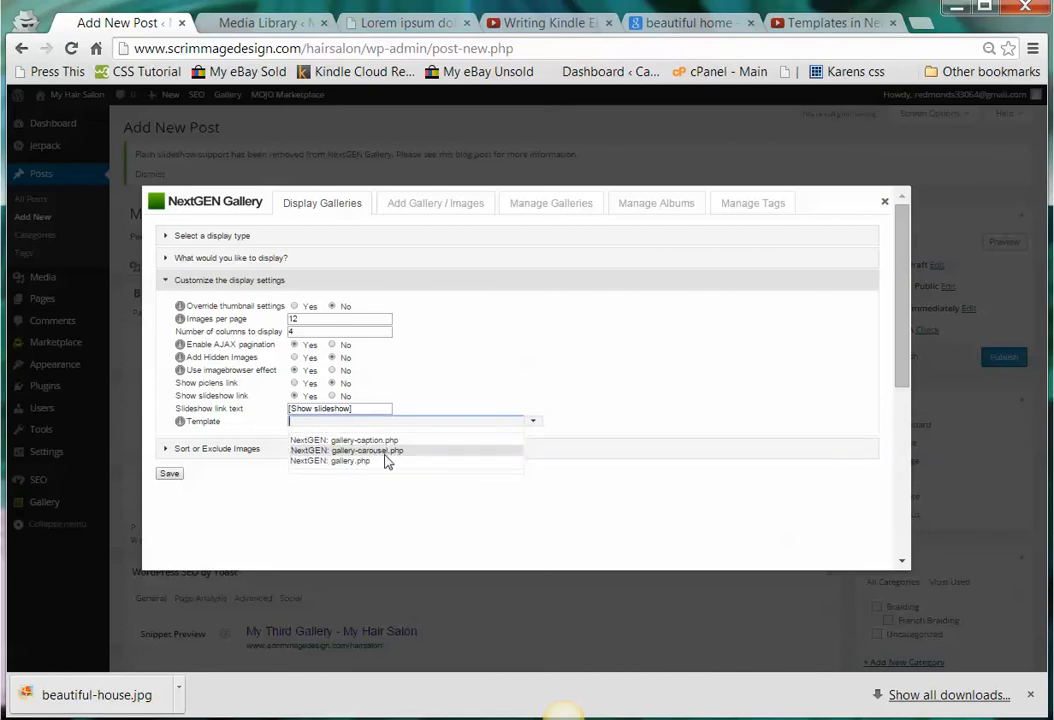
left_click(345, 450)
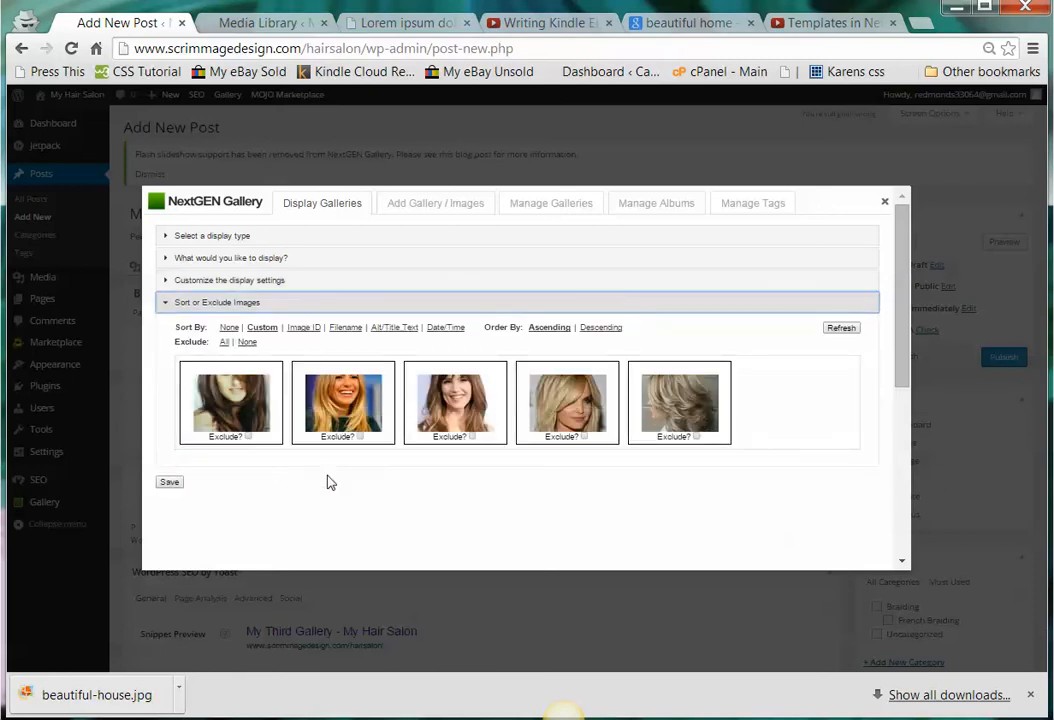
mouse_move(712, 430)
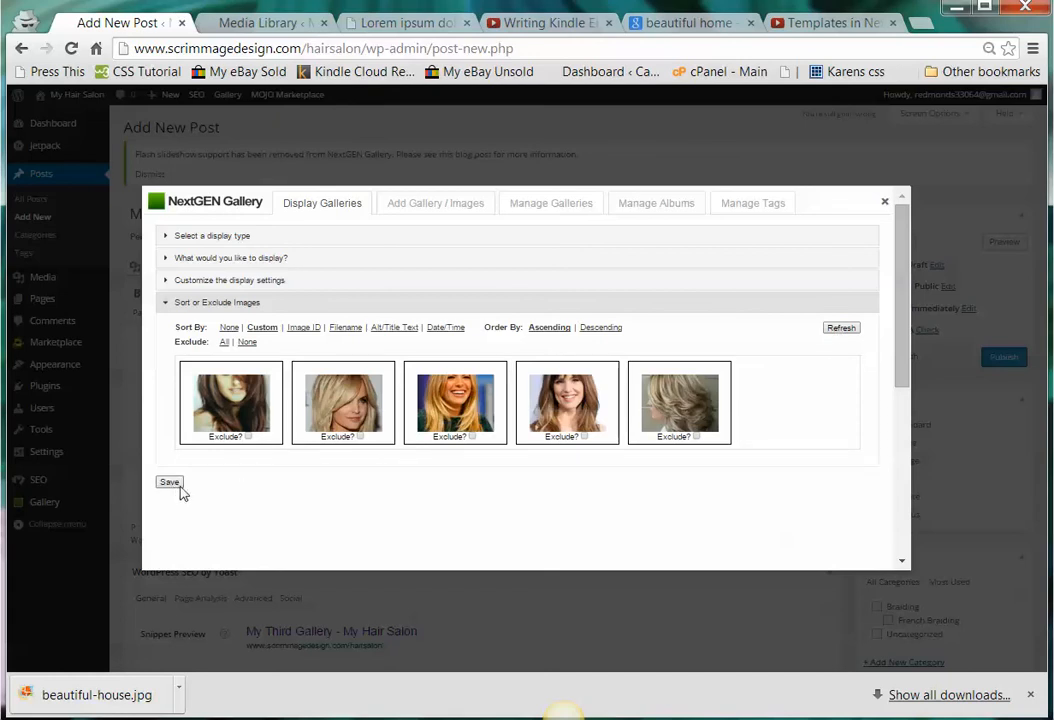
Insert the gallery into the post, publish it, and view the live post
left_click(169, 482)
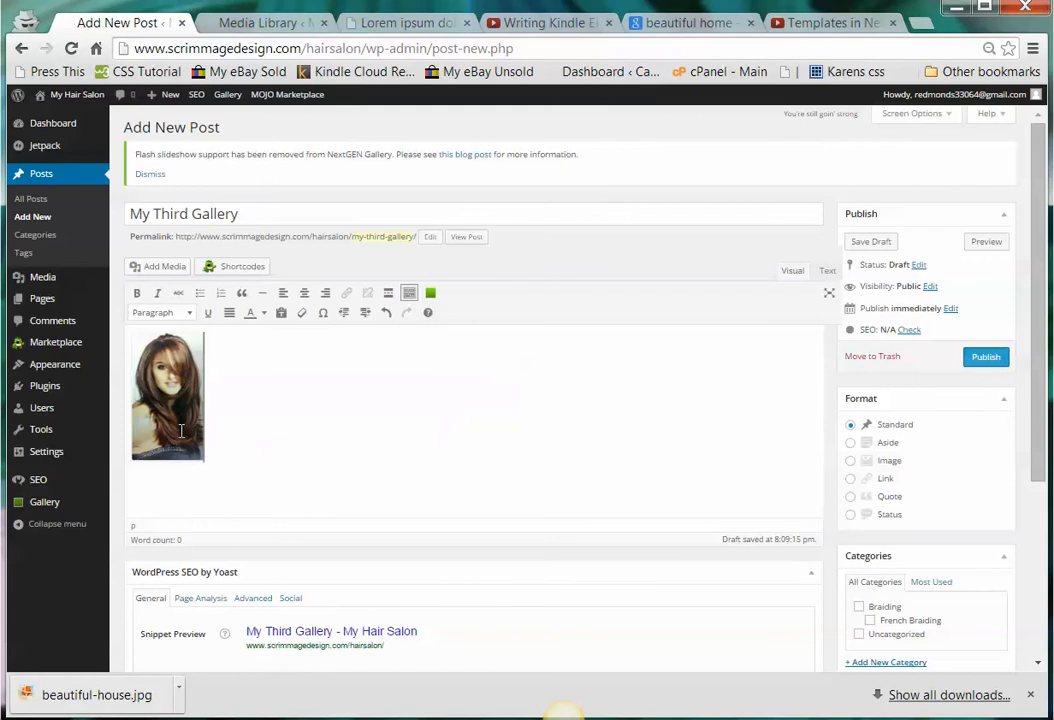
mouse_move(670, 371)
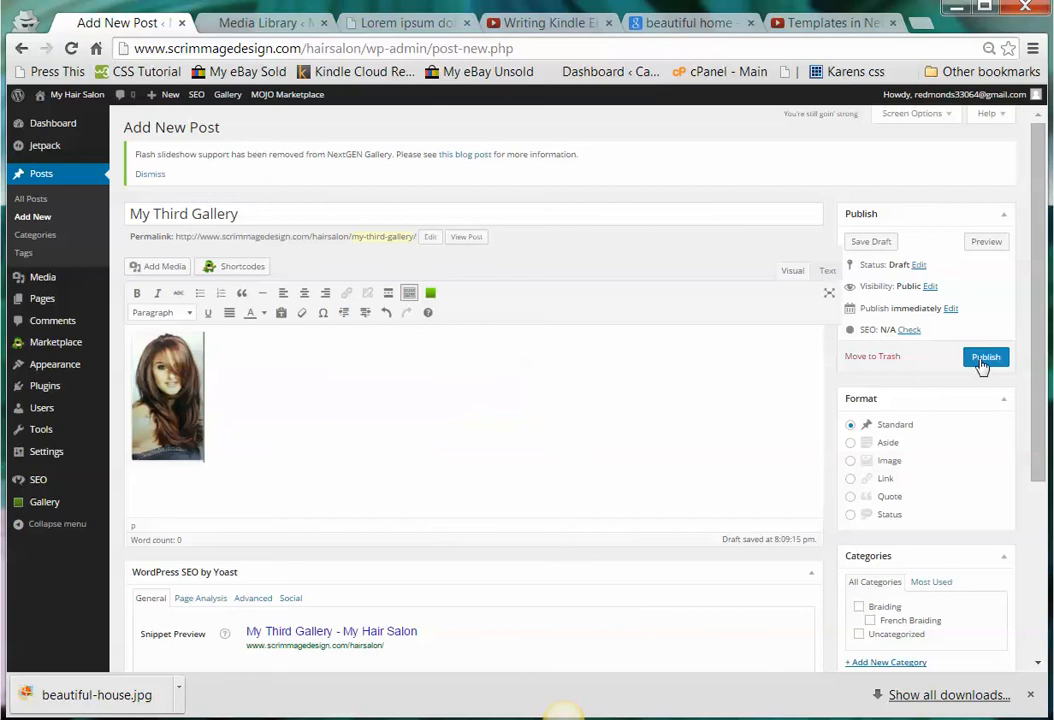
left_click(985, 357)
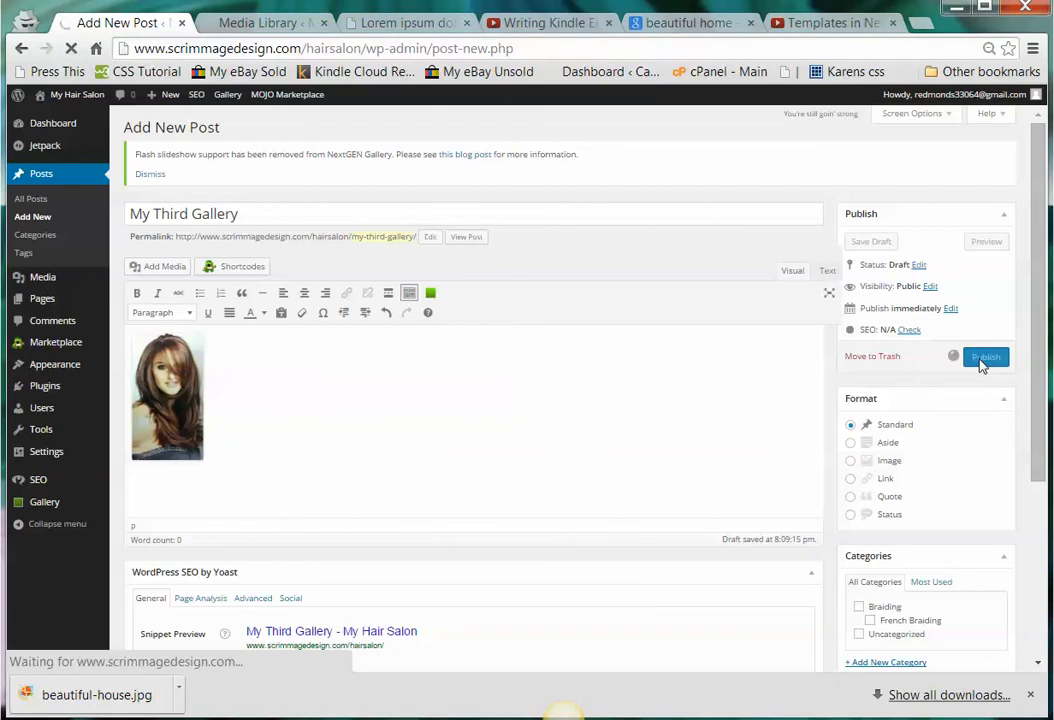
left_click(985, 357)
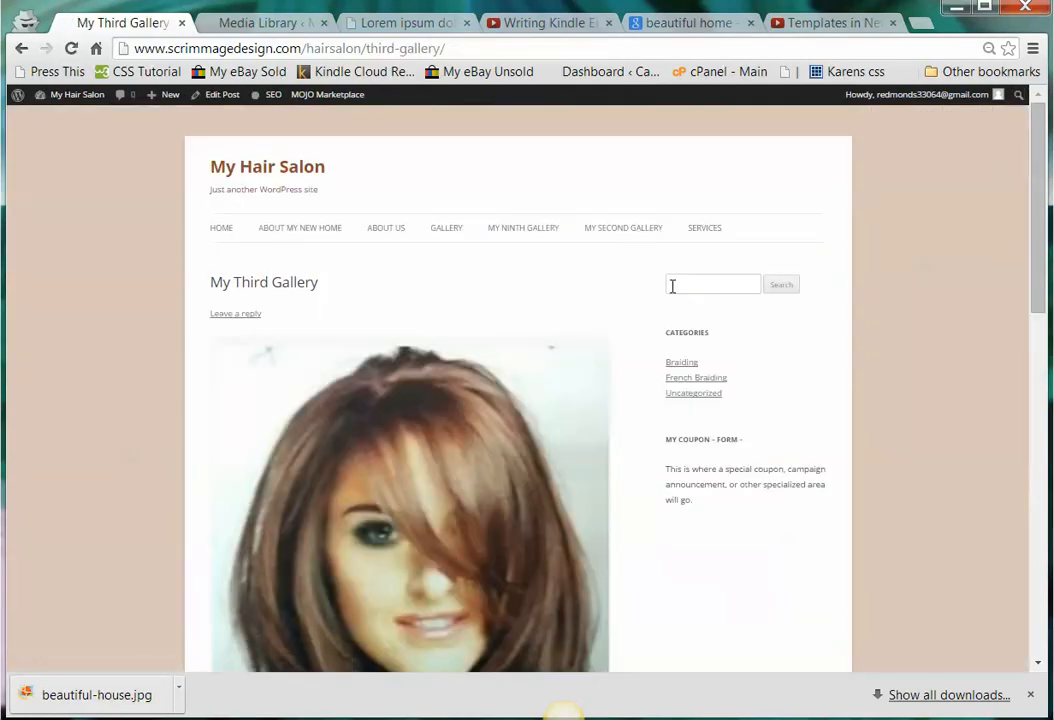
Page through the live gallery's images up to long-layers-3
scroll("down", 3)
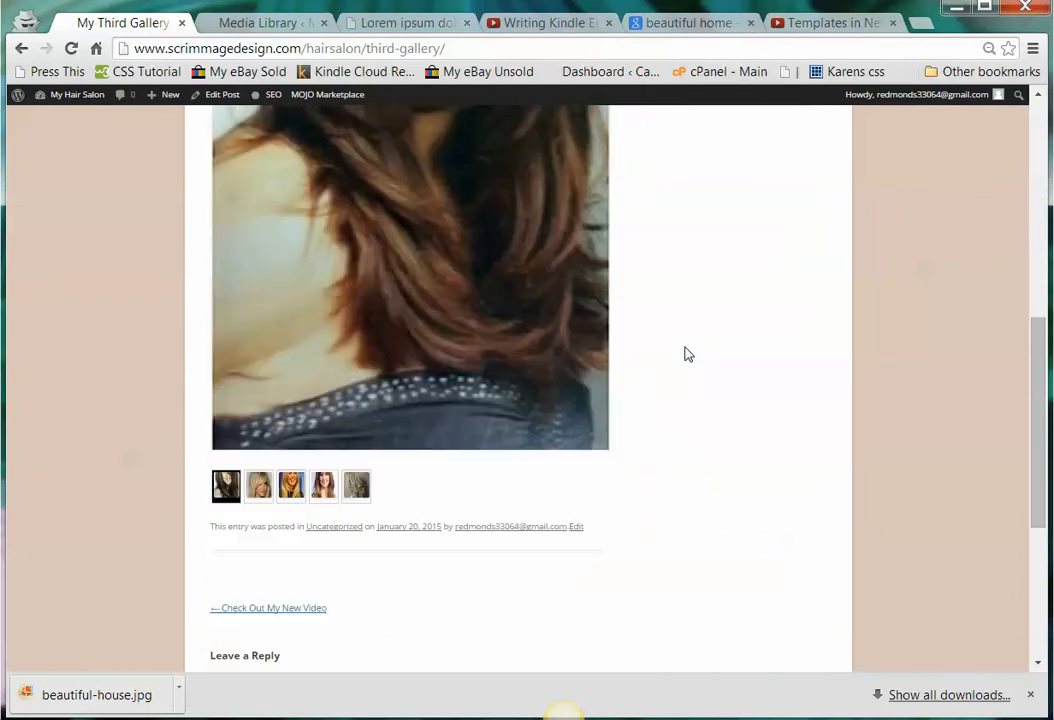
mouse_move(390, 480)
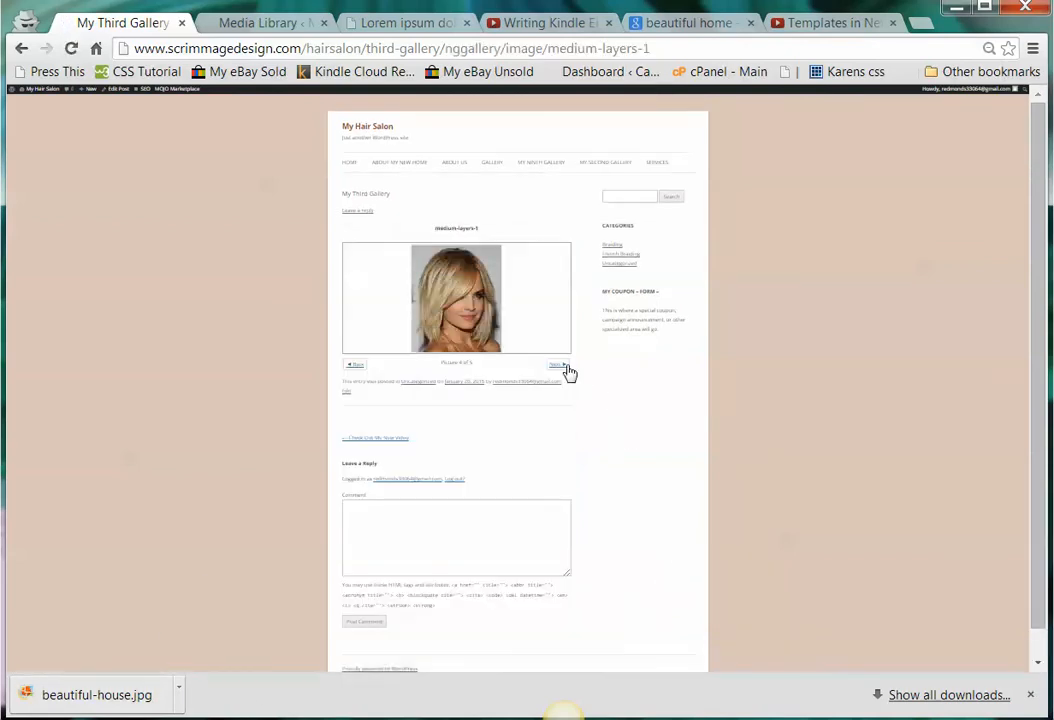
left_click(557, 364)
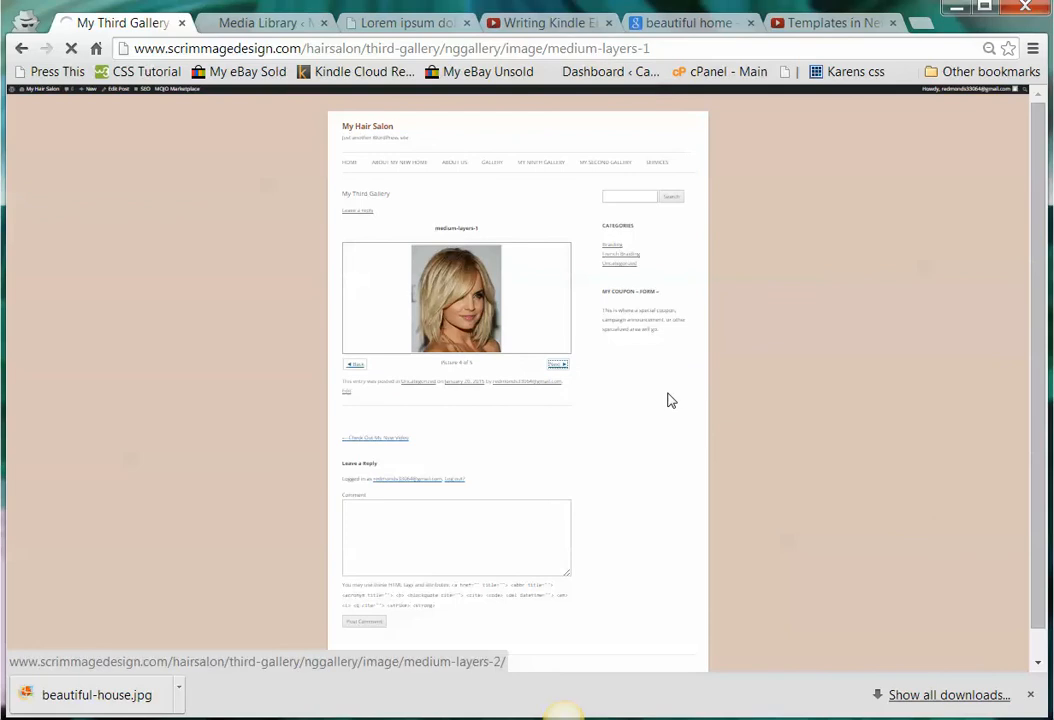
left_click(556, 364)
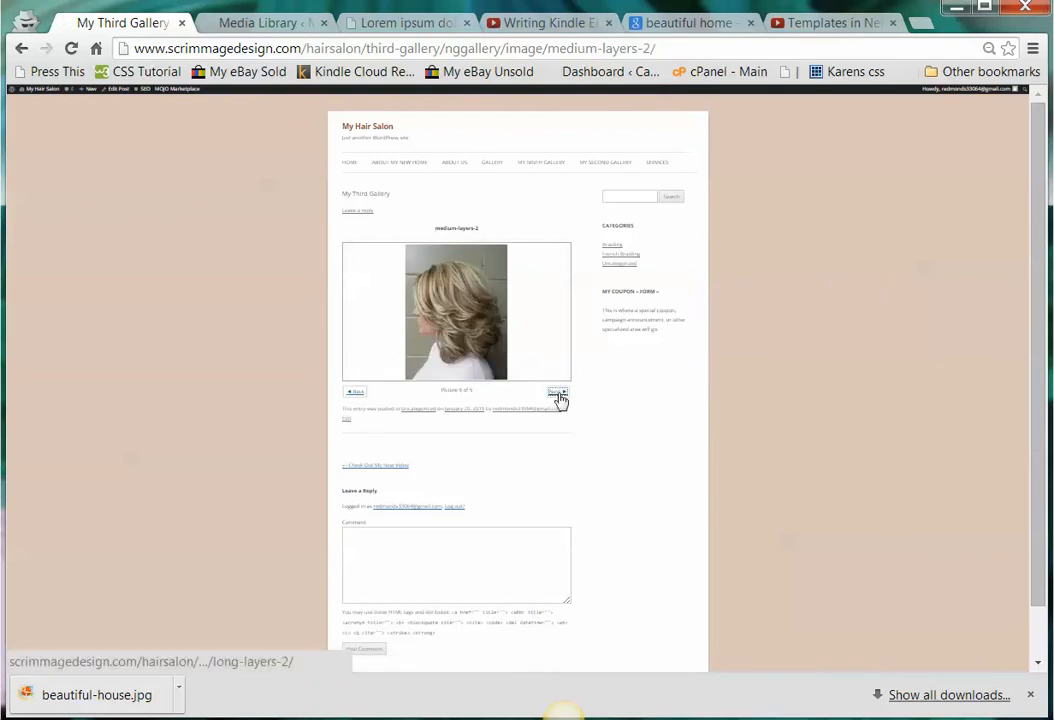
left_click(555, 391)
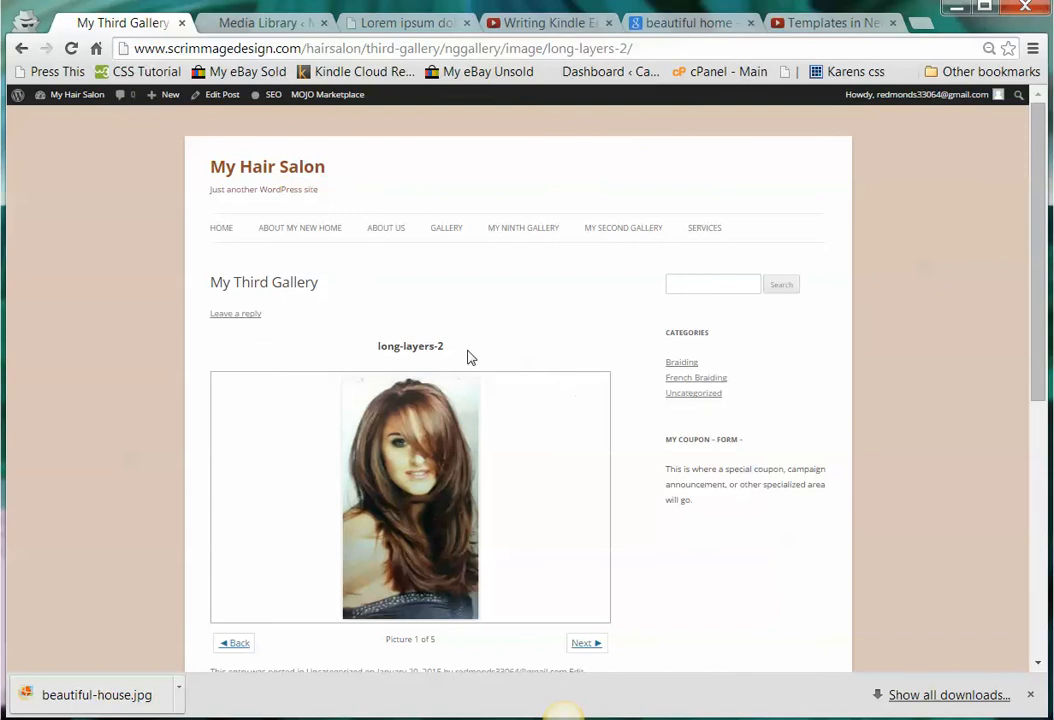
mouse_move(495, 338)
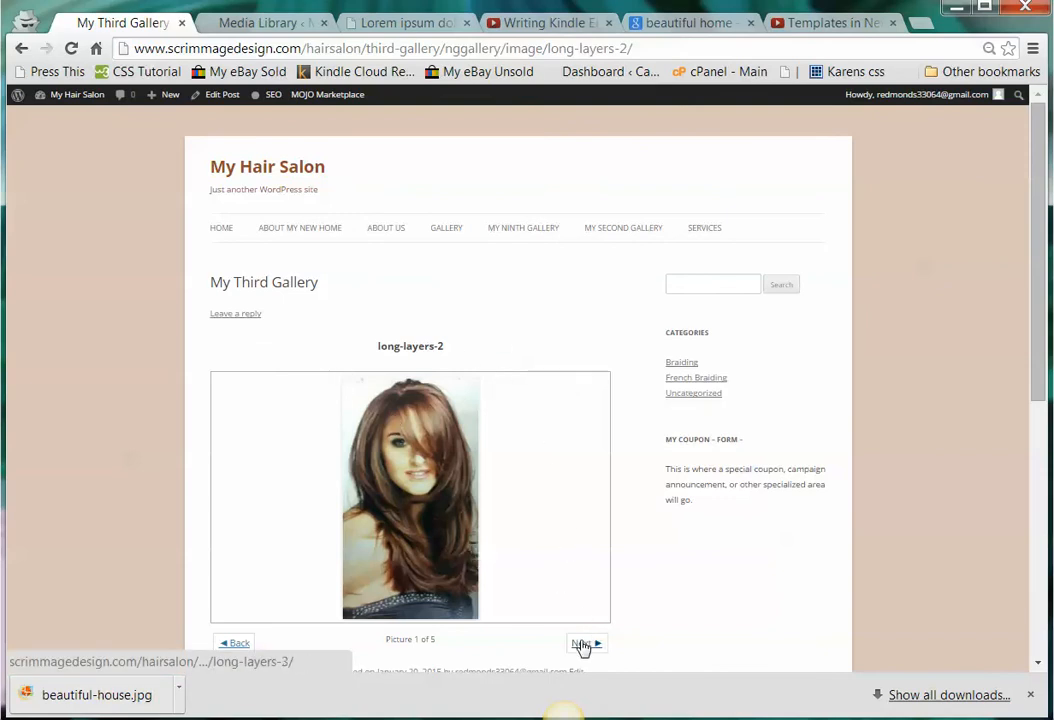
left_click(579, 643)
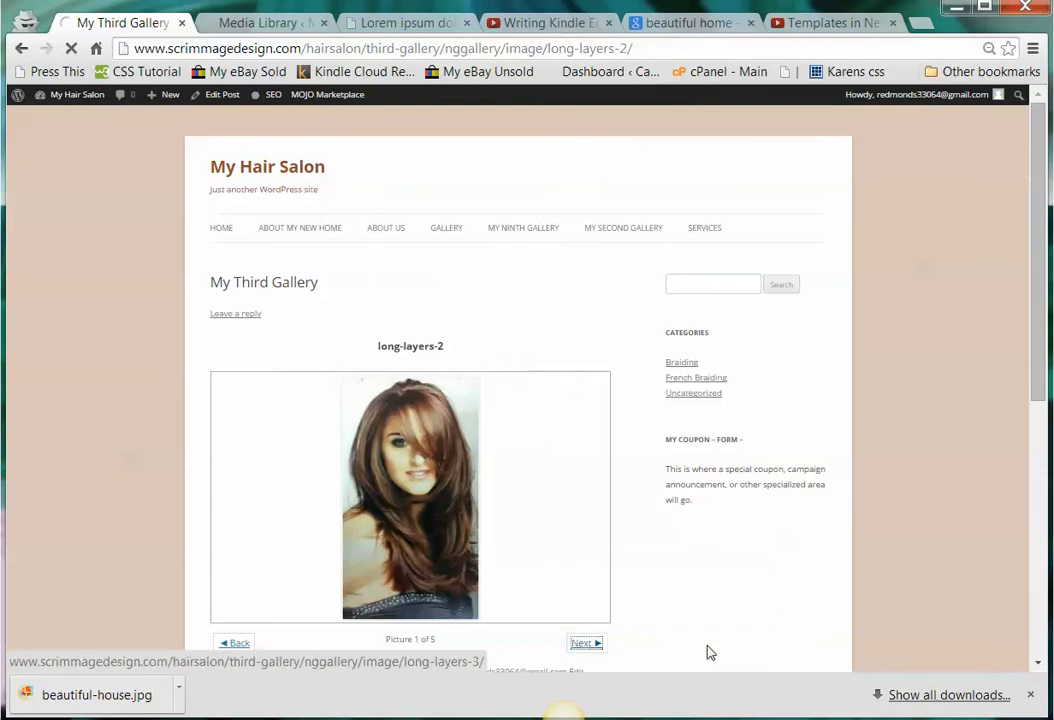
left_click(583, 642)
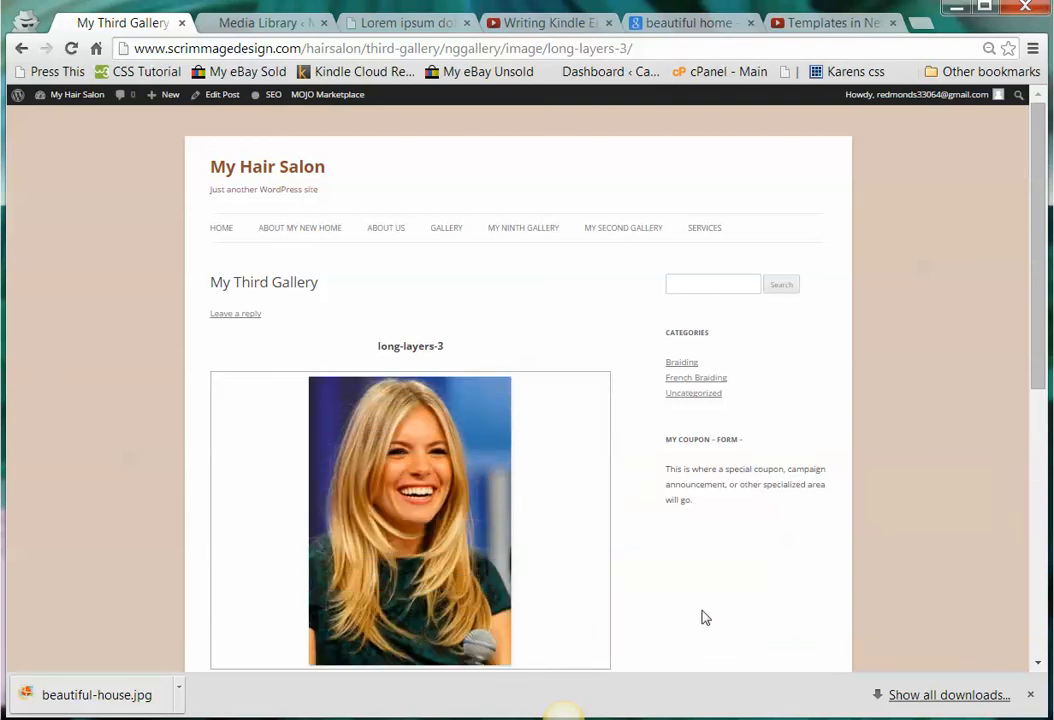
left_click(73, 94)
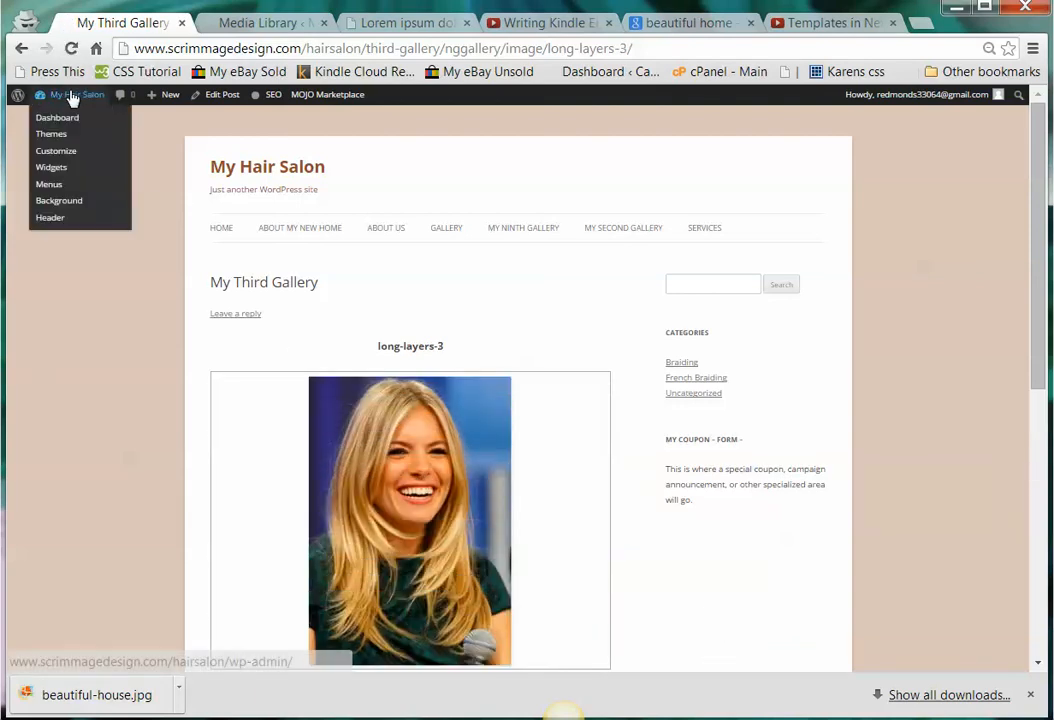
Open My Third Gallery for editing via Dashboard > Gallery > Manage Galleries
left_click(57, 117)
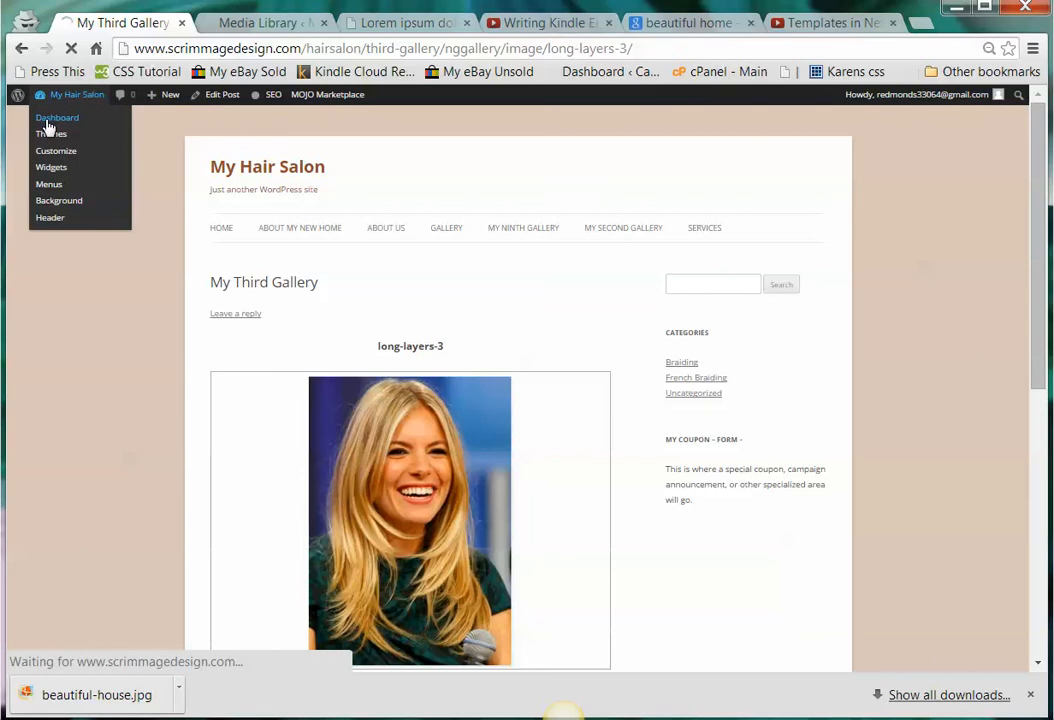
left_click(56, 117)
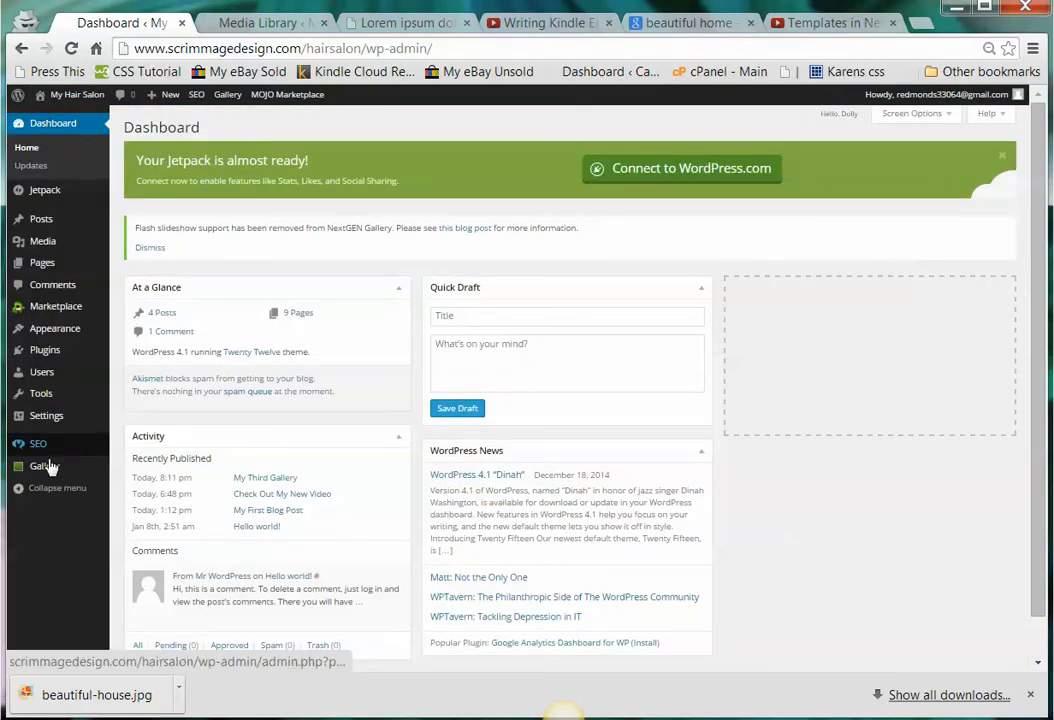
left_click(44, 467)
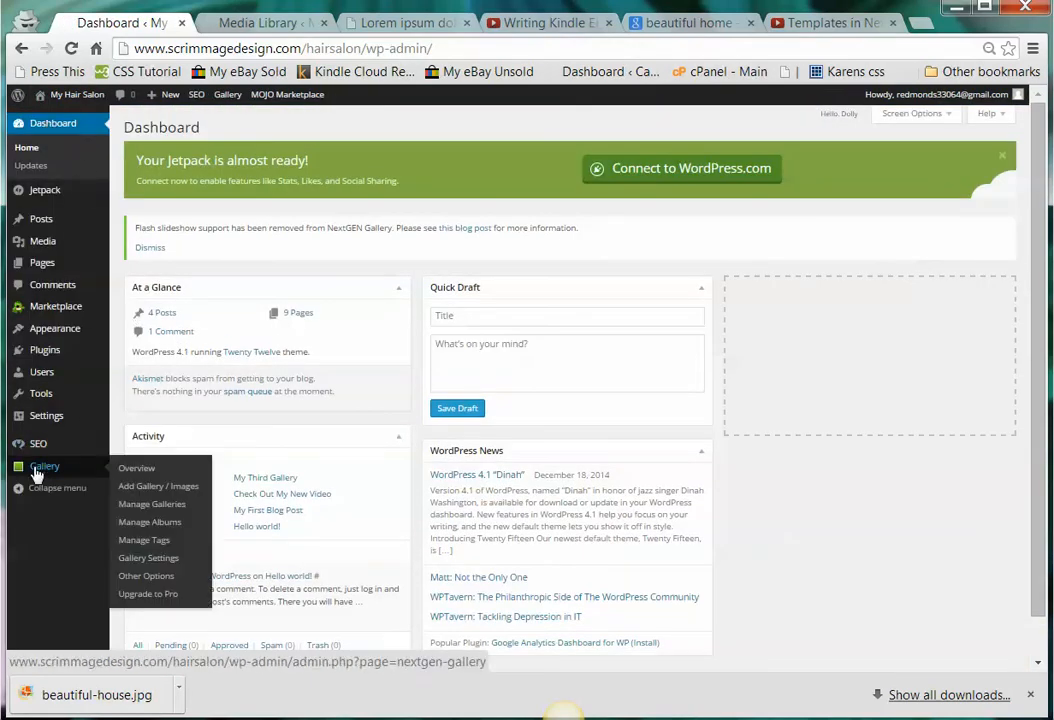
left_click(152, 504)
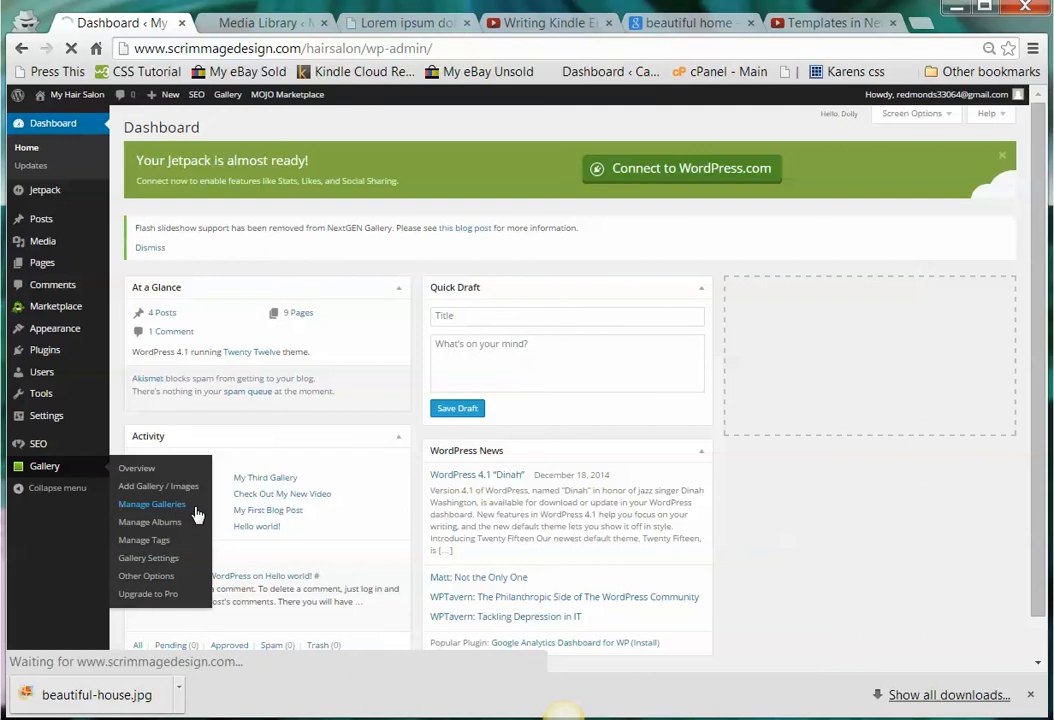
left_click(151, 504)
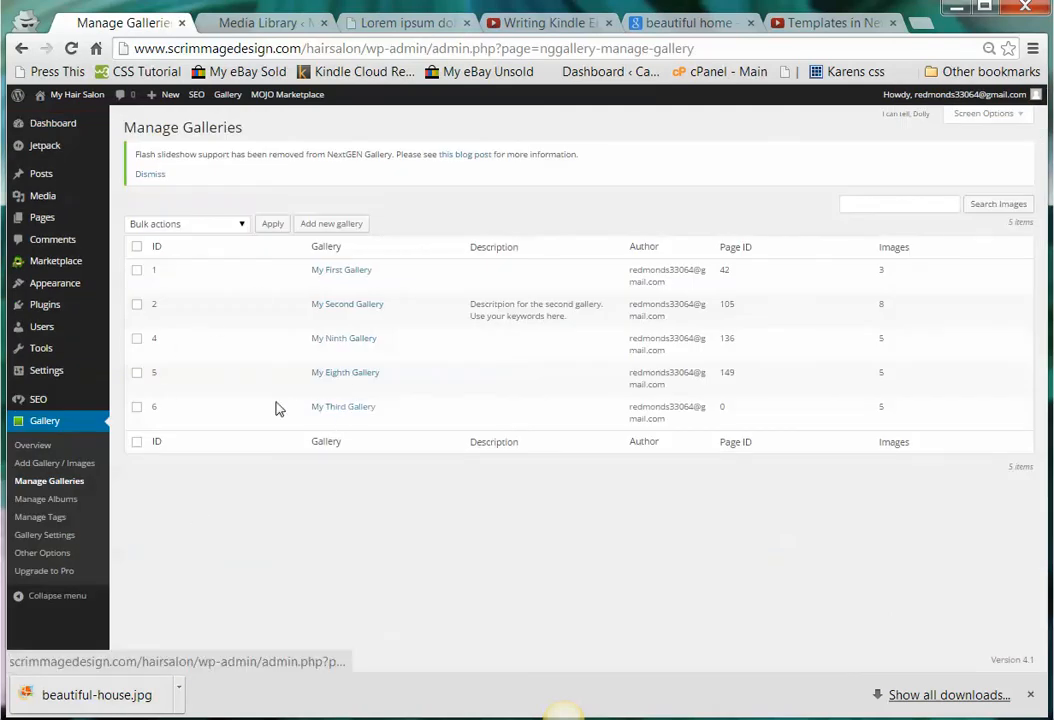
mouse_move(343, 411)
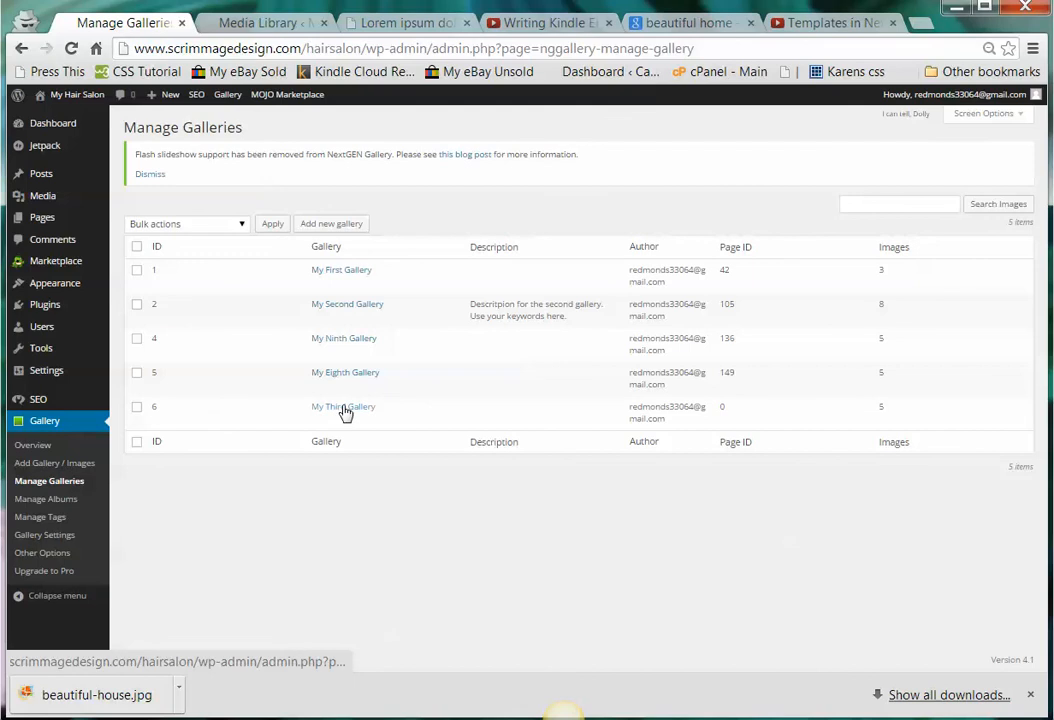
left_click(343, 406)
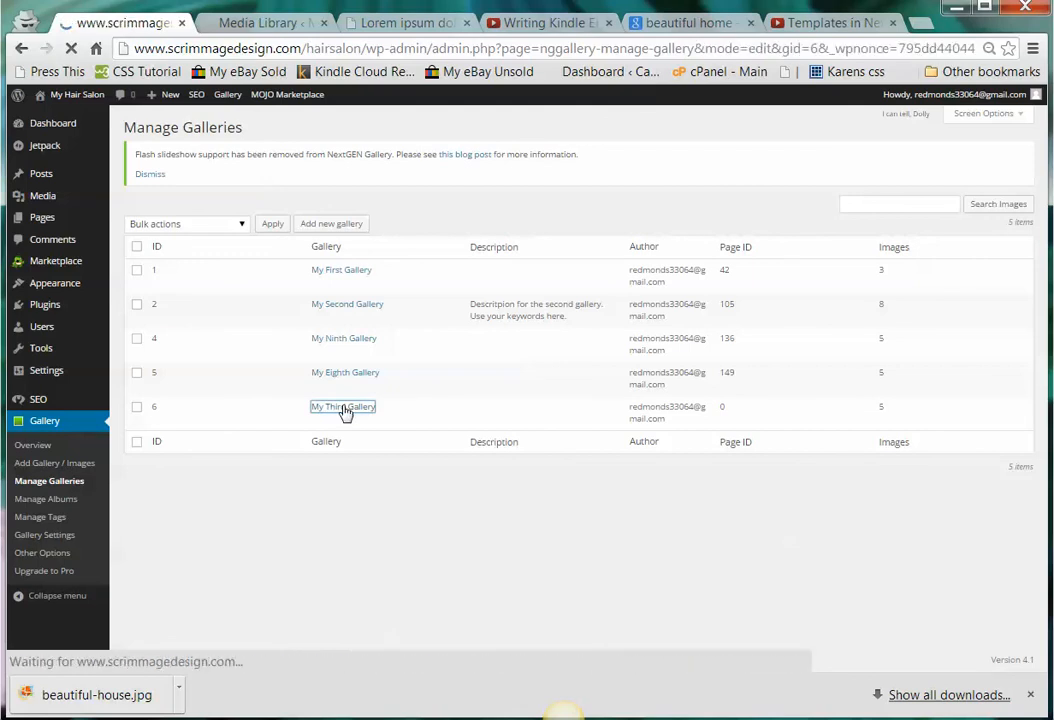
left_click(343, 407)
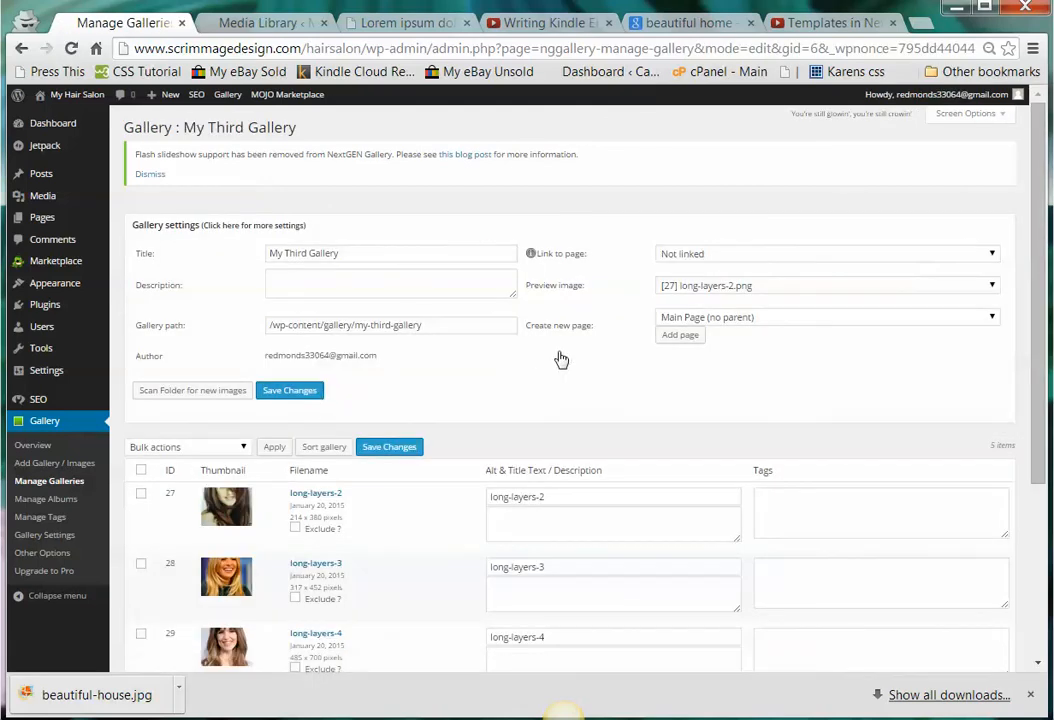
Give the long-layers-2 image the alt text 'Long layered hairstyle'
scroll("down", 3)
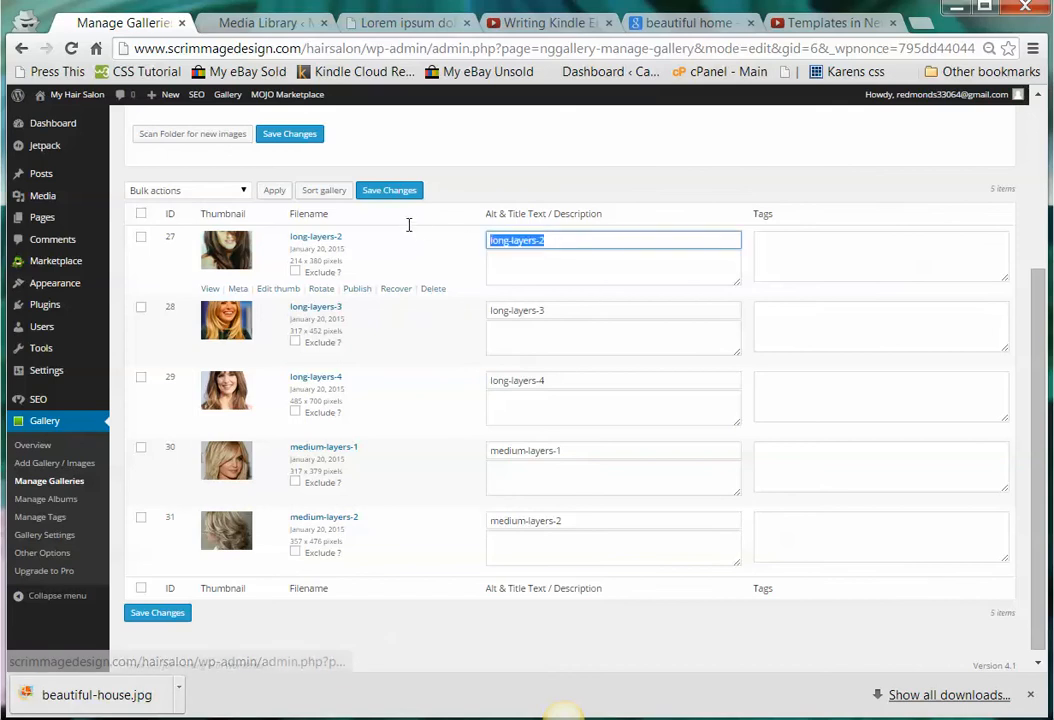
type("Lo")
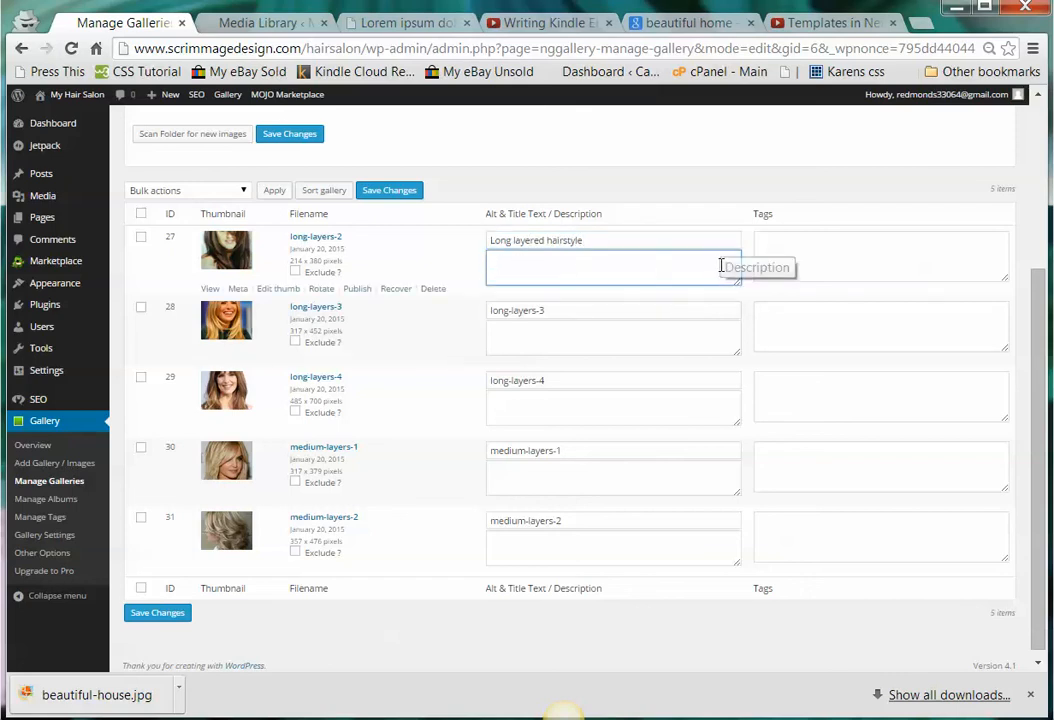
left_click(613, 267)
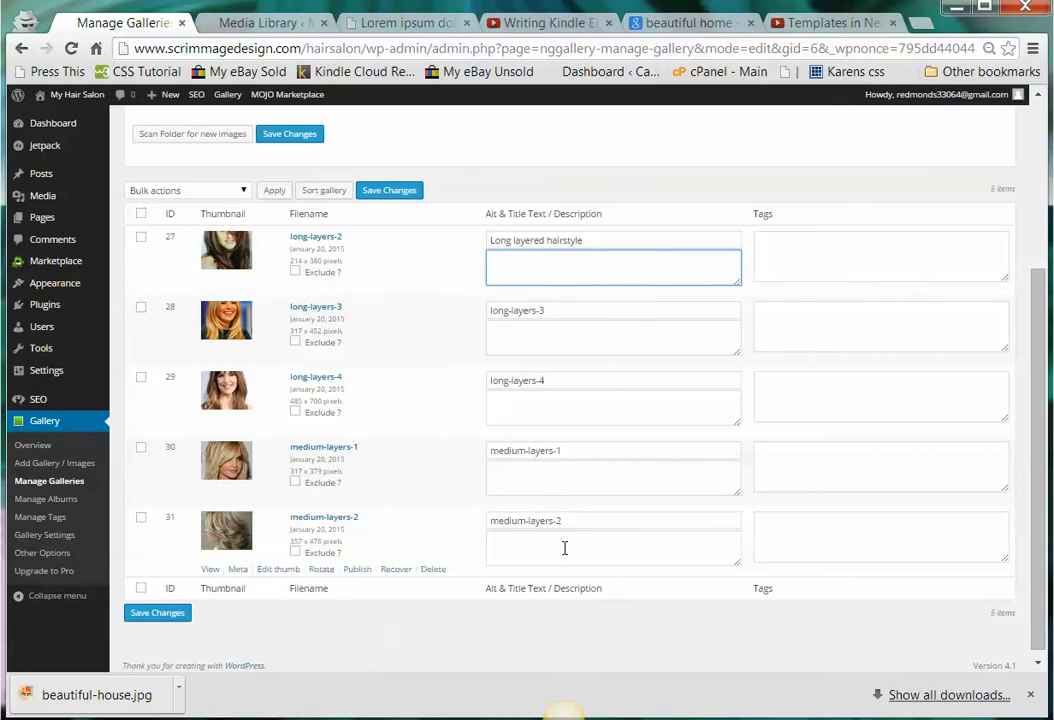
Tag the long-layers-2 image with 'keywords, commas, keywords'
left_click(881, 255)
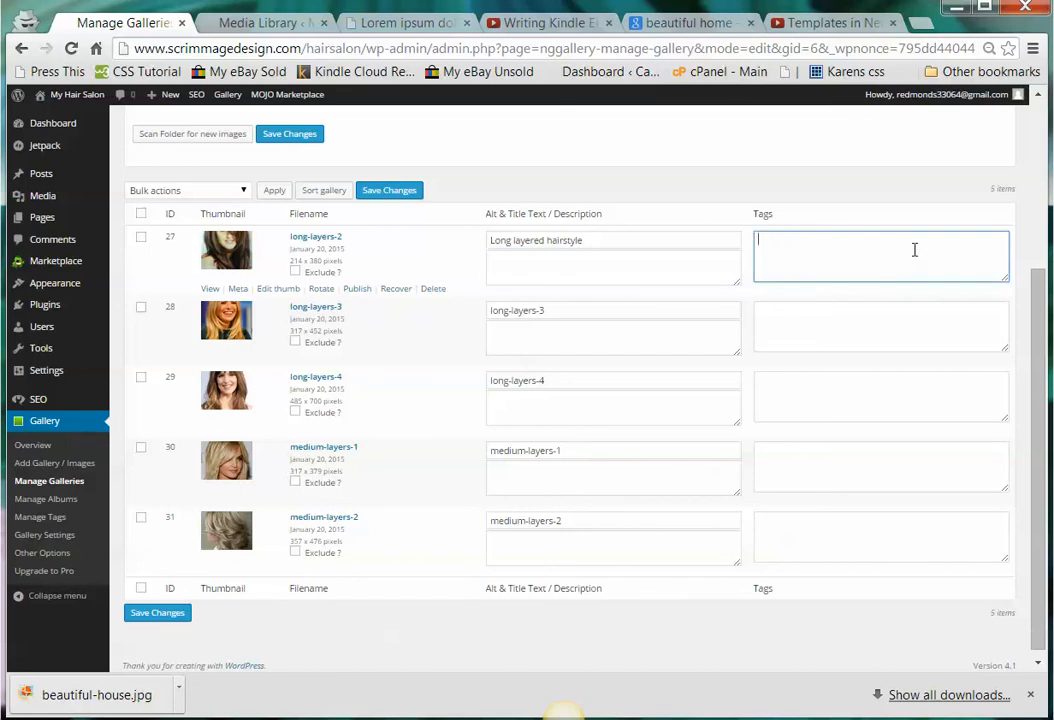
type("l")
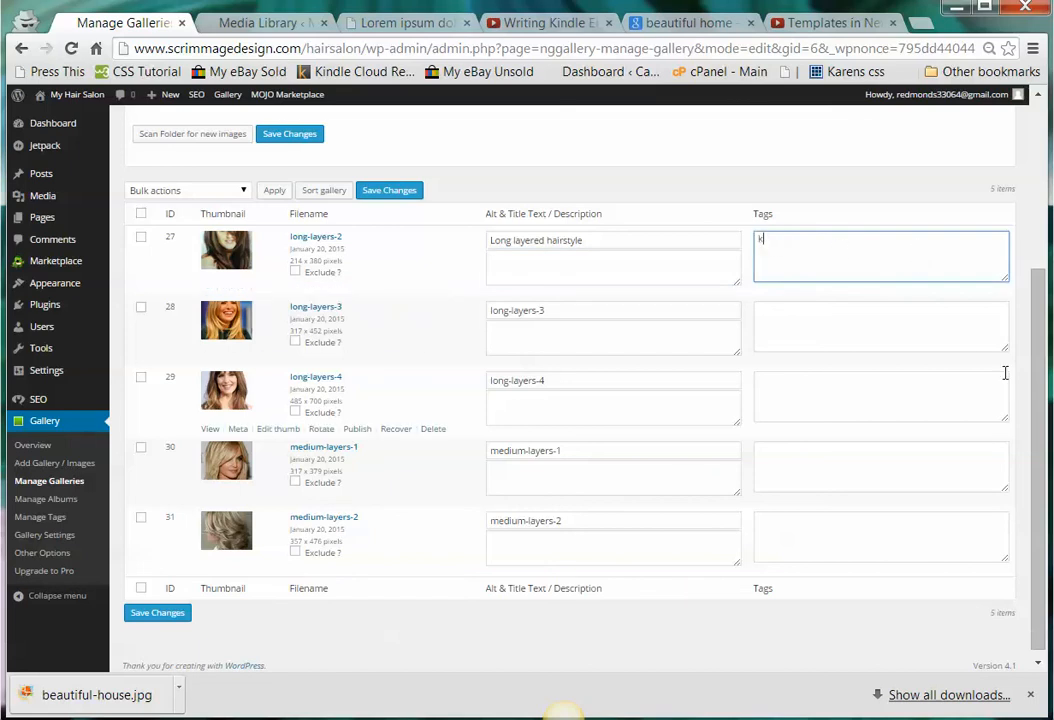
type("eywords, commas,")
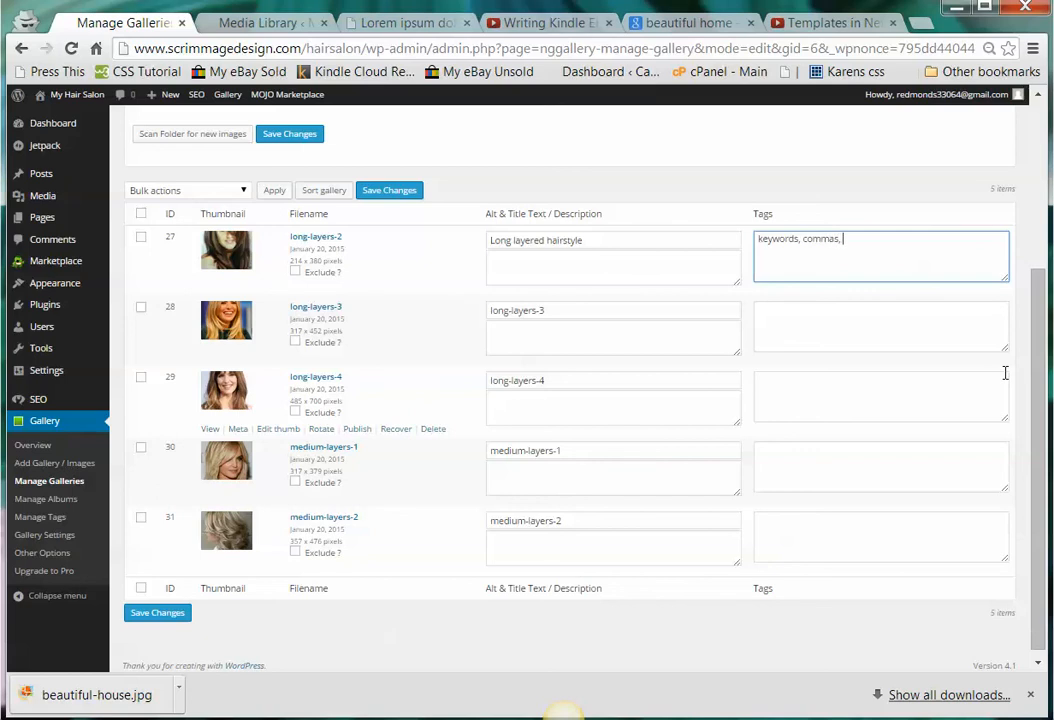
type("keywords,")
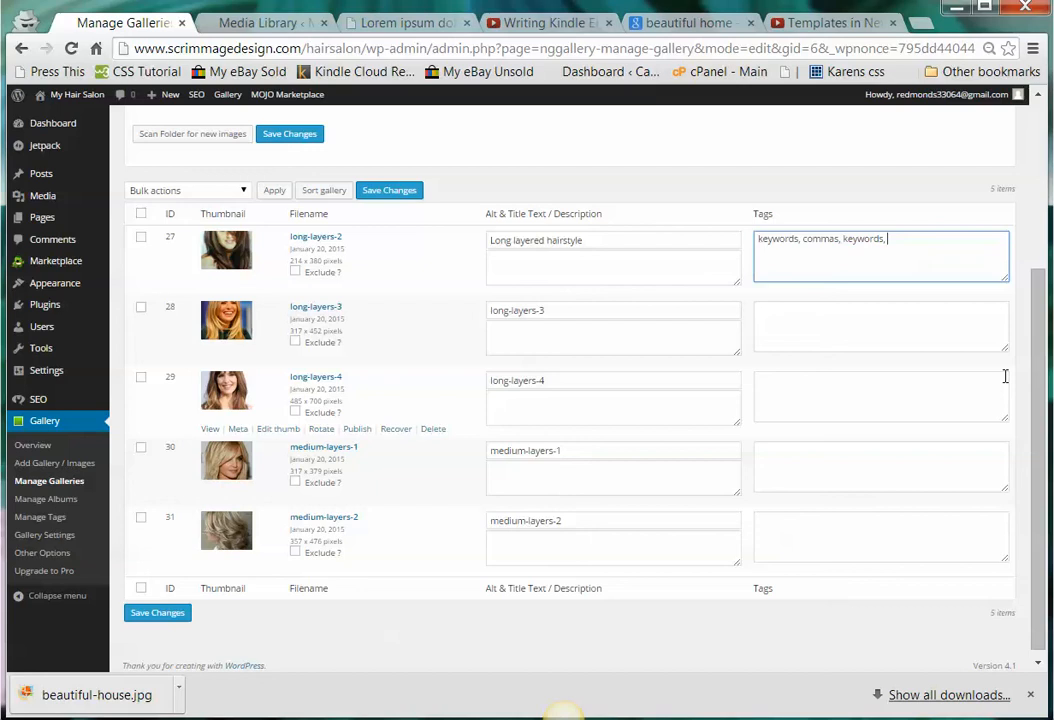
mouse_move(238, 288)
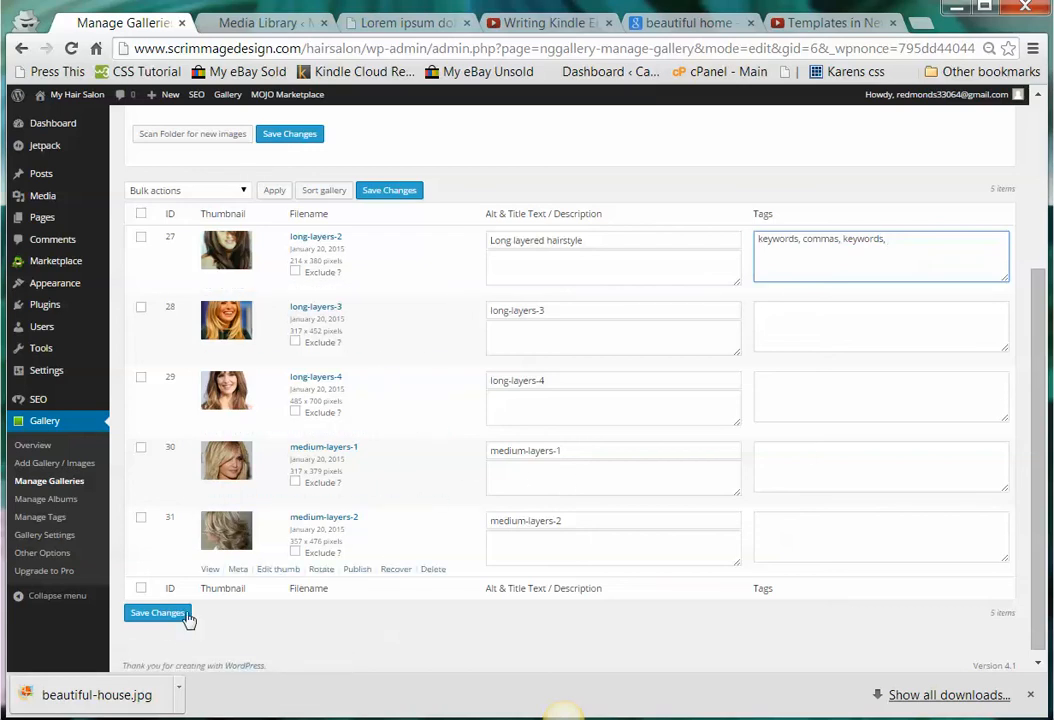
Save the 'Long layered hairstyle' title and tags, then save a rearranged image order
left_click(157, 612)
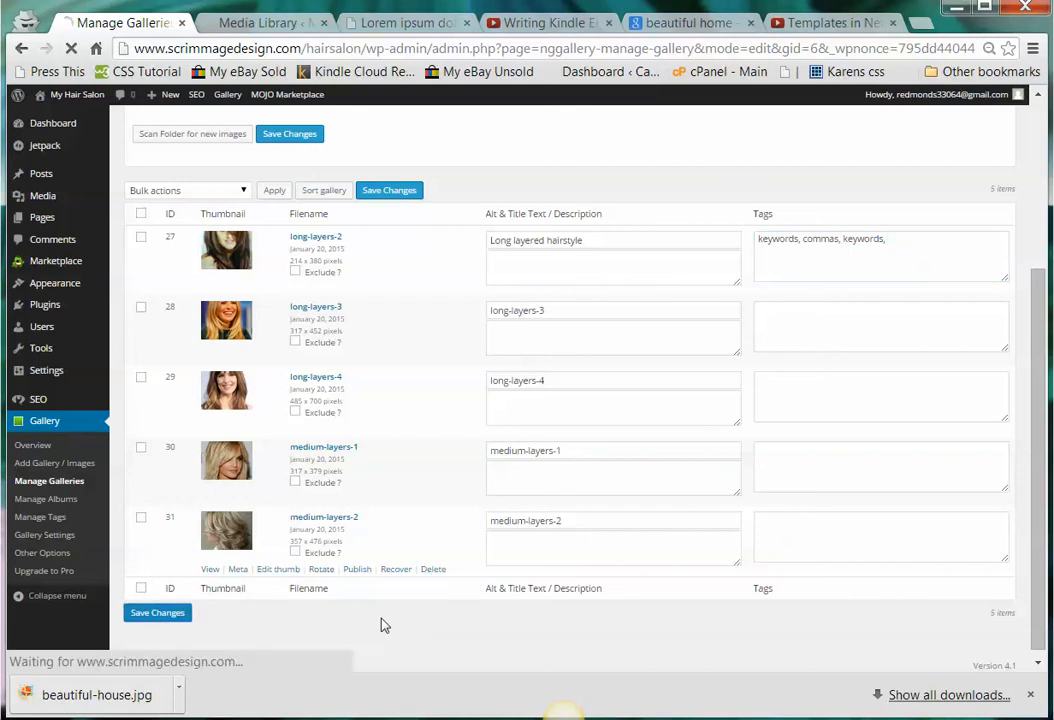
left_click(289, 133)
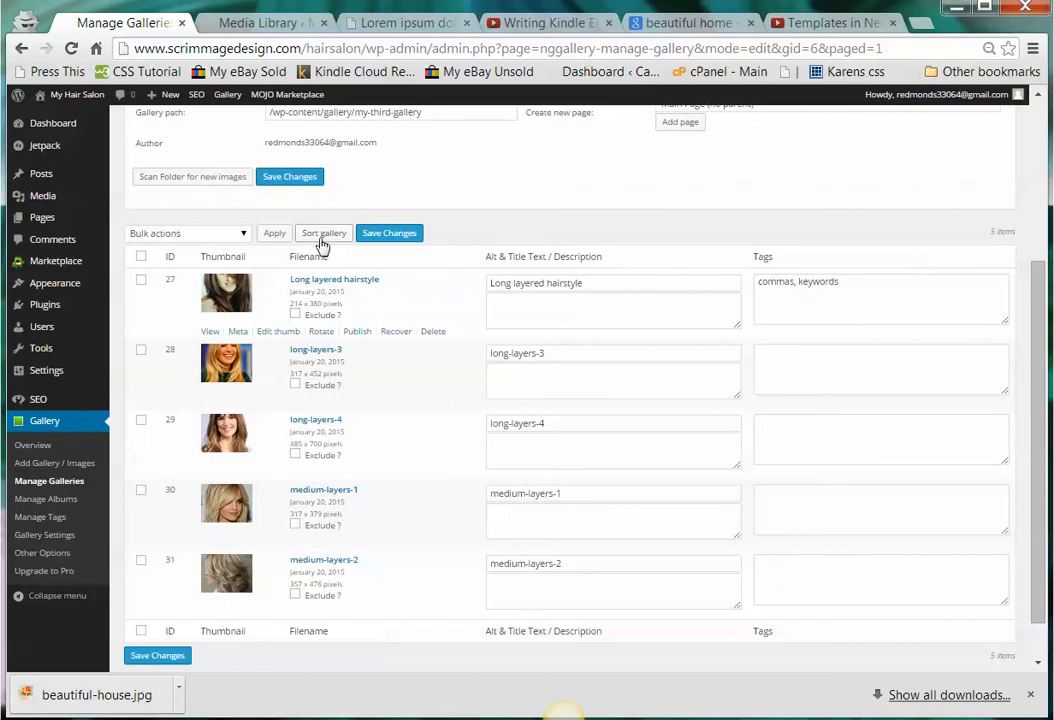
left_click(323, 232)
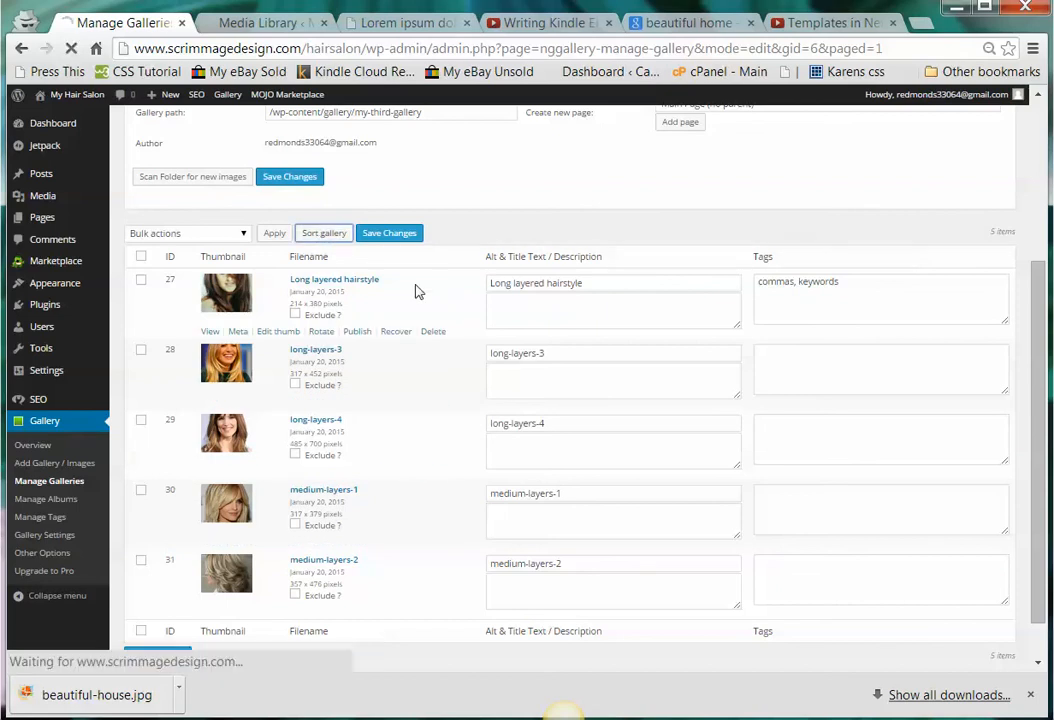
left_click(323, 233)
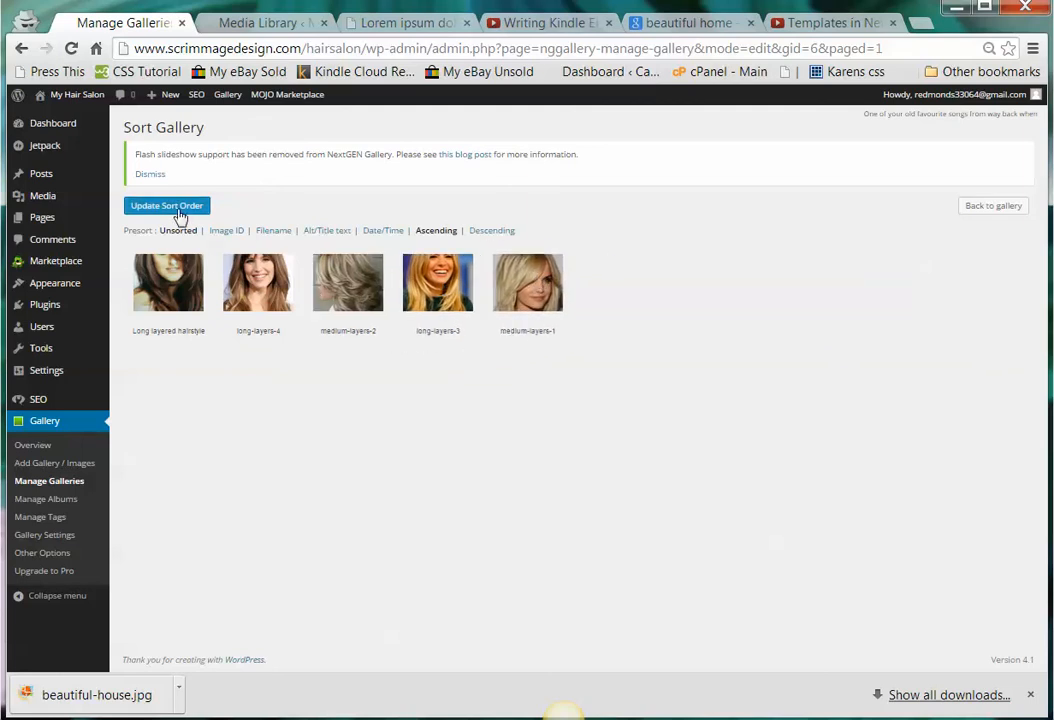
left_click(167, 205)
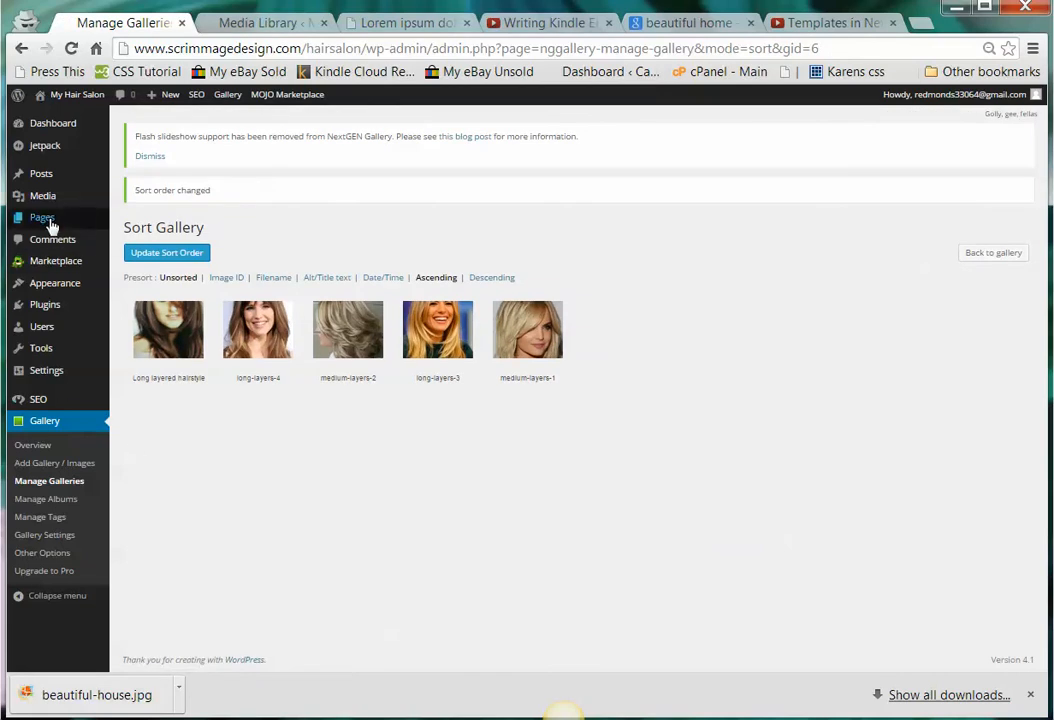
mouse_move(42, 217)
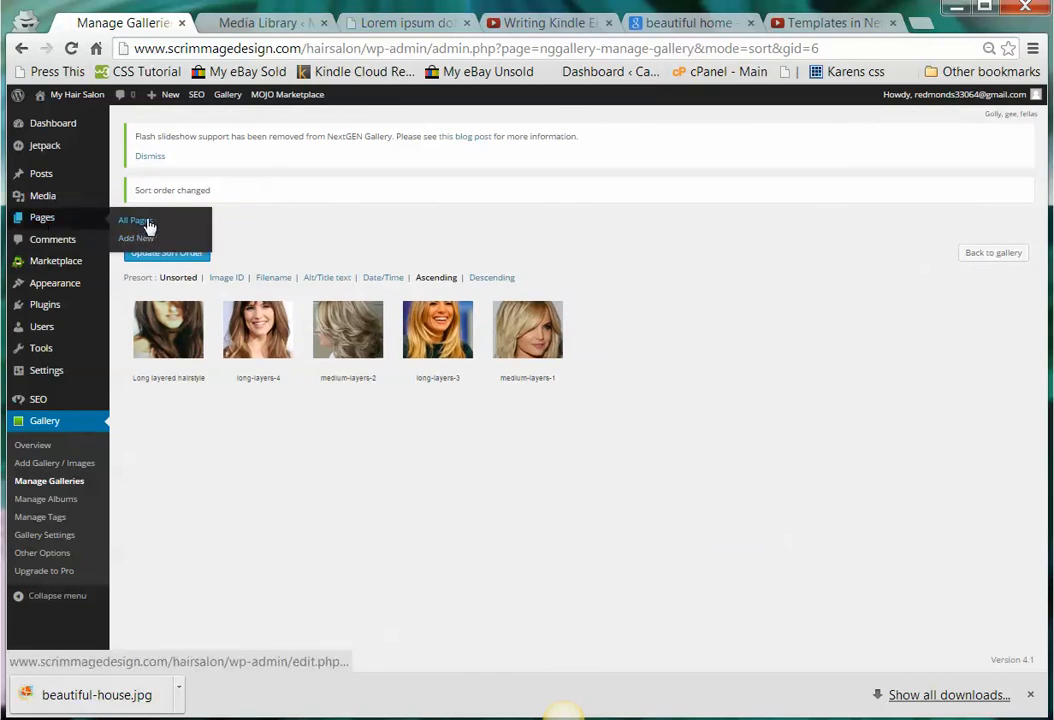
mouse_move(41, 173)
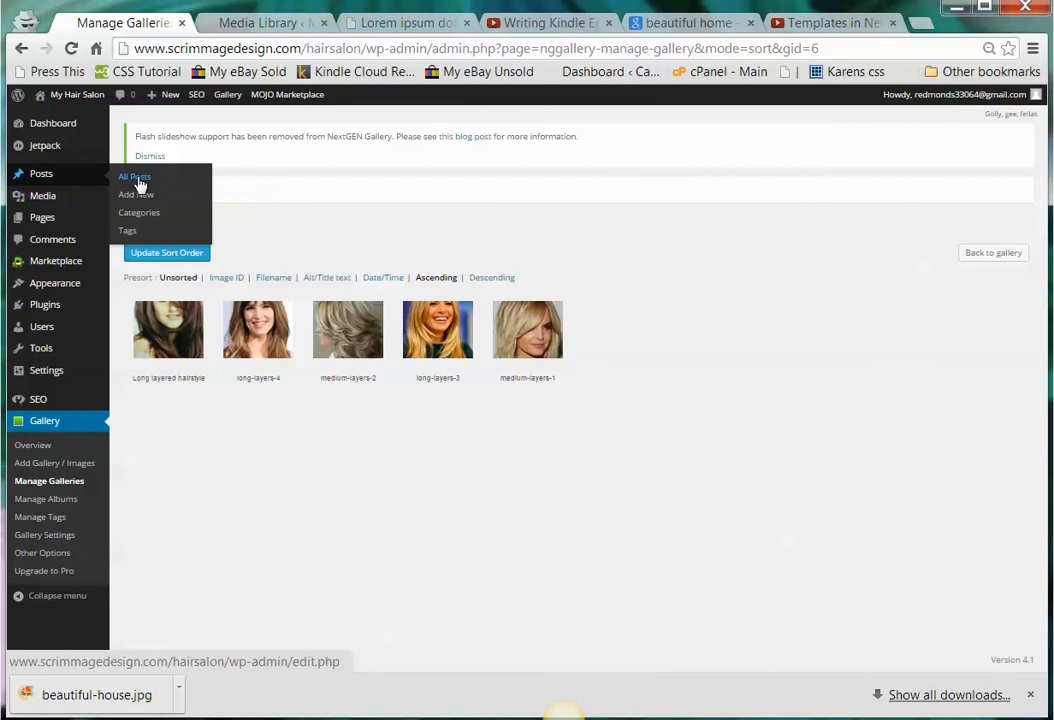
Reopen the My Third Gallery post for editing from the All Posts list
left_click(133, 176)
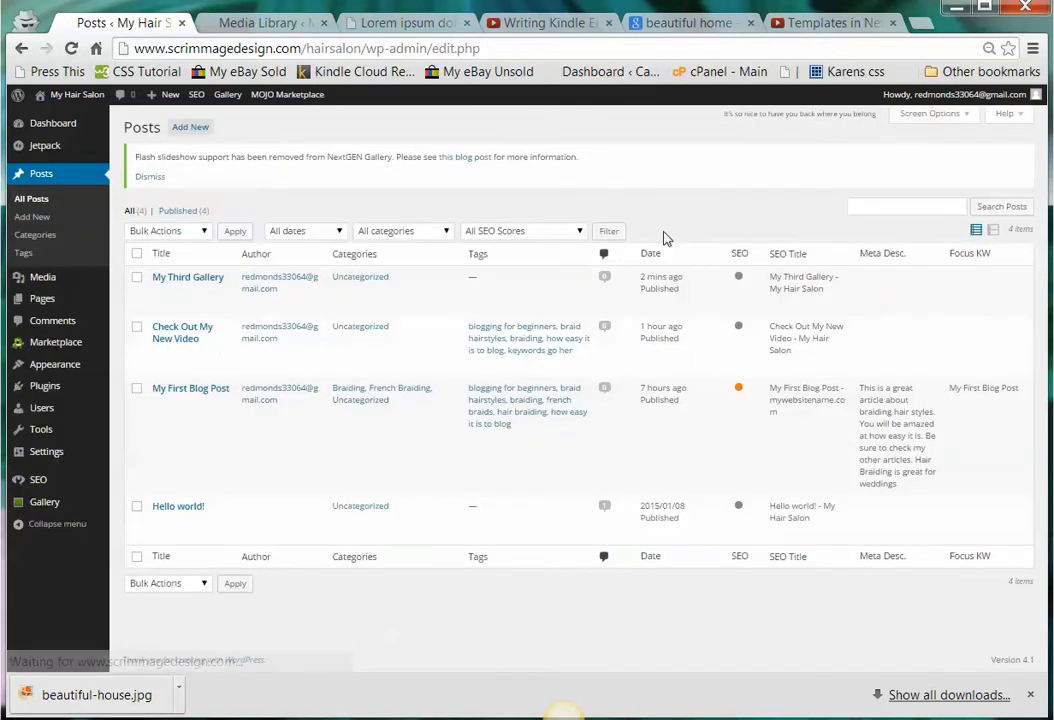
mouse_move(190, 388)
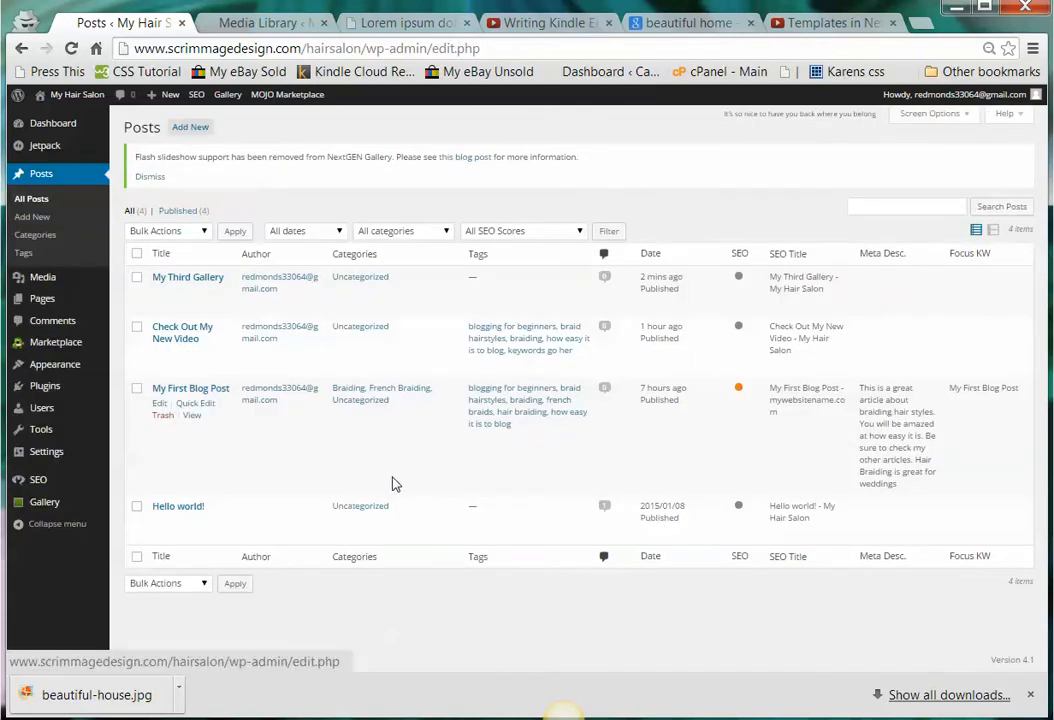
mouse_move(188, 277)
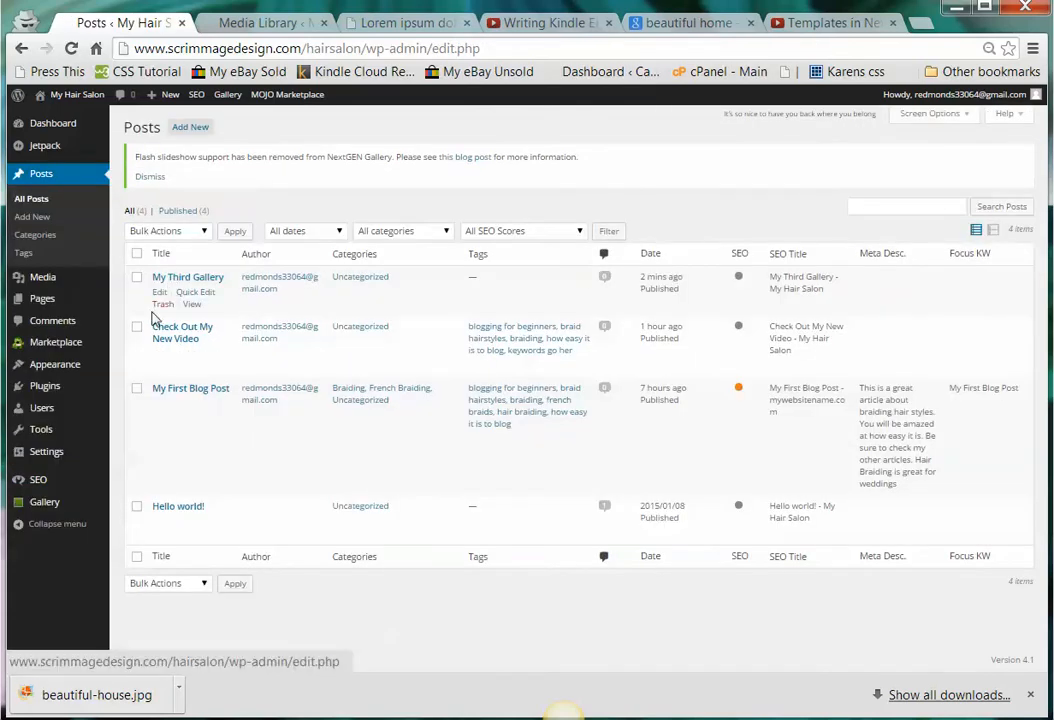
mouse_move(159, 292)
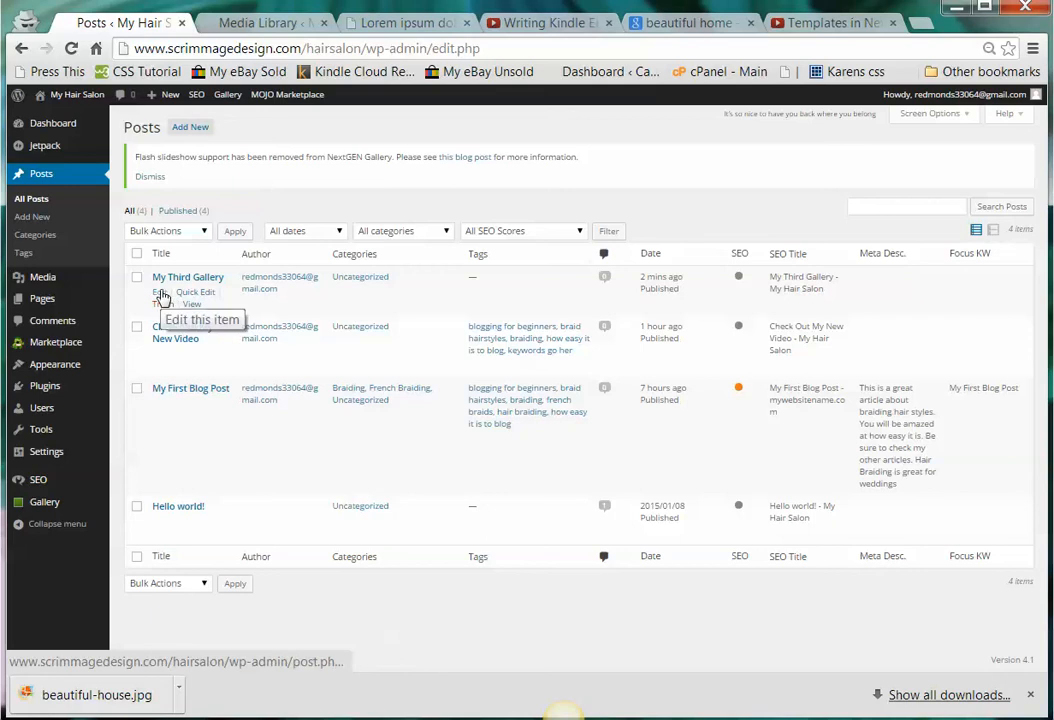
left_click(160, 292)
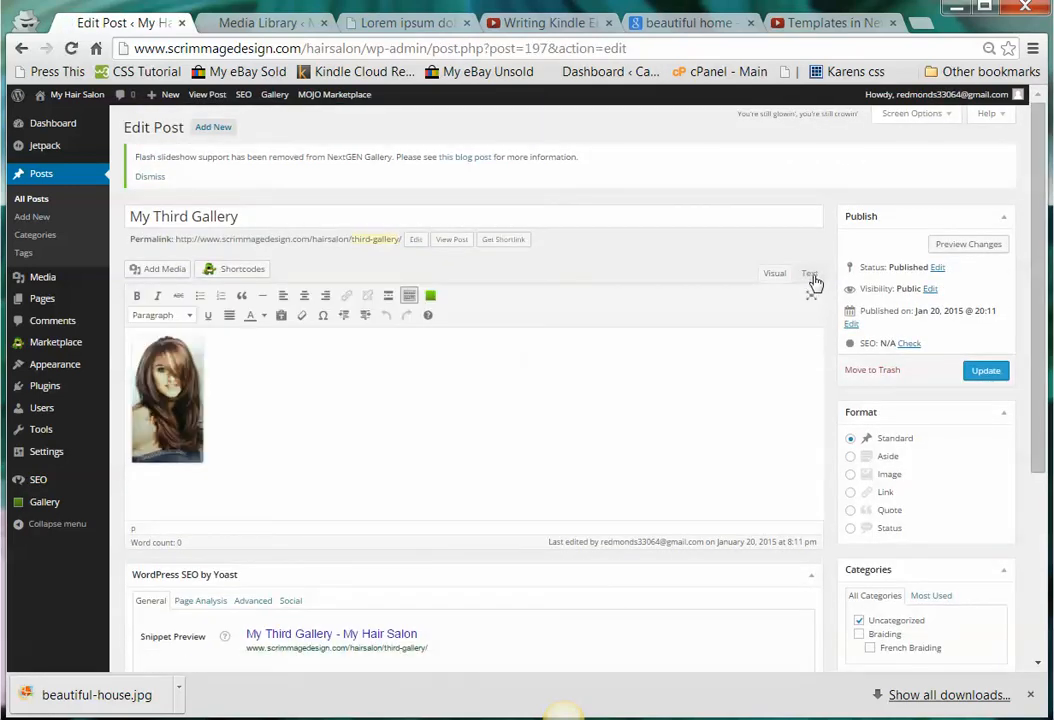
left_click(809, 273)
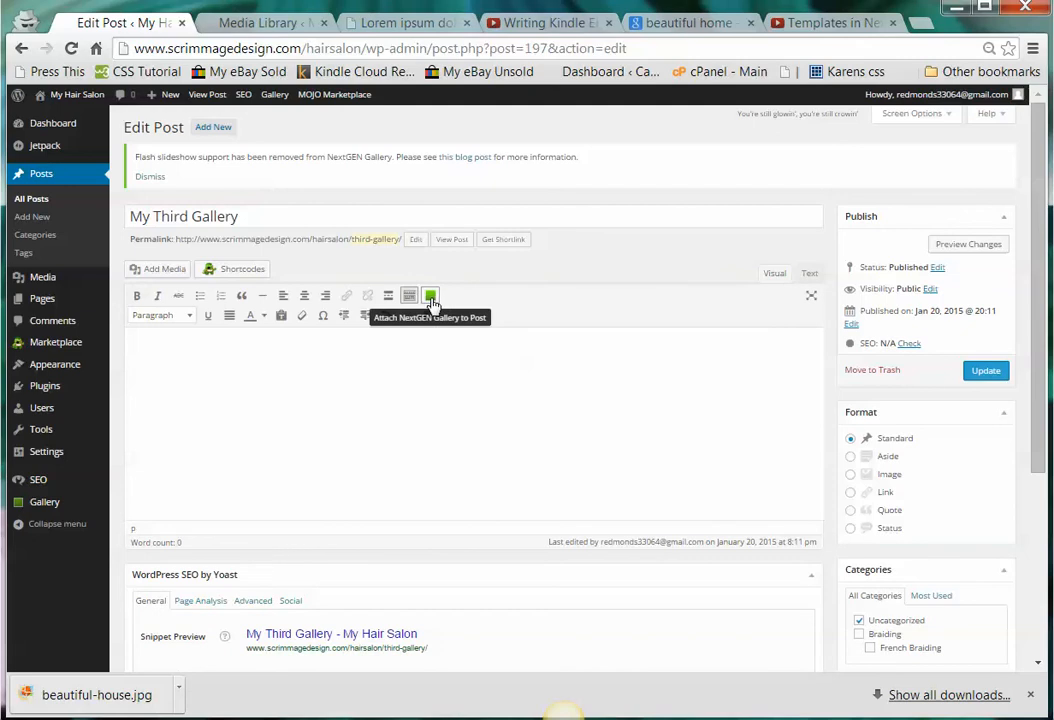
Attach a NextGEN gallery of My Third Gallery using the gallery.php template
left_click(429, 295)
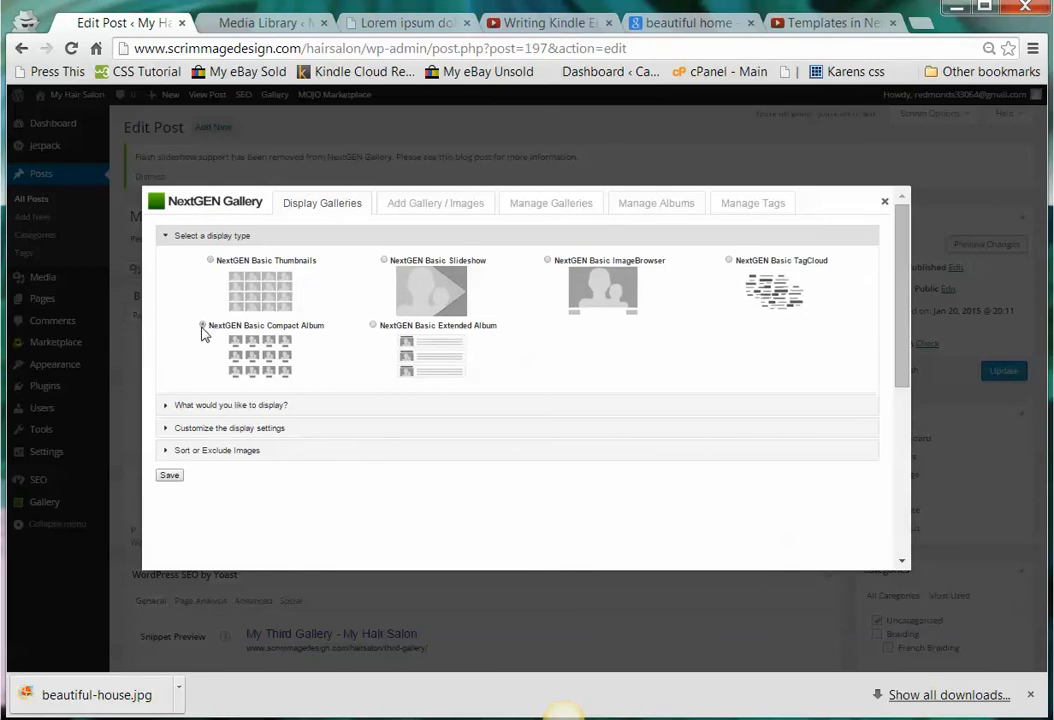
left_click(202, 325)
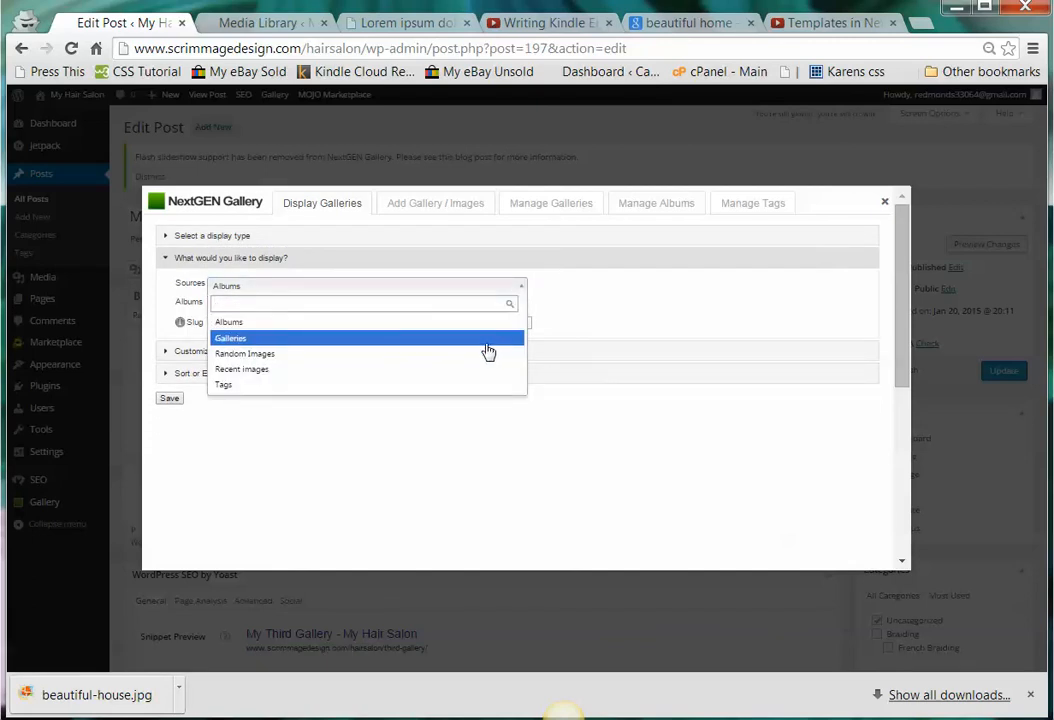
left_click(231, 337)
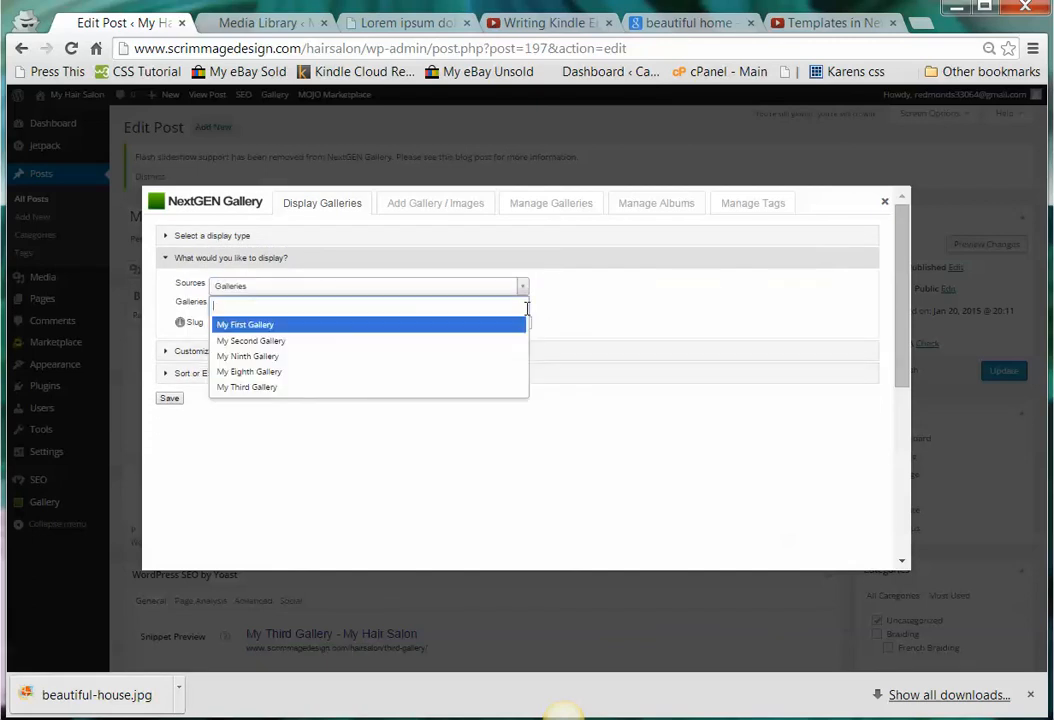
mouse_move(493, 382)
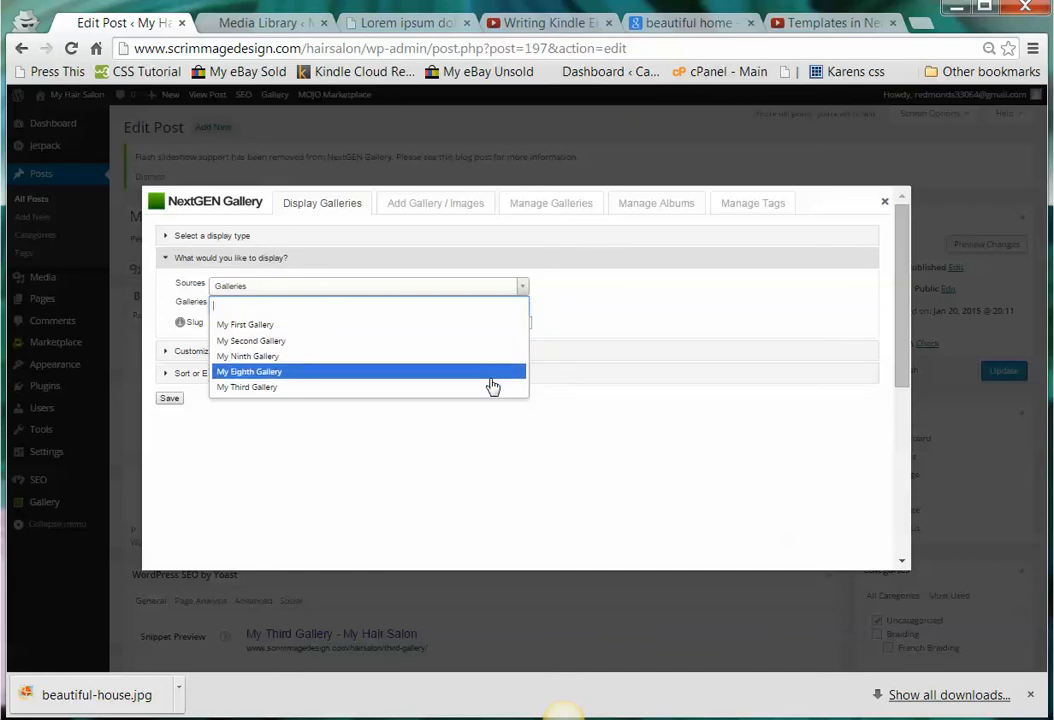
left_click(247, 387)
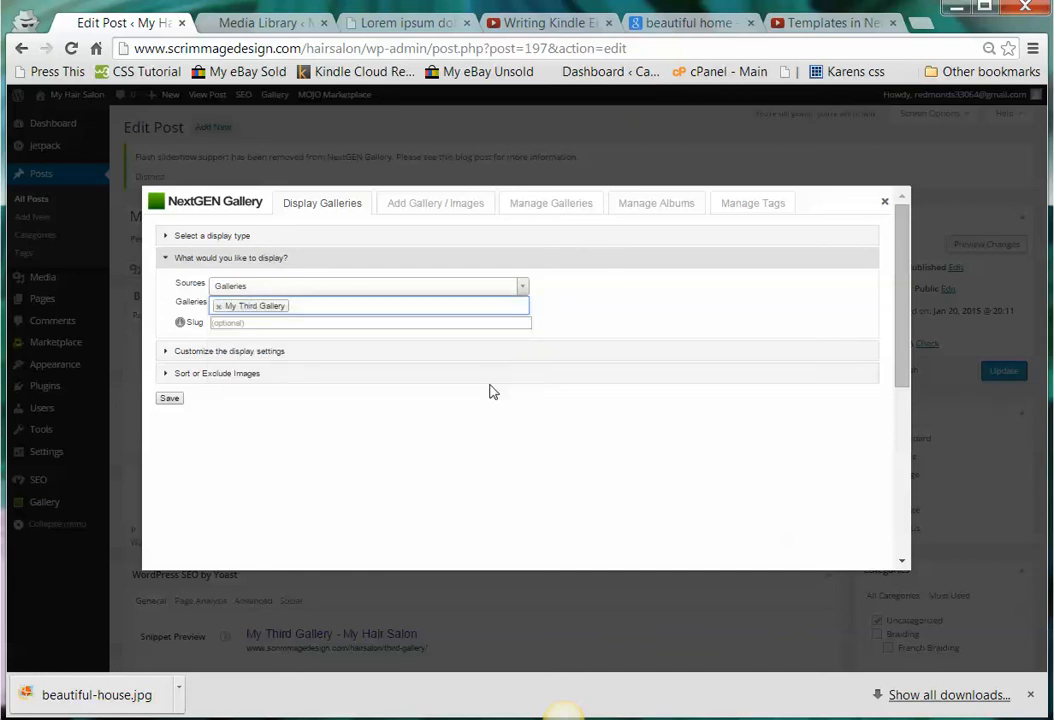
left_click(229, 351)
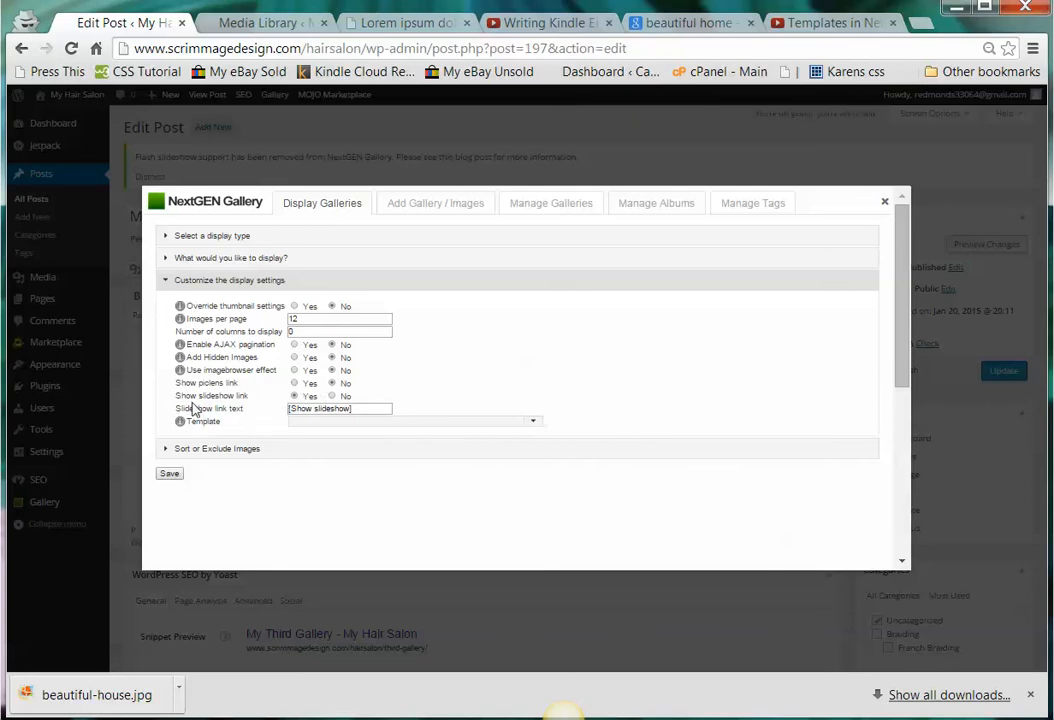
left_click(338, 409)
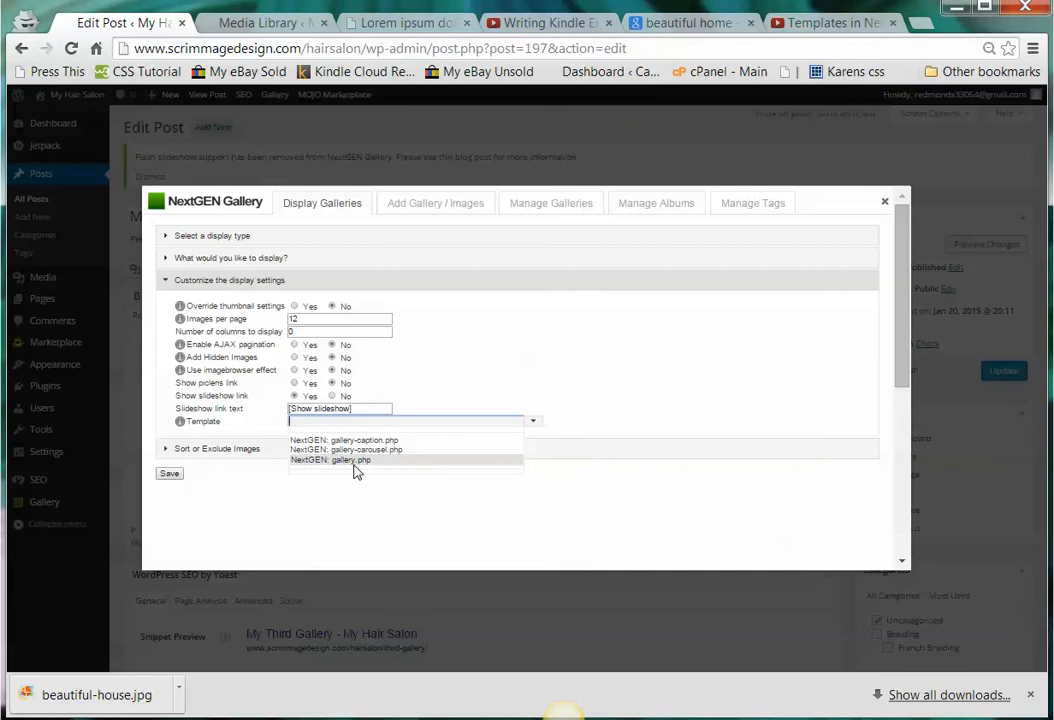
left_click(330, 460)
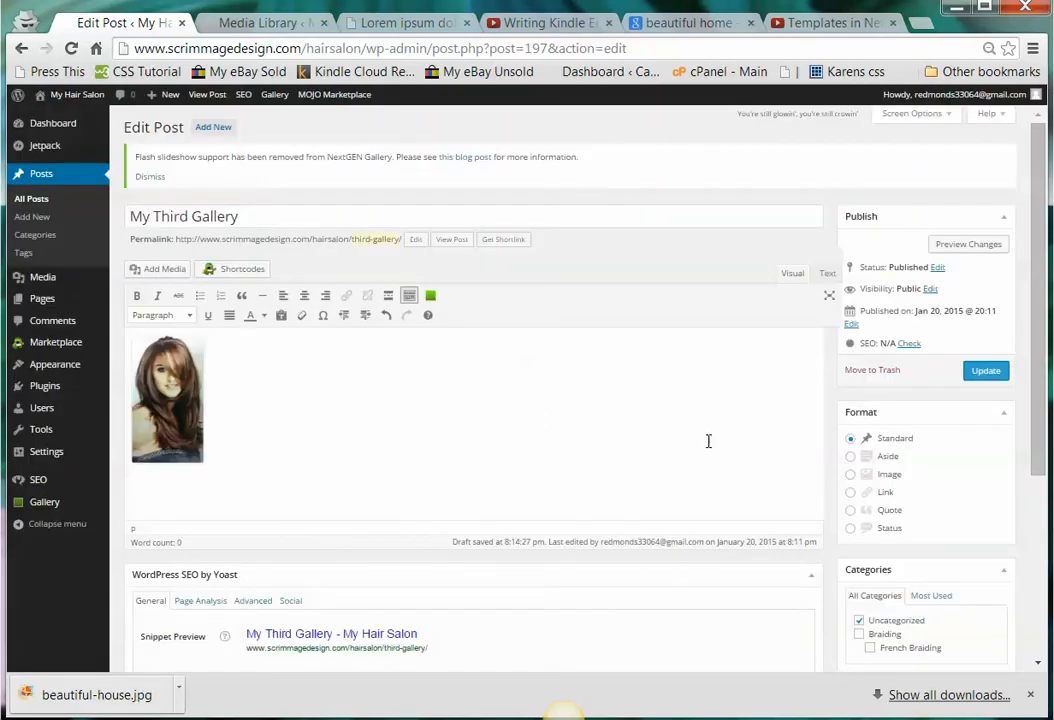
Update the My Third Gallery post and view its live page with thumbnails
left_click(985, 370)
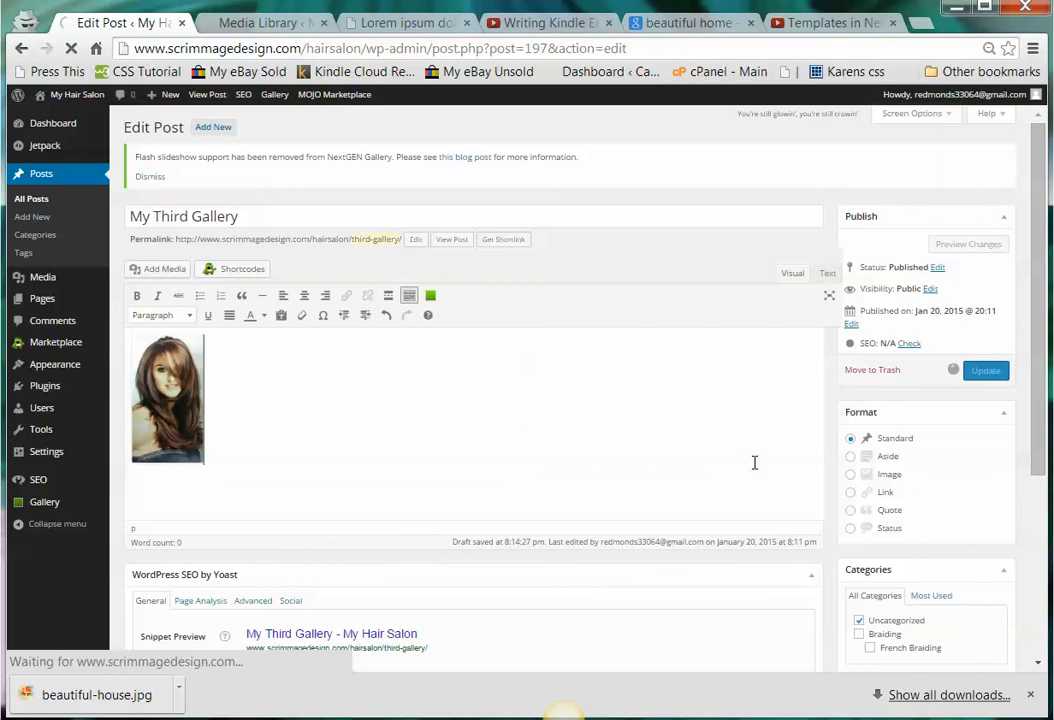
left_click(986, 370)
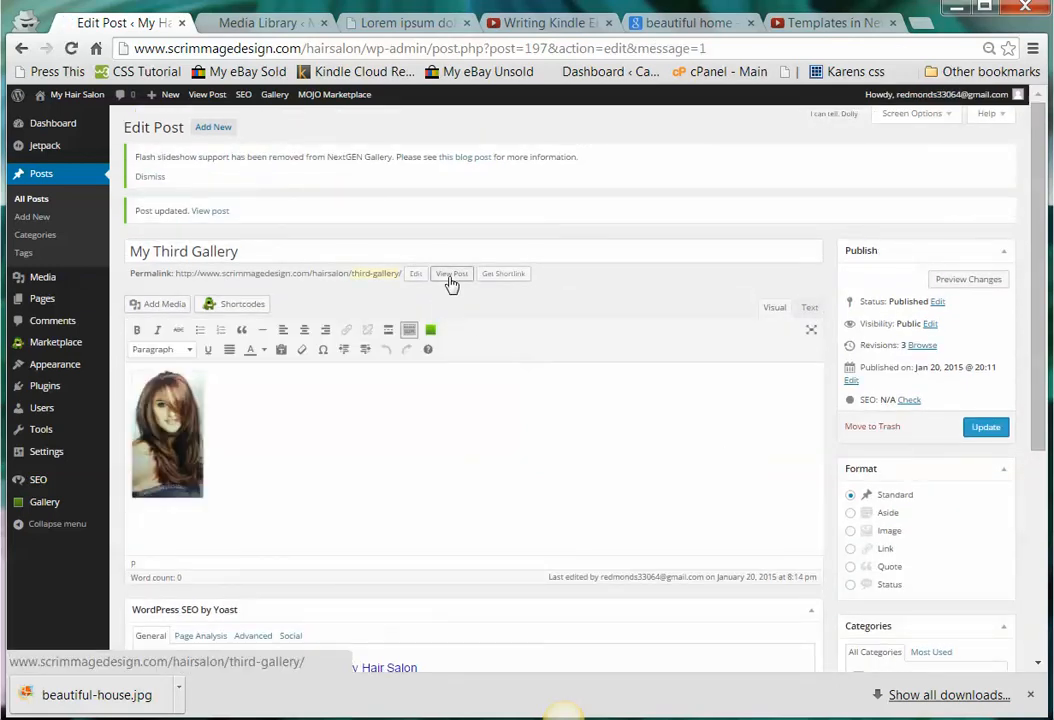
left_click(451, 273)
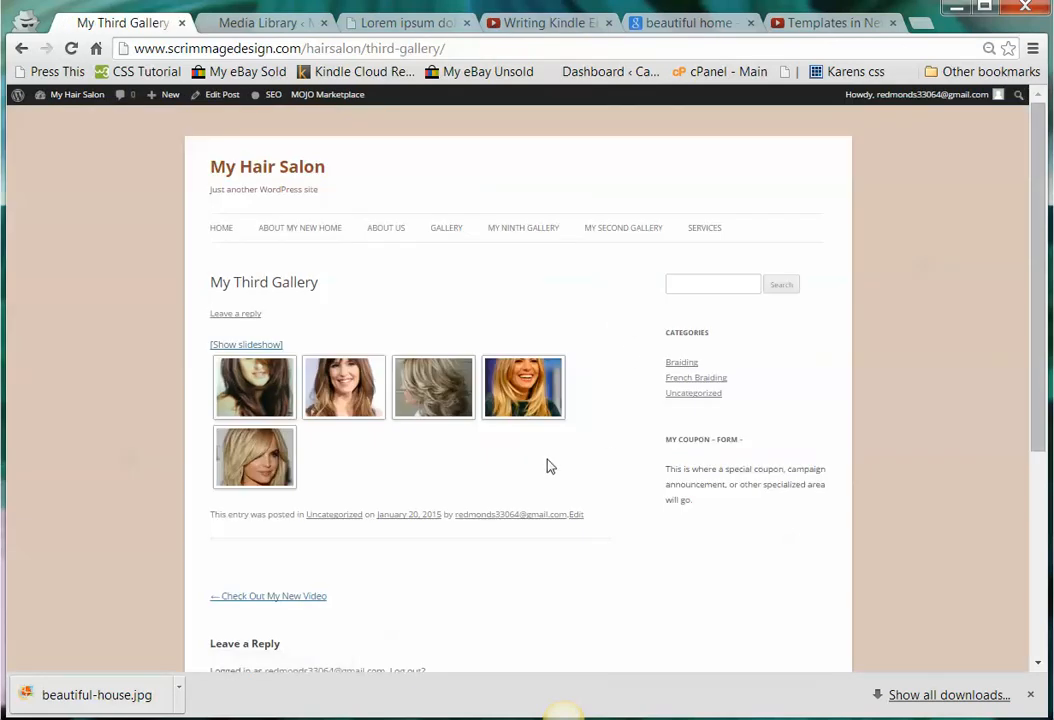
Close the enlarged hairstyle photo and switch the gallery to slideshow view
scroll("down", 3)
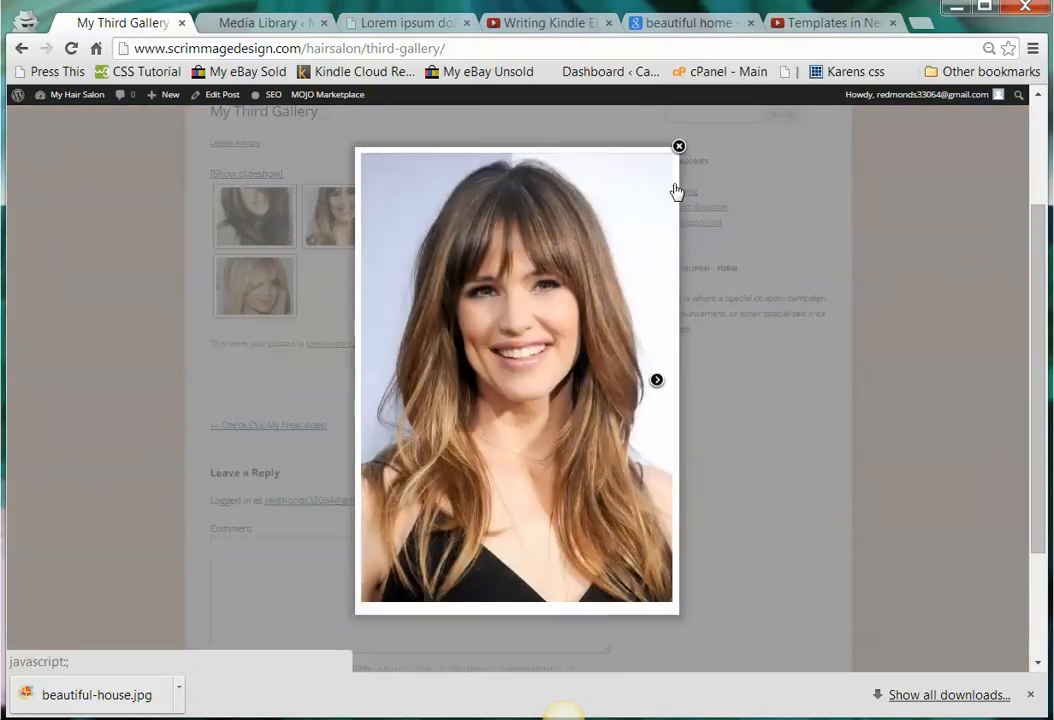
left_click(679, 146)
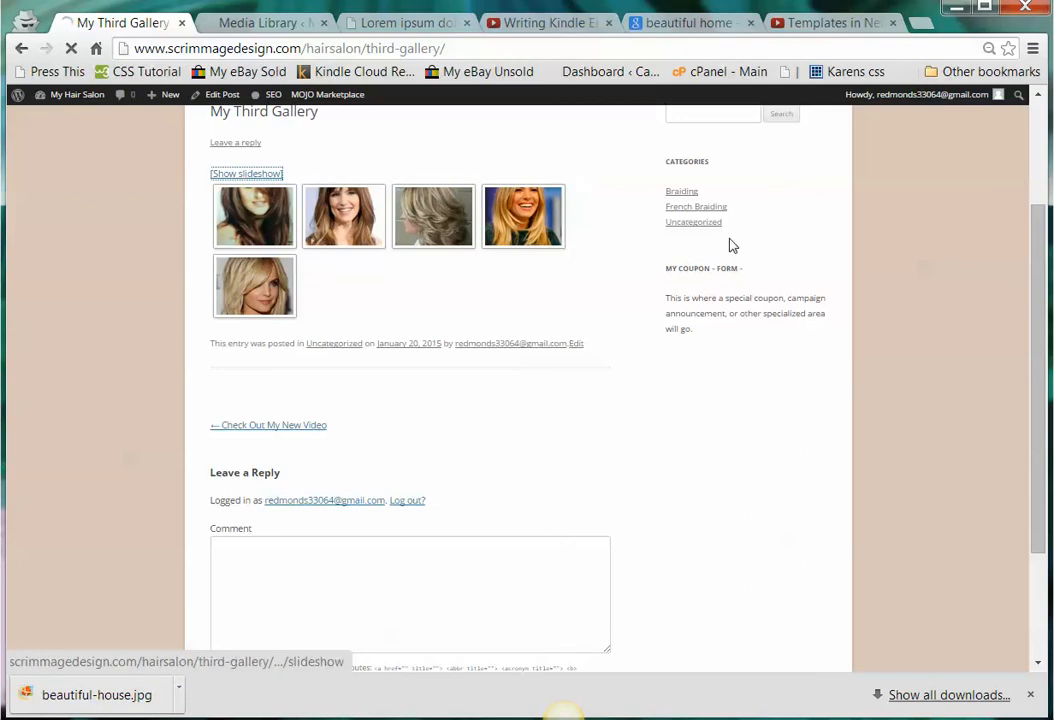
left_click(246, 173)
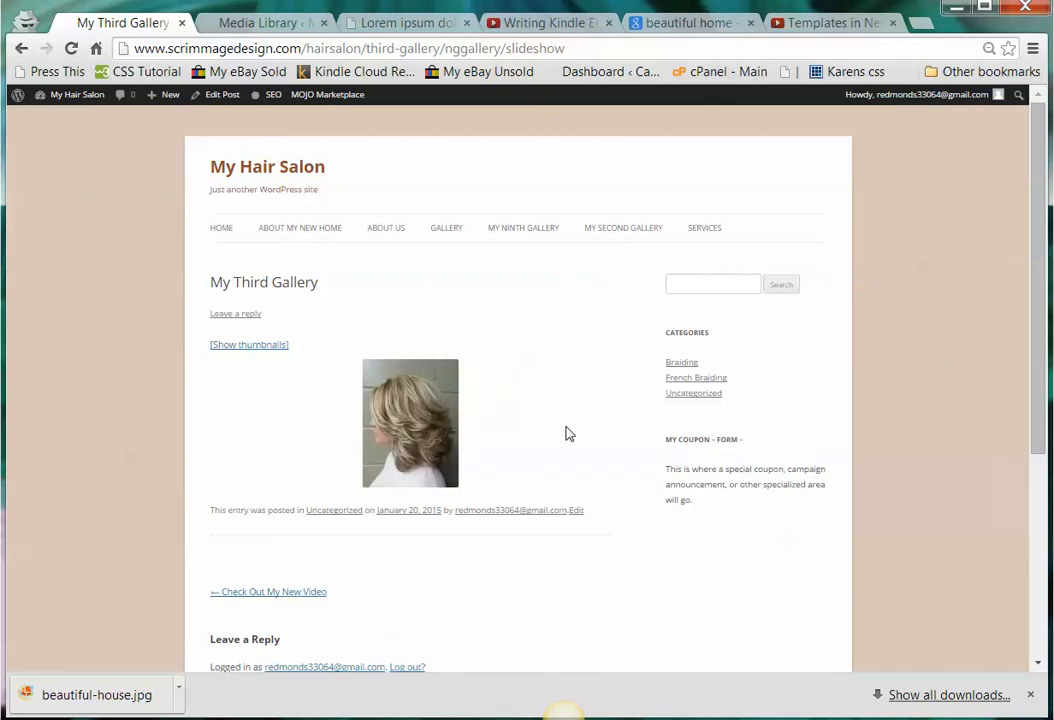
scroll("down", 3)
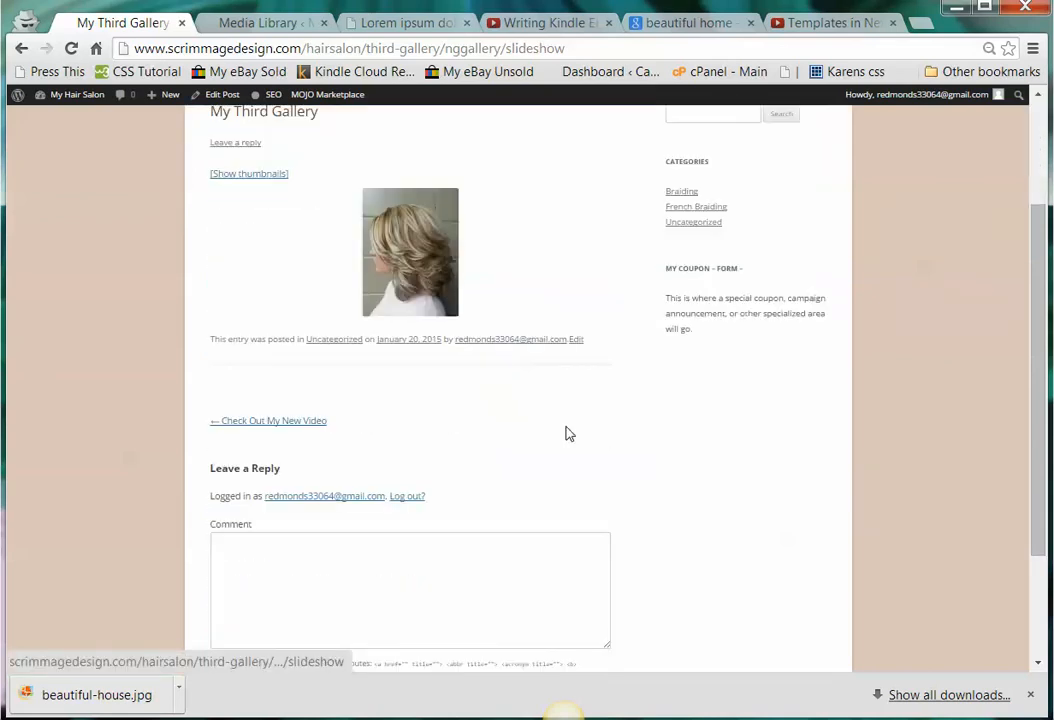